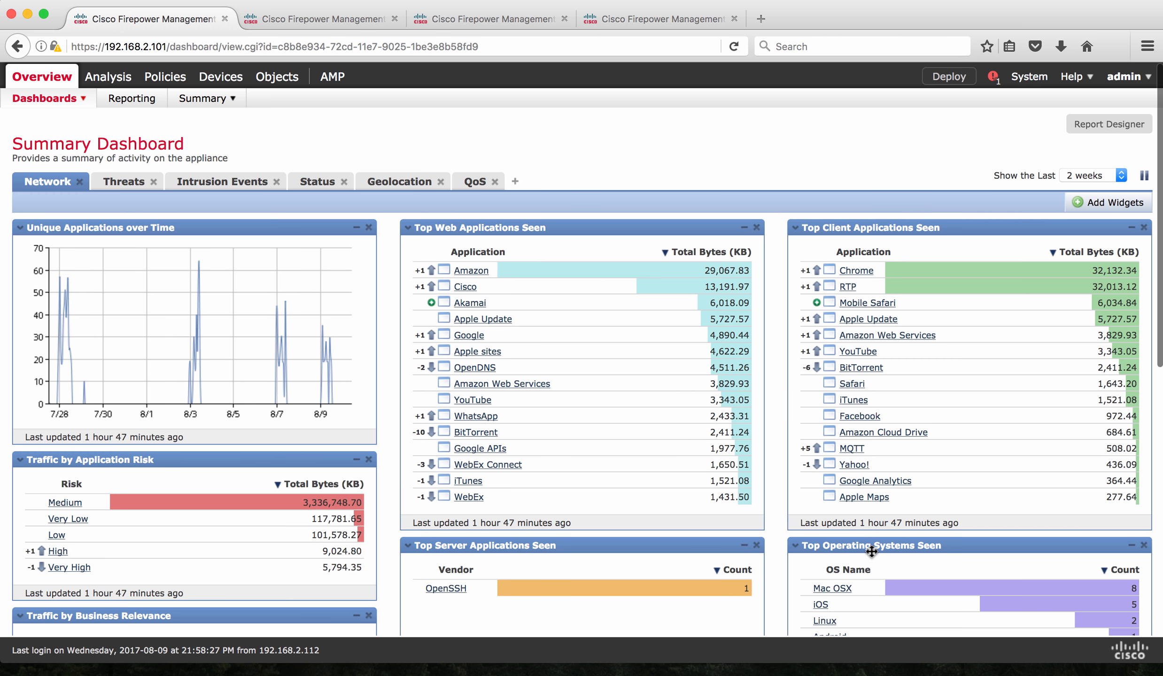
Open Device Management to list Home-FTD, the ASA5506W-X Threat Defense device
{"action": "left_click", "coordinate": [318, 19]}
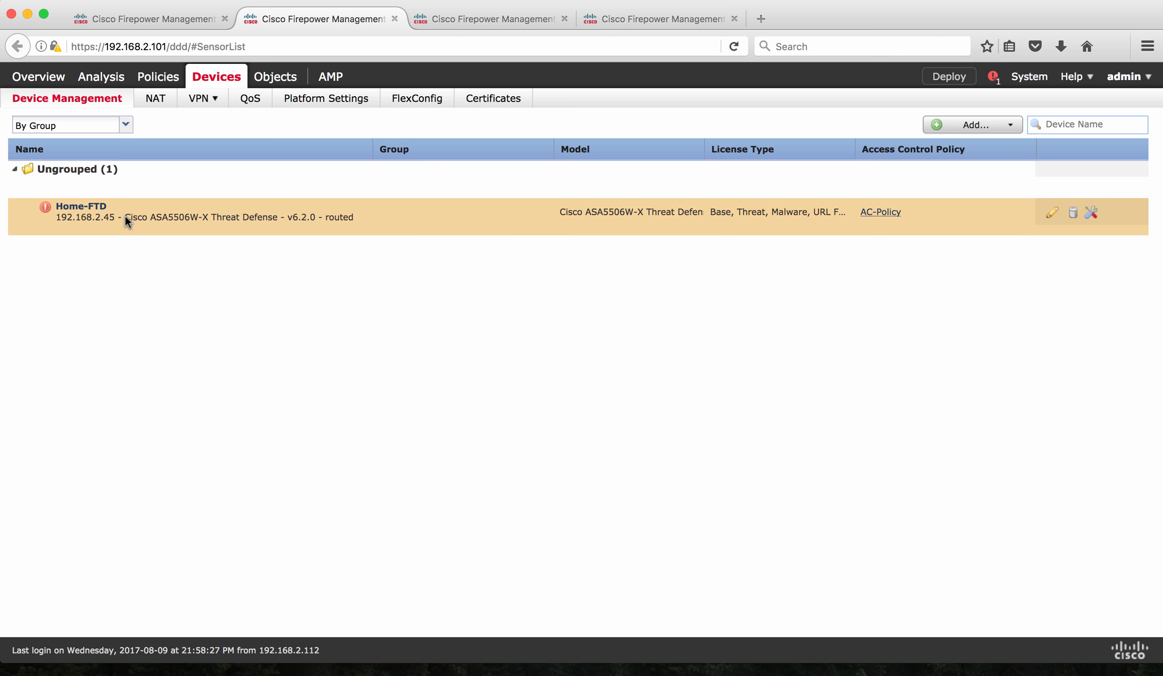
{"action": "mouse_move", "coordinate": [1089, 214]}
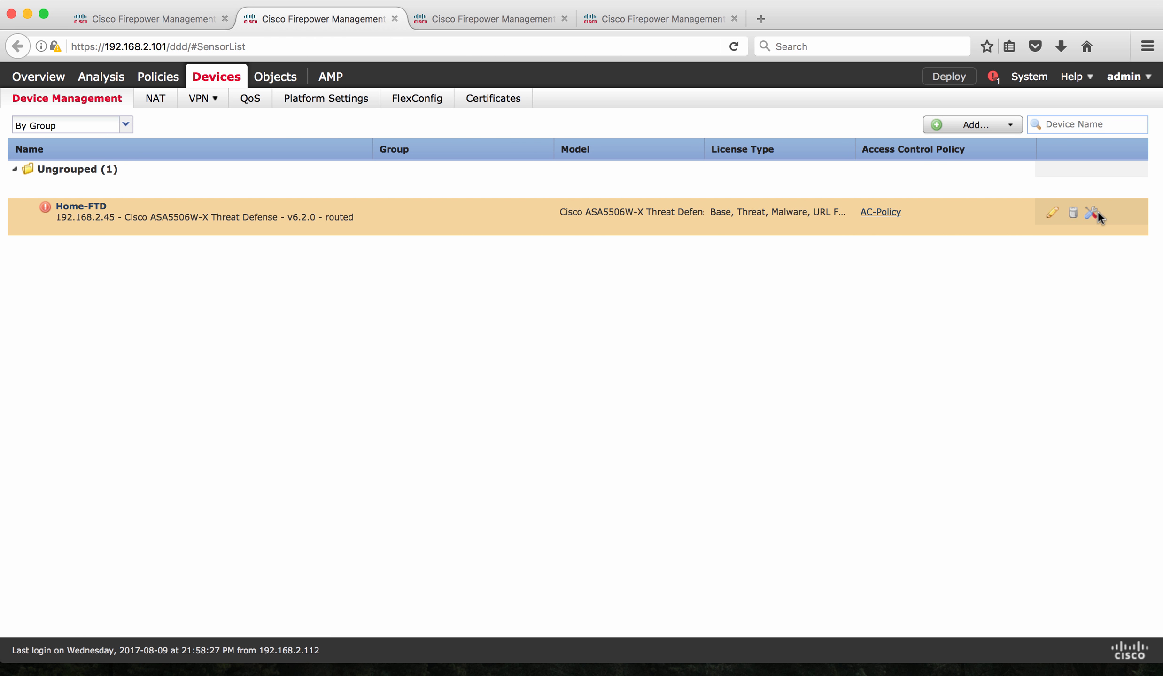
{"action": "mouse_move", "coordinate": [1090, 213]}
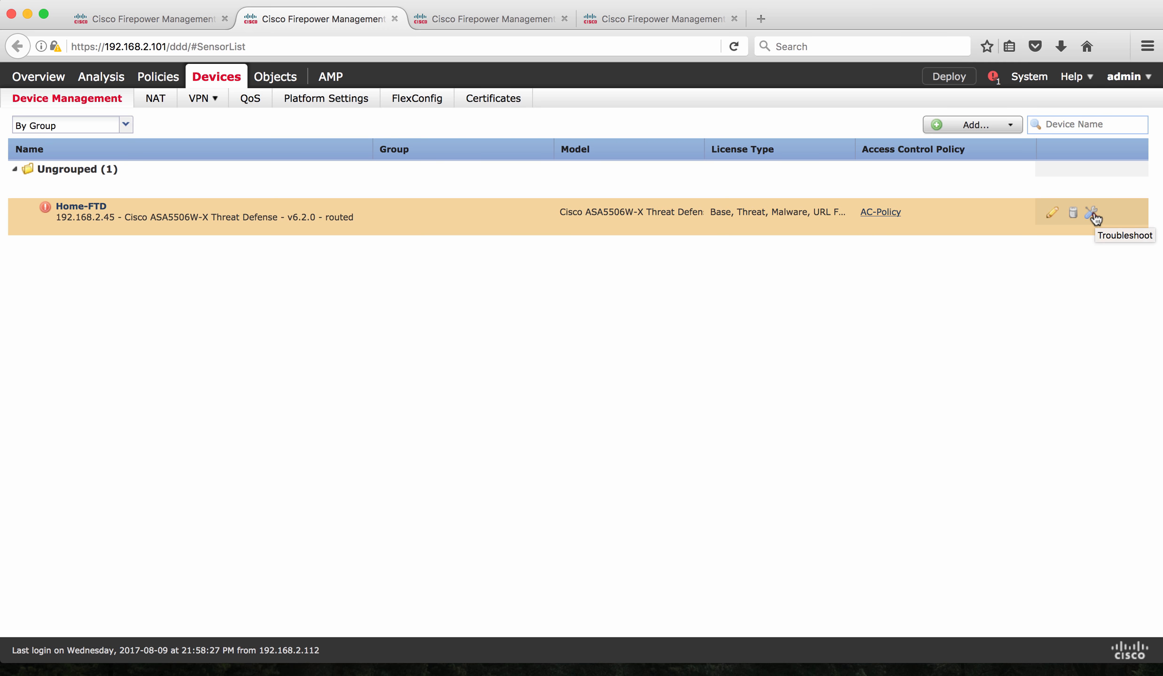
Open Home-FTD's Advanced Troubleshooting and view the Packet Tracer and Capture w/Trace tabs
{"action": "left_click", "coordinate": [1092, 213]}
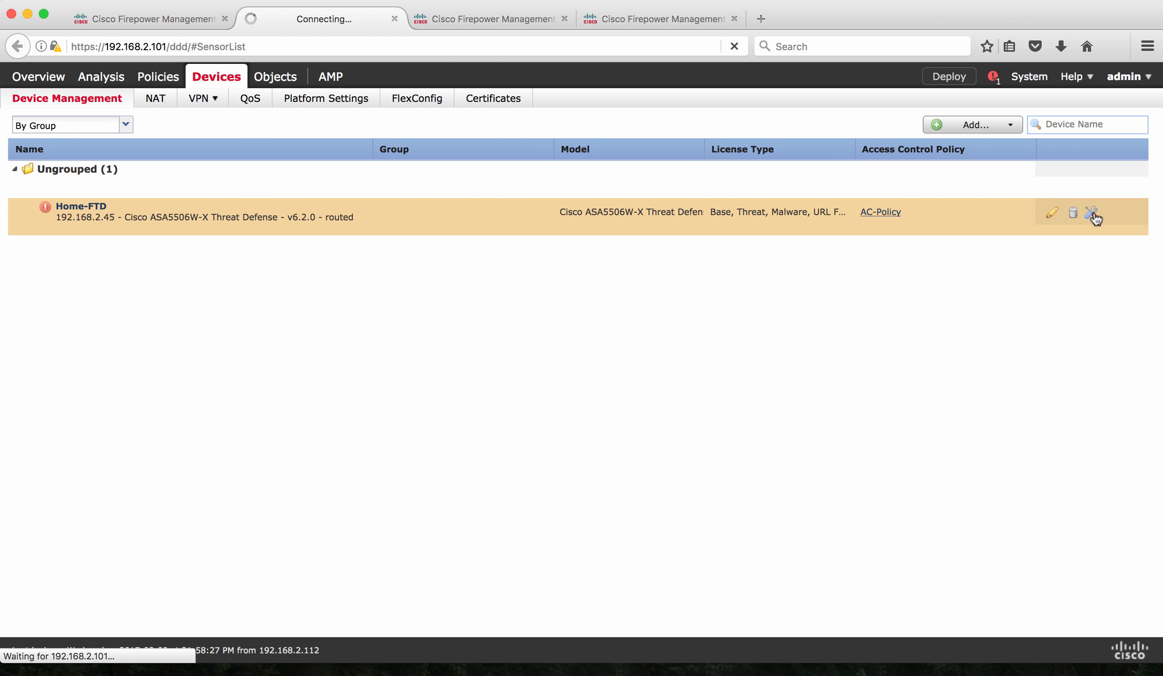
{"action": "left_click", "coordinate": [1092, 213]}
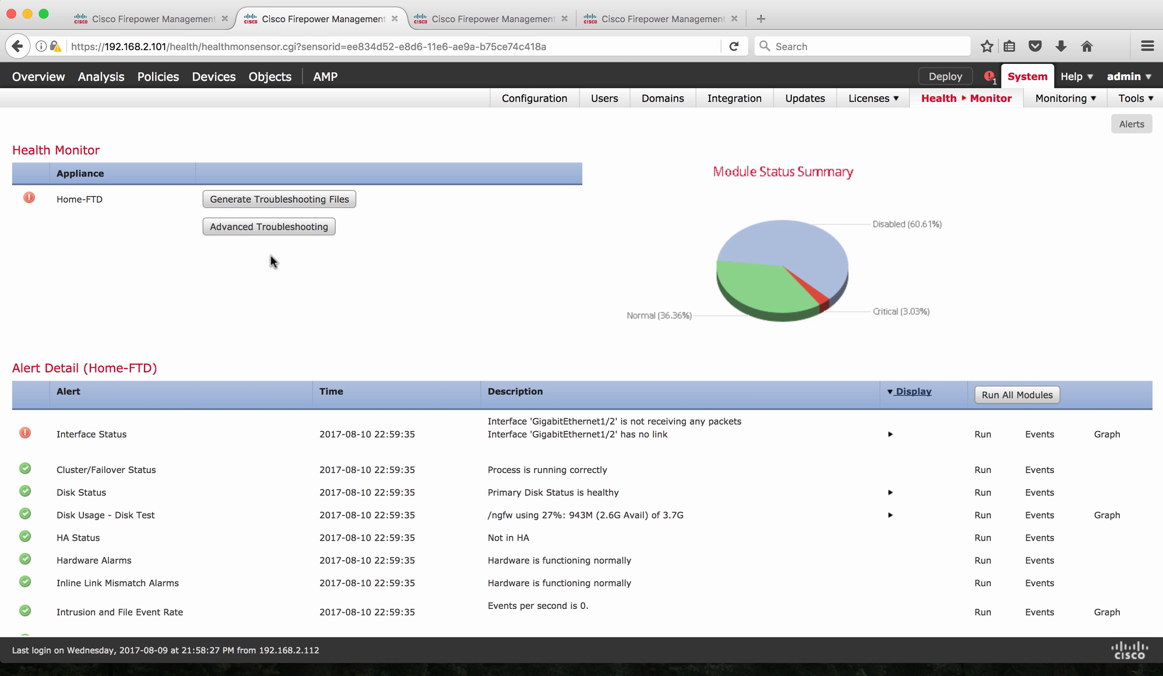
{"action": "mouse_move", "coordinate": [256, 234]}
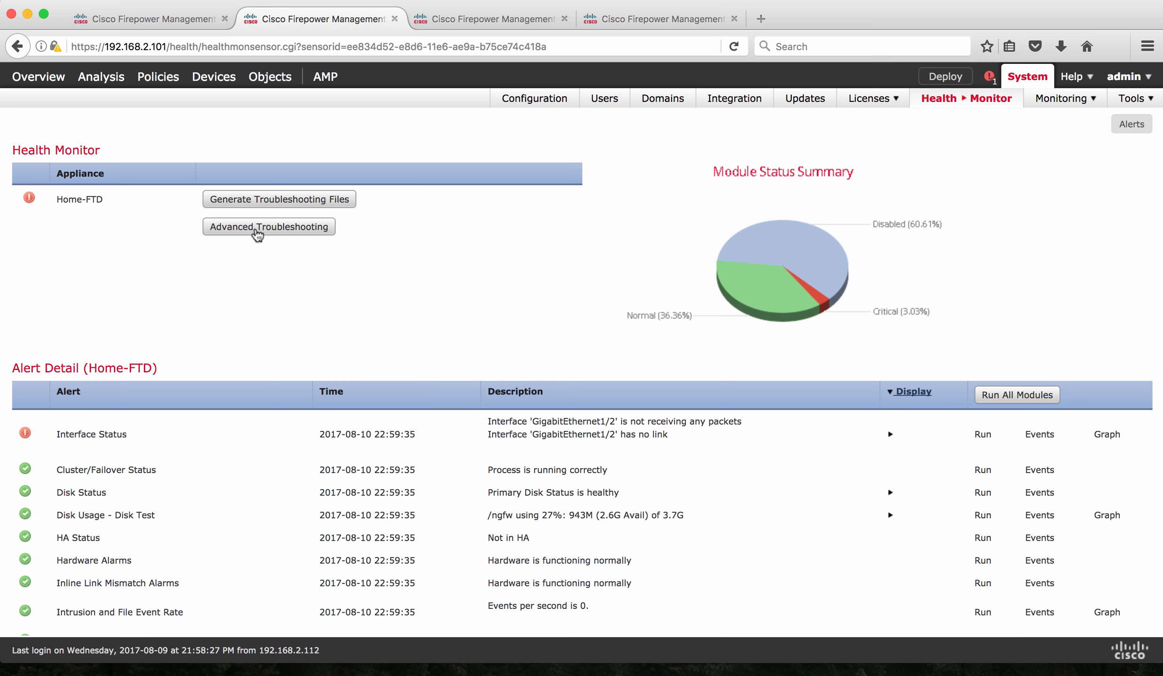
{"action": "left_click", "coordinate": [269, 226]}
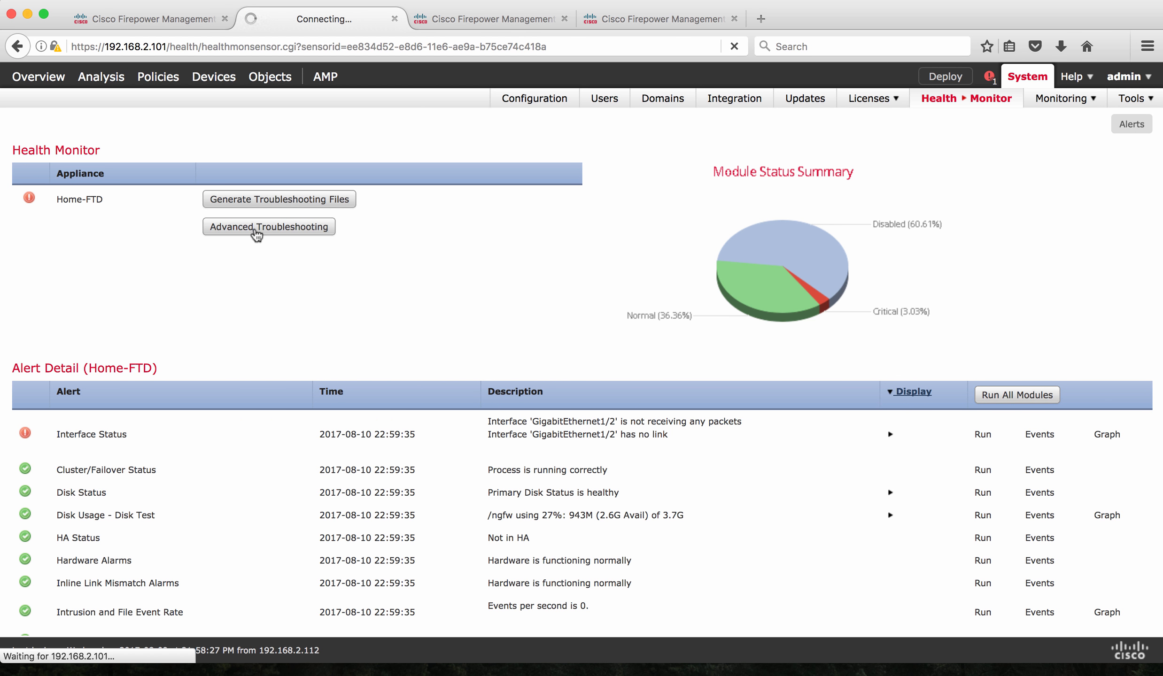
{"action": "left_click", "coordinate": [269, 226]}
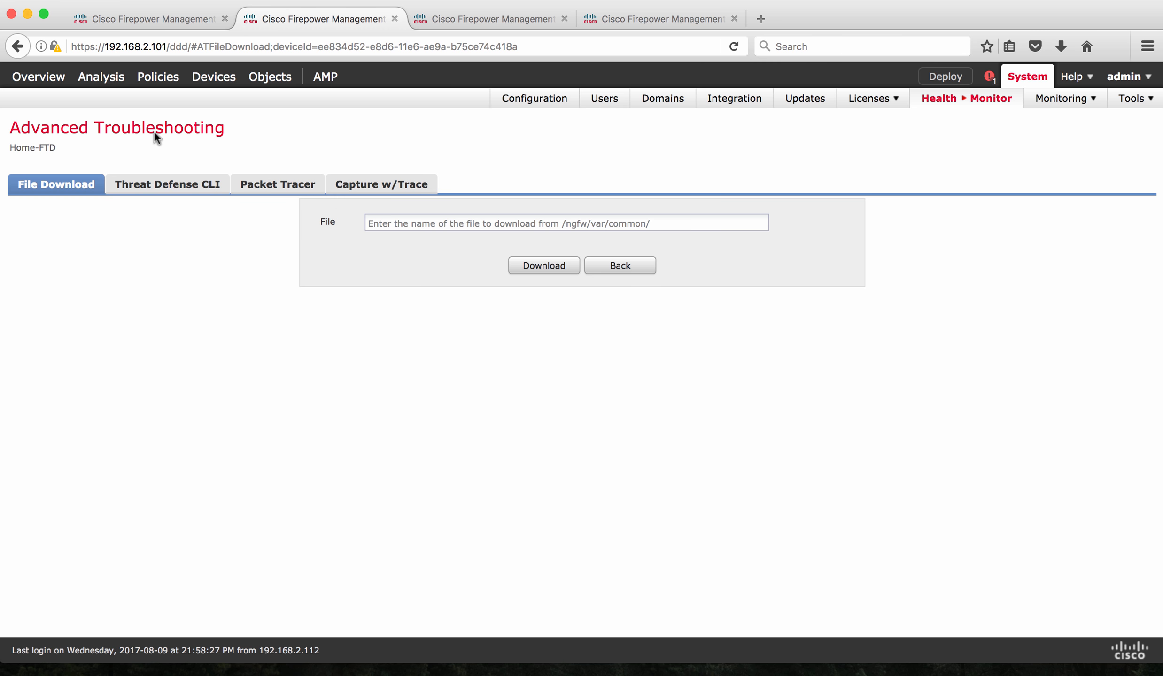
{"action": "mouse_move", "coordinate": [256, 192]}
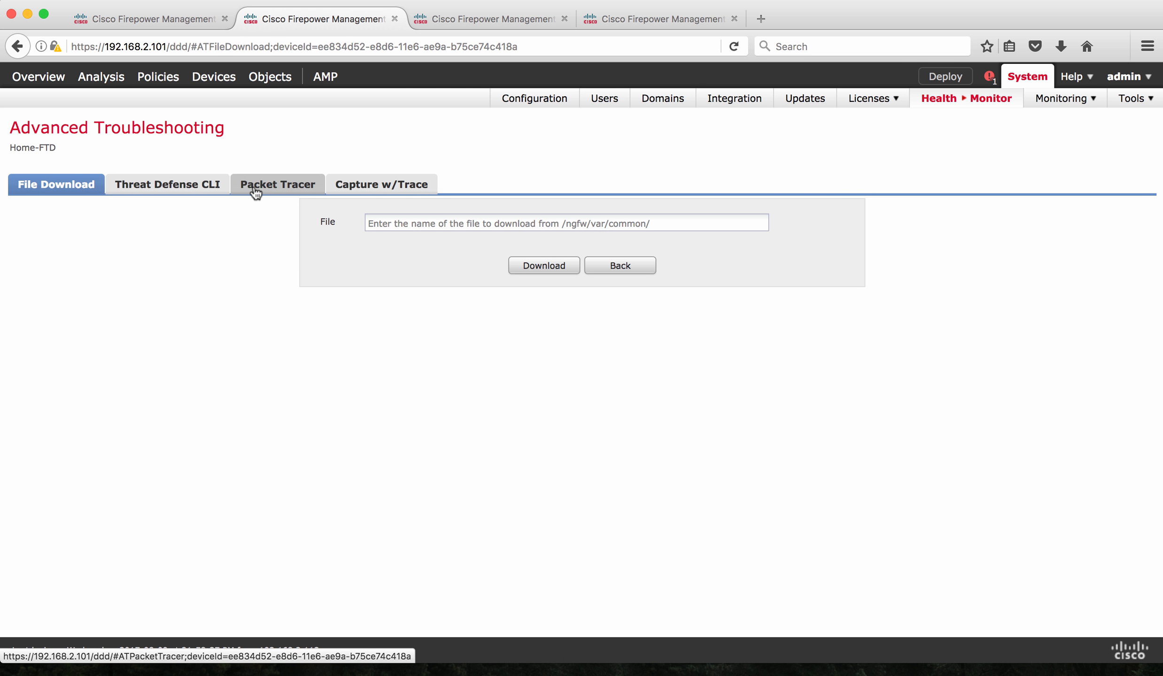
{"action": "left_click", "coordinate": [278, 184]}
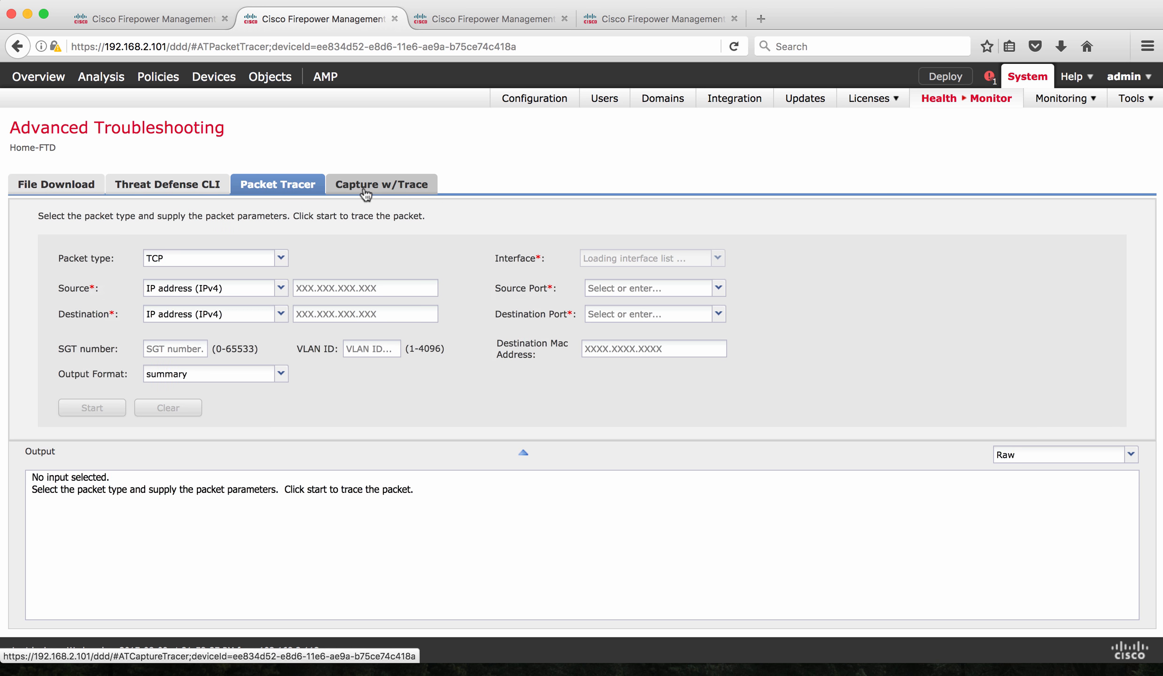
{"action": "left_click", "coordinate": [381, 184]}
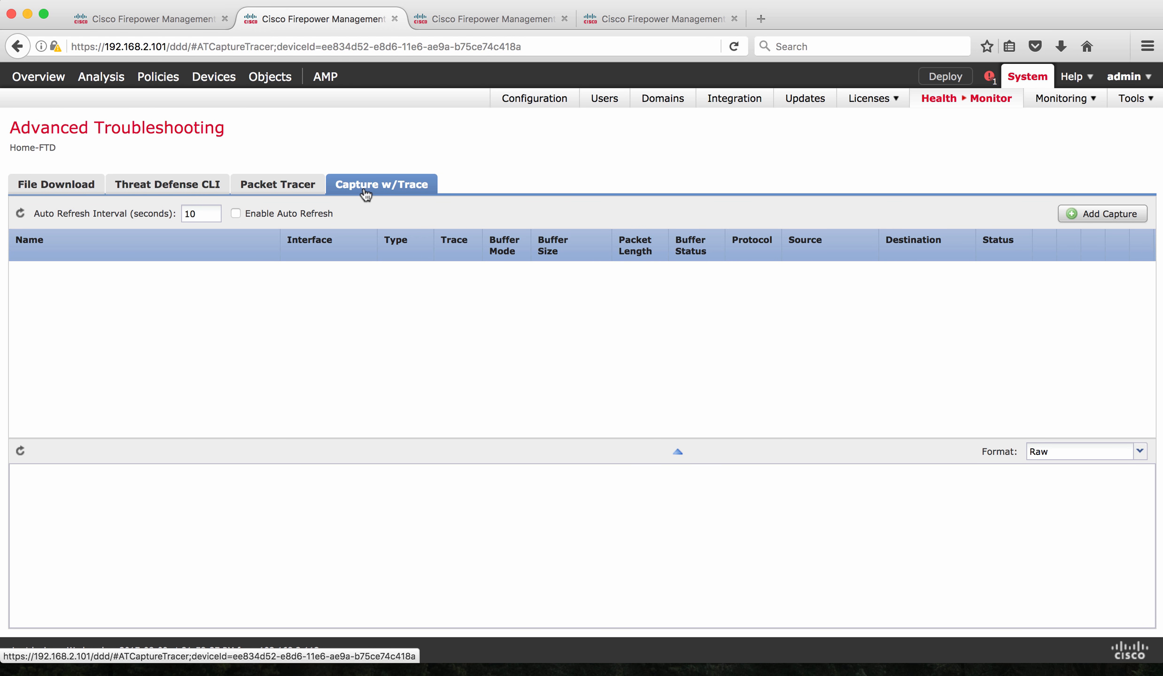
{"action": "mouse_move", "coordinate": [254, 192]}
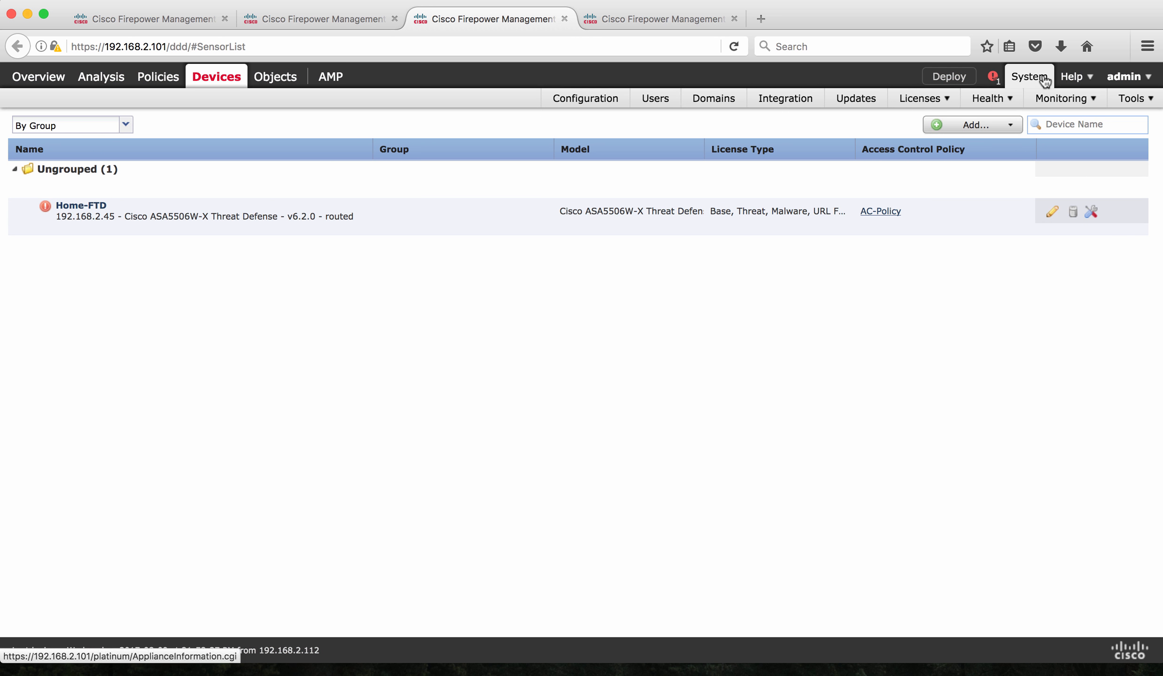
Reach Home-FTD's Advanced Troubleshooting through the System > Health > Monitor page and open Packet Tracer
{"action": "left_click", "coordinate": [988, 98]}
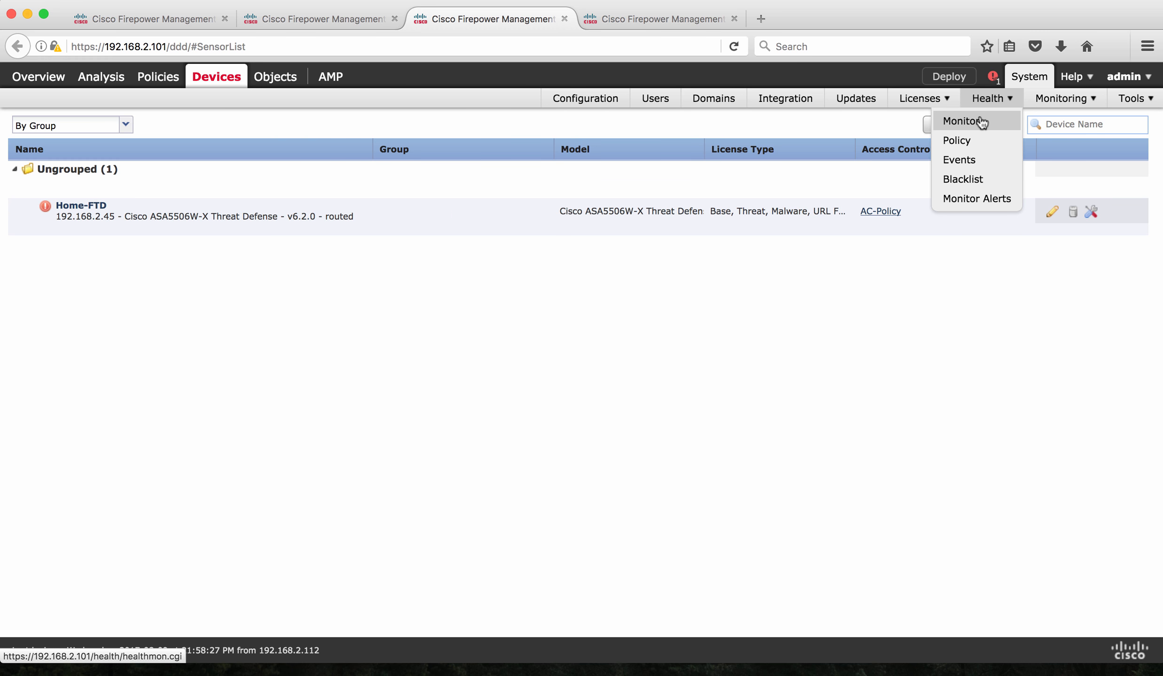
{"action": "left_click", "coordinate": [960, 121]}
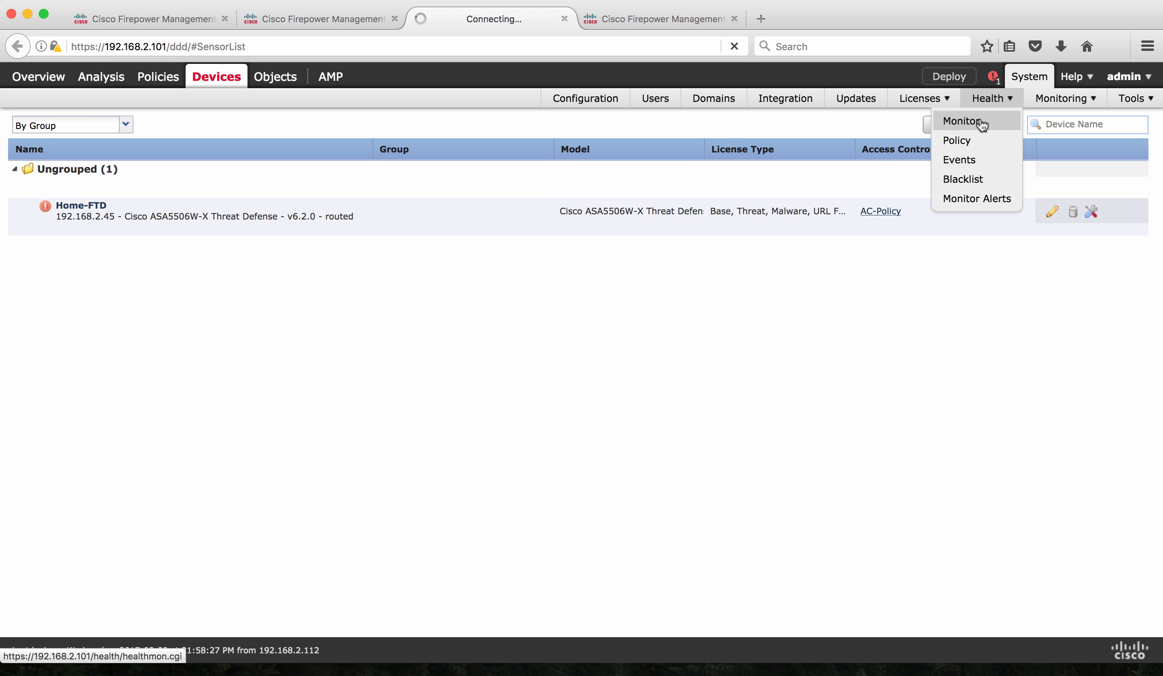
{"action": "left_click", "coordinate": [961, 121]}
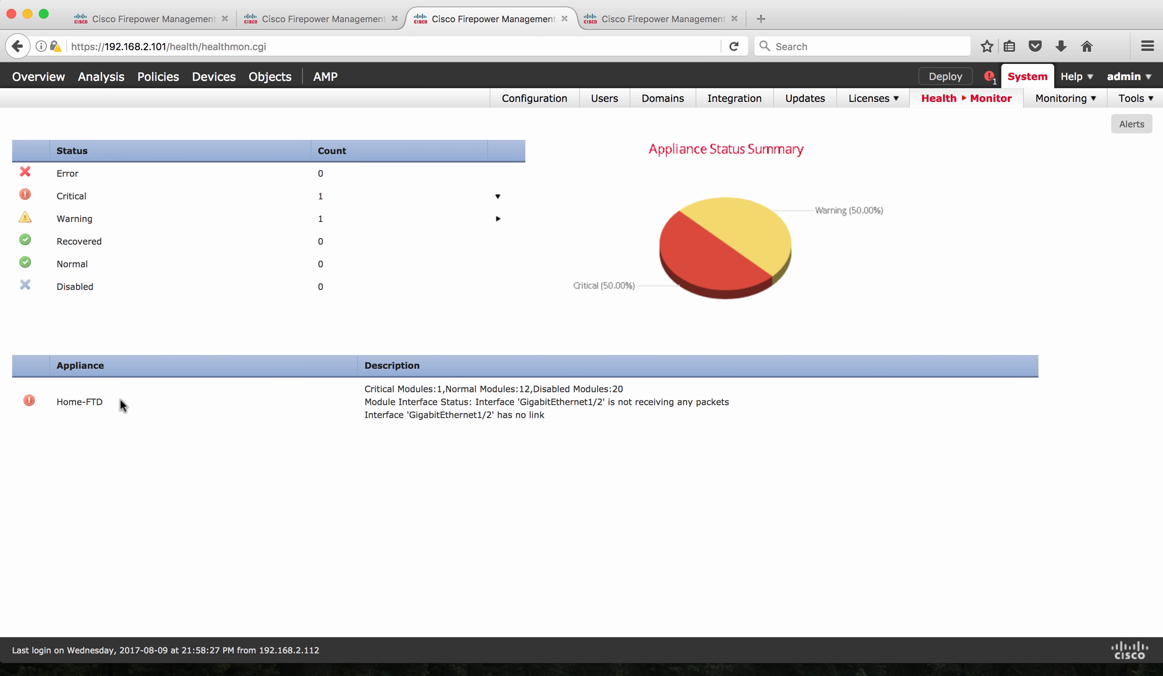
{"action": "mouse_move", "coordinate": [81, 414]}
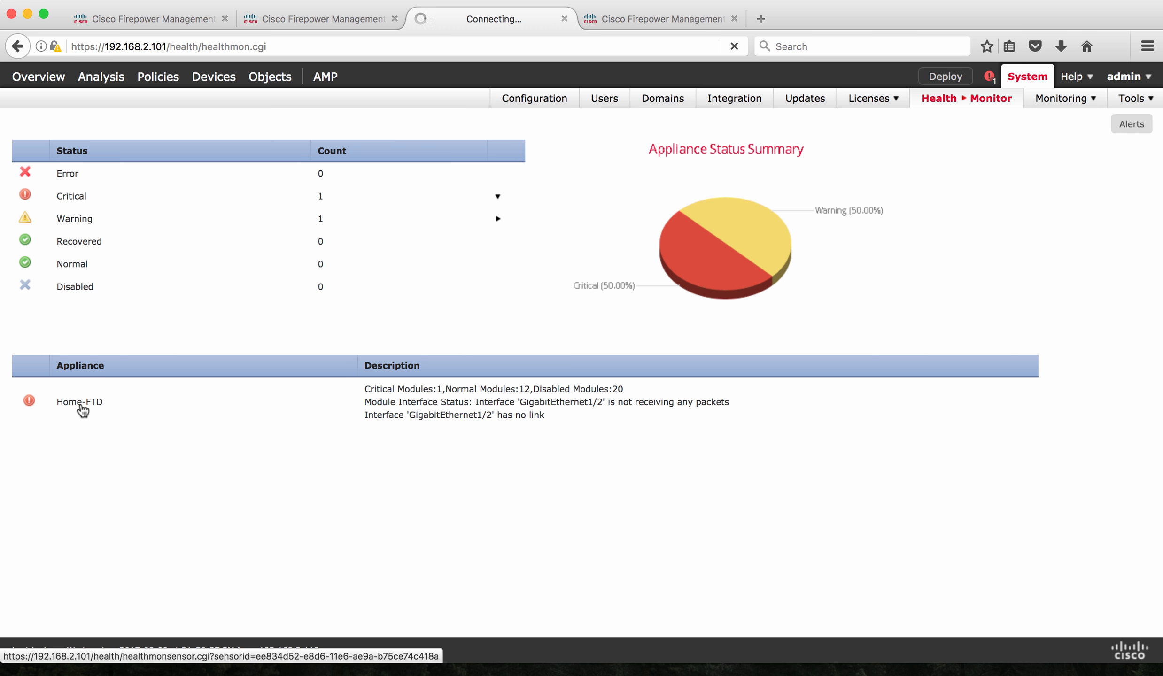
{"action": "left_click", "coordinate": [78, 402]}
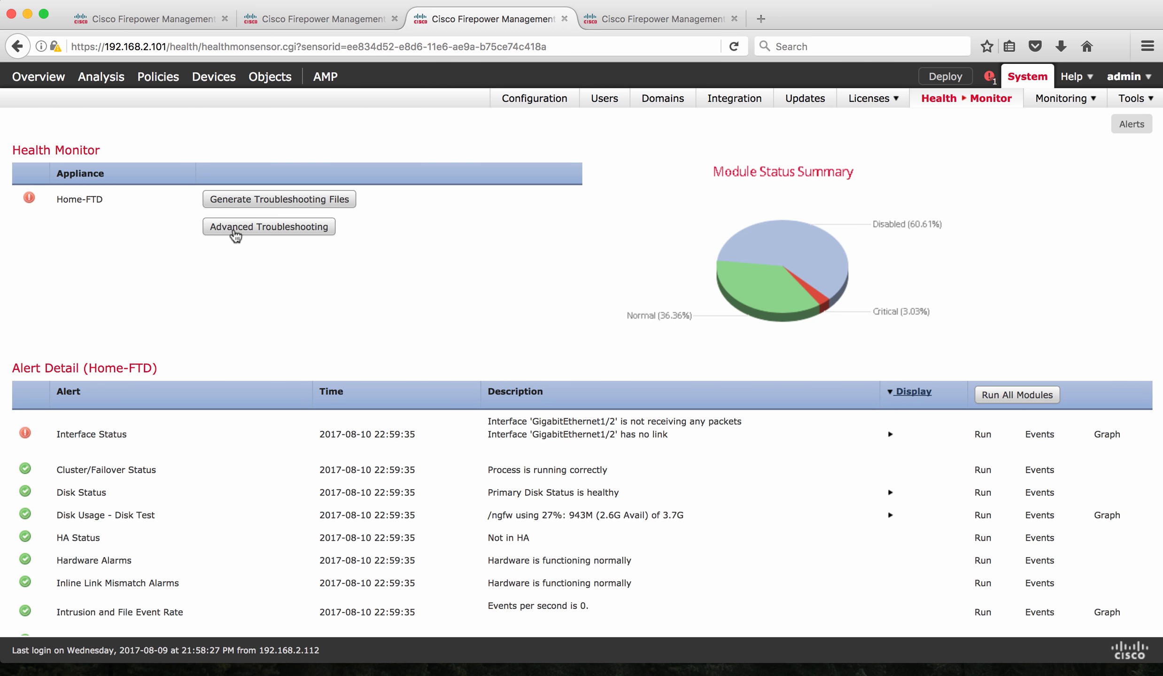
{"action": "left_click", "coordinate": [269, 226]}
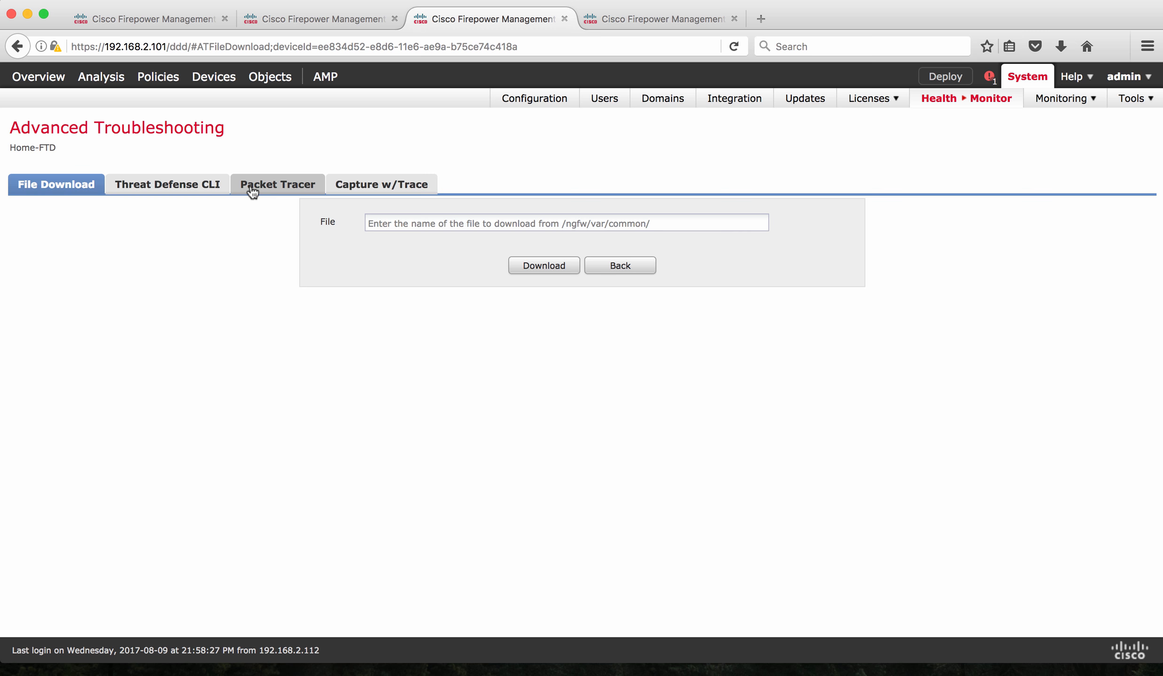
{"action": "left_click", "coordinate": [277, 185]}
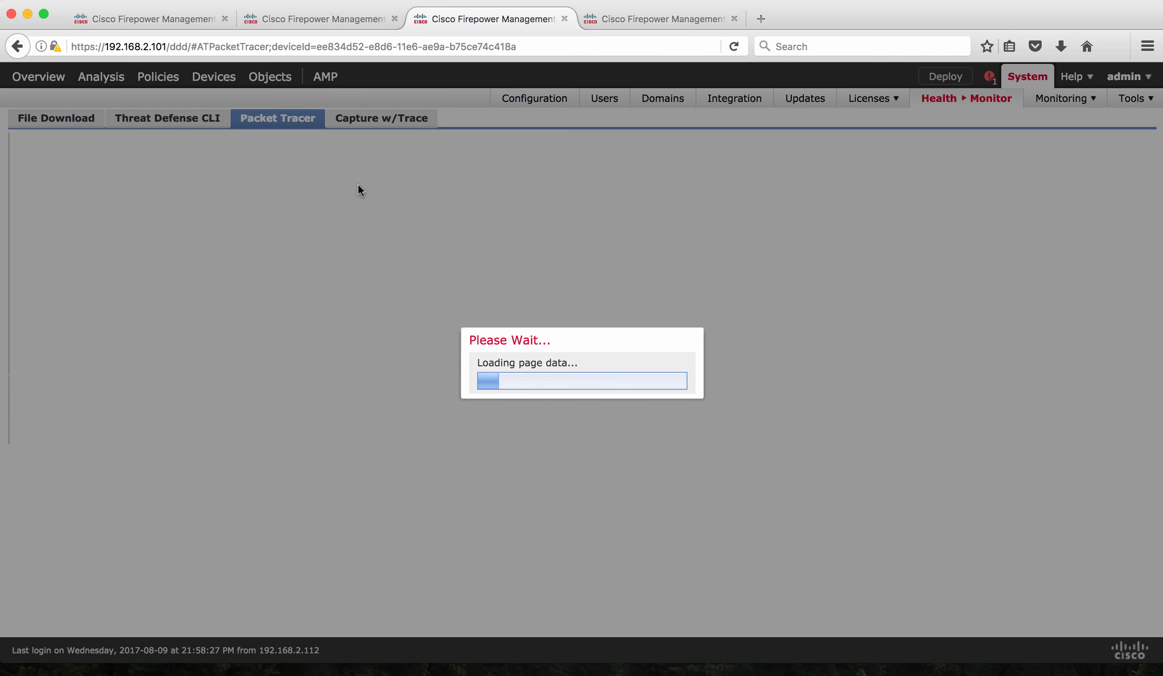
{"action": "left_click", "coordinate": [381, 117]}
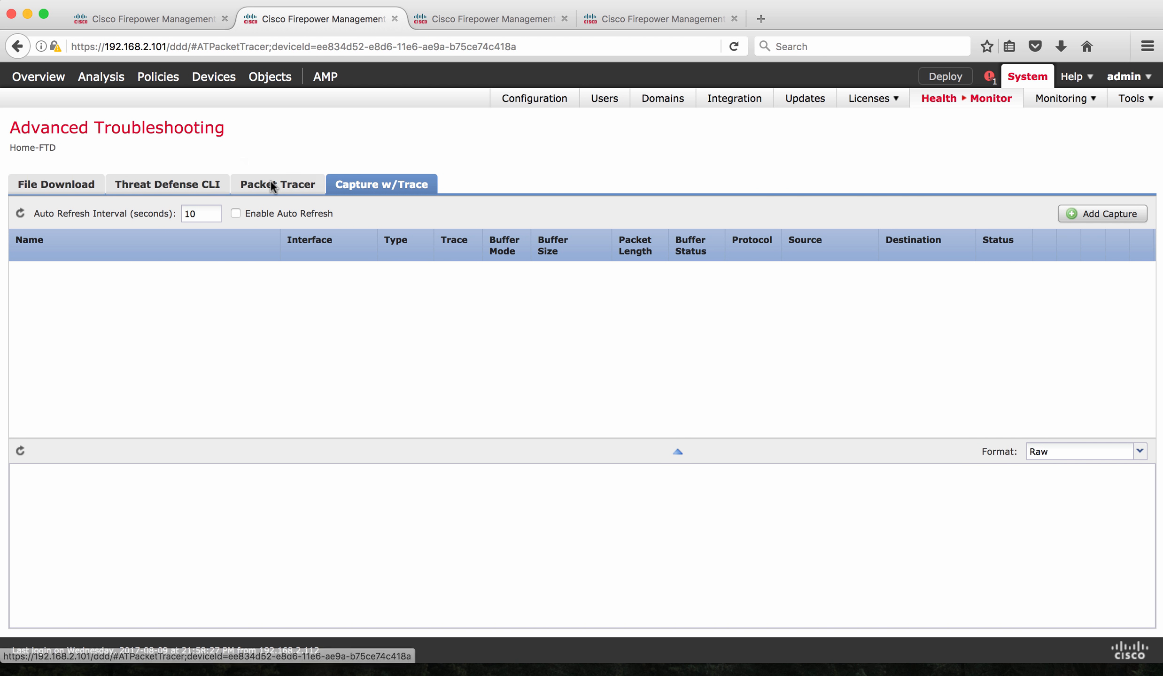
Enter source IP 192.168.6.116 and destination FQDN yahoo.com in the Packet Tracer form
{"action": "left_click", "coordinate": [278, 185]}
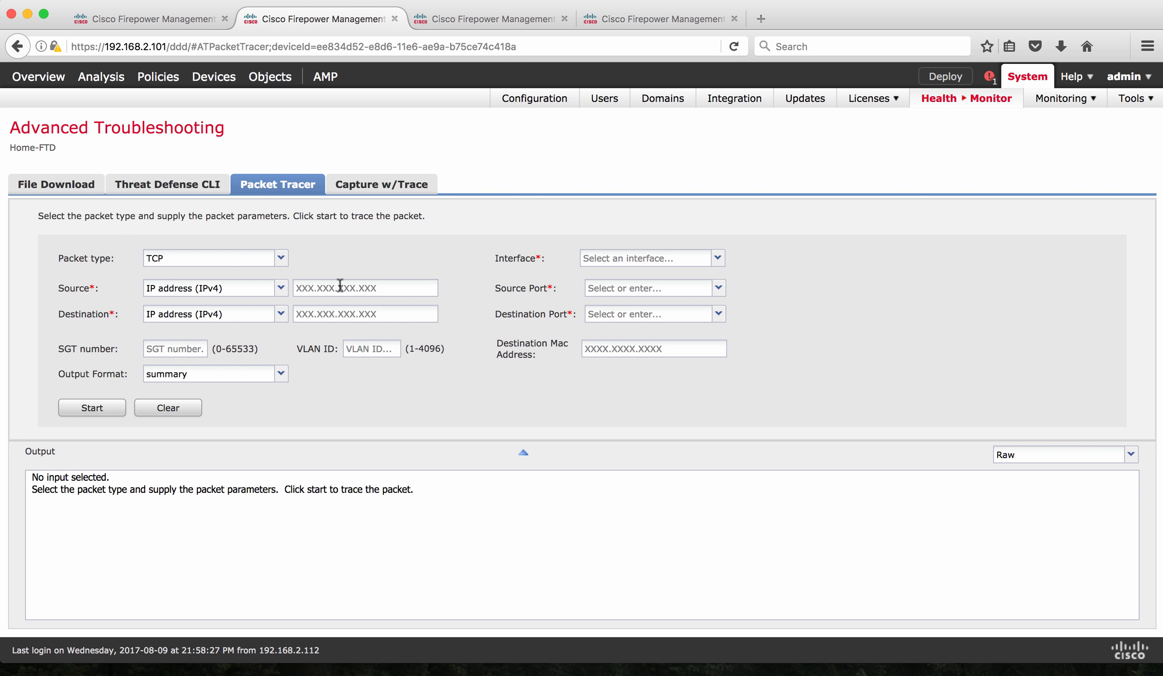
{"action": "left_click", "coordinate": [365, 288]}
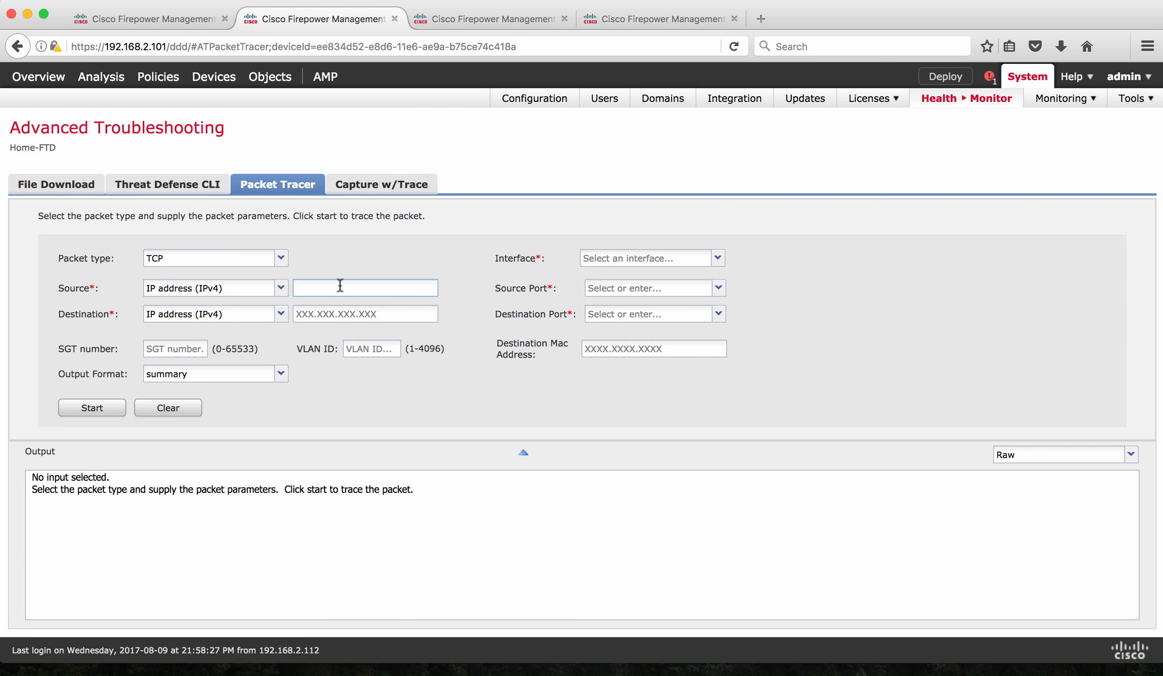
{"action": "type", "text": "192.168.6.116"}
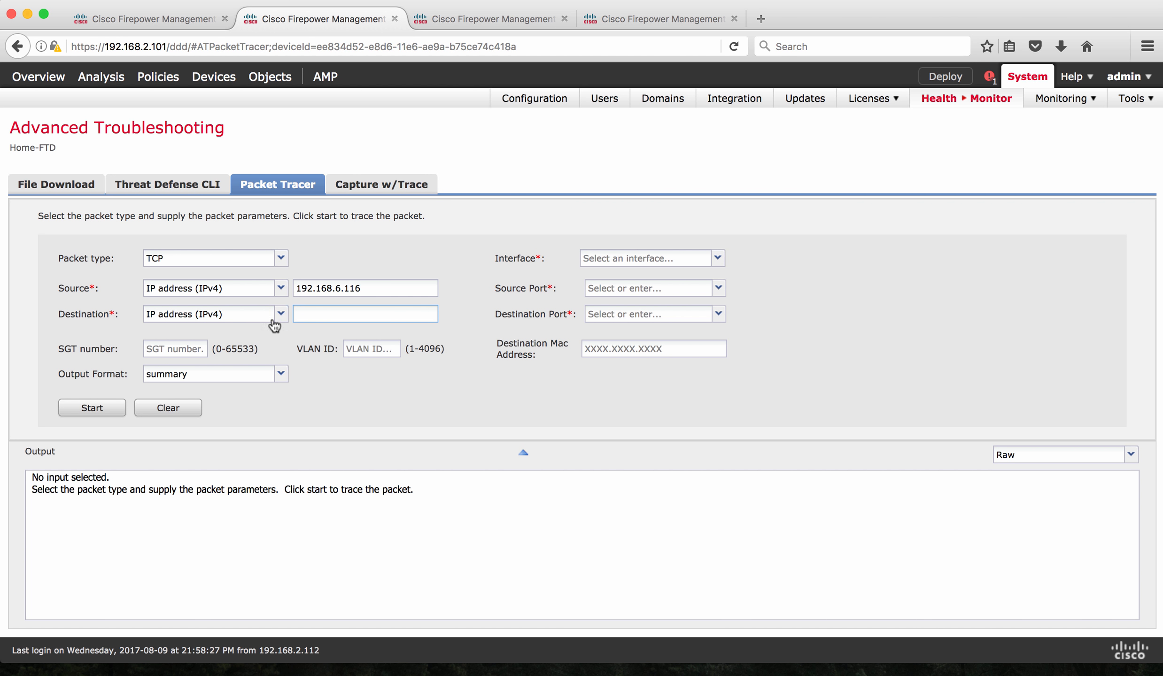
{"action": "left_click", "coordinate": [281, 314]}
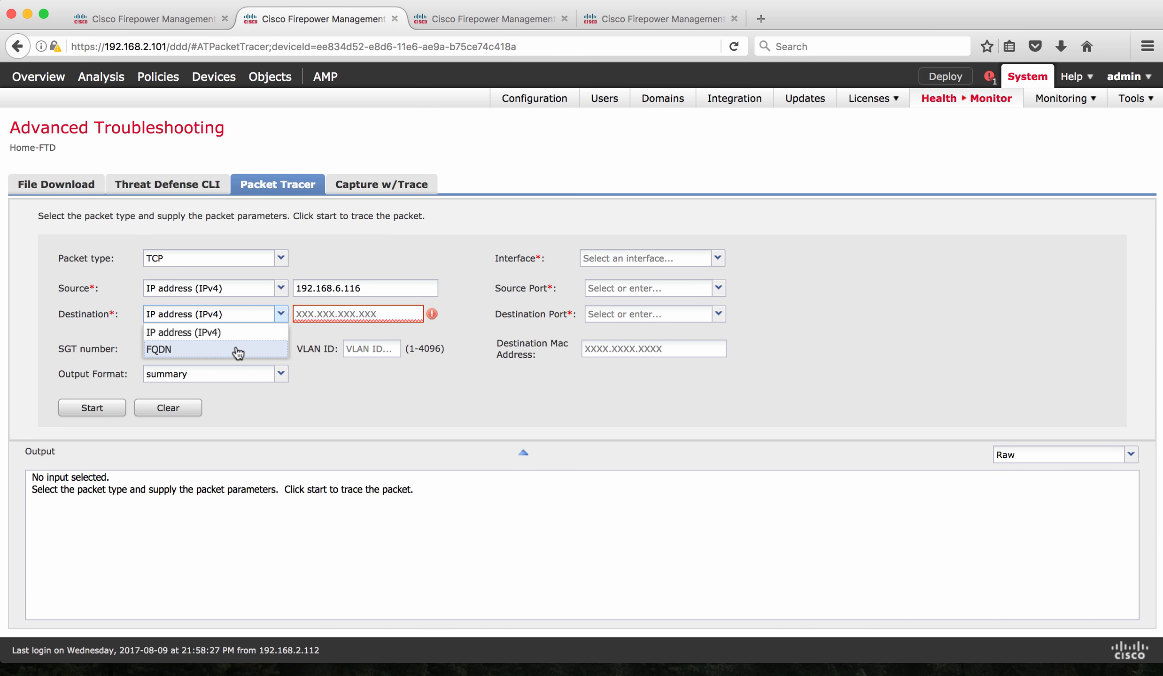
{"action": "left_click", "coordinate": [158, 349]}
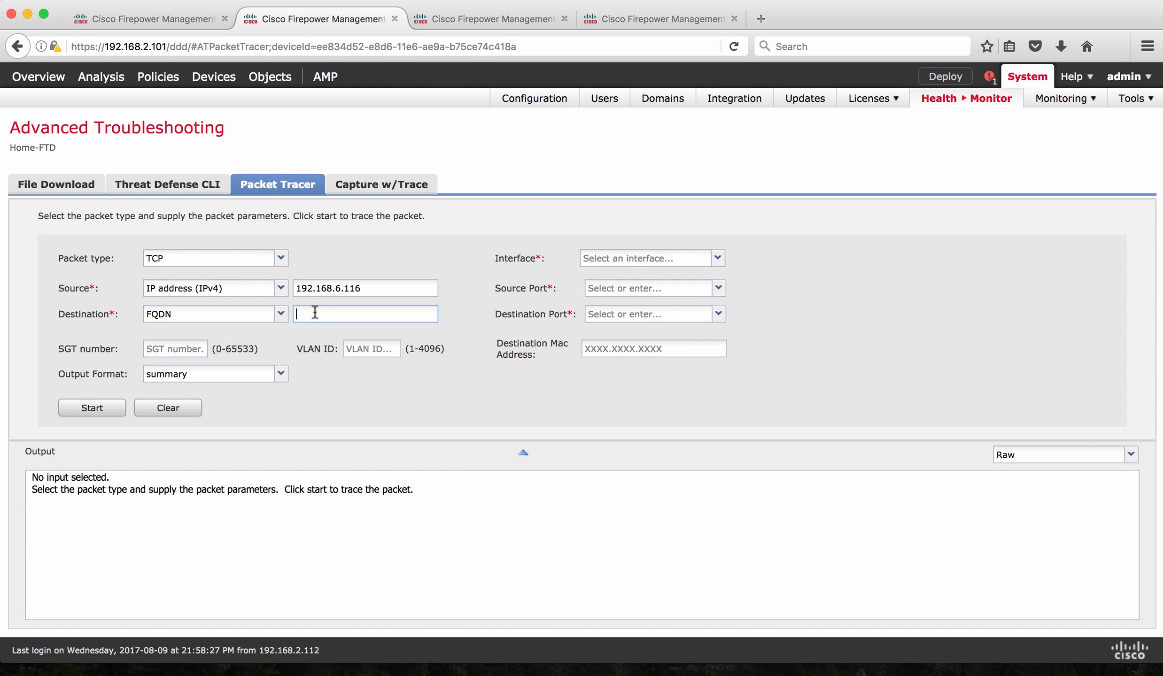
{"action": "type", "text": "yahoo."}
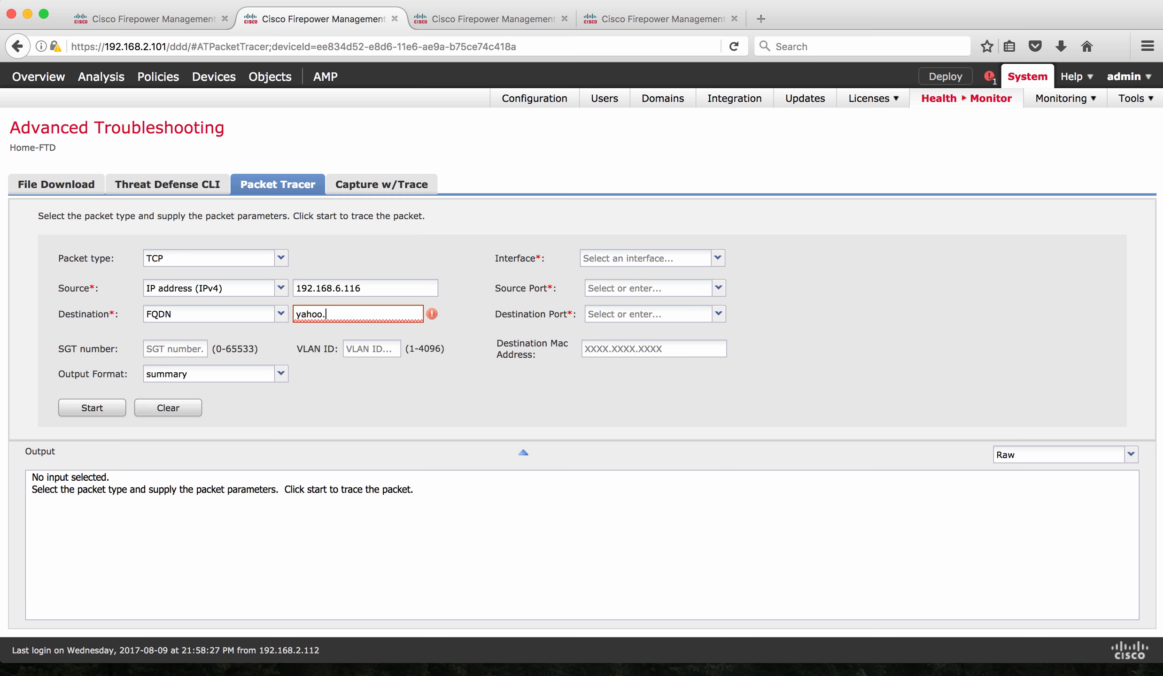
{"action": "type", "text": "com"}
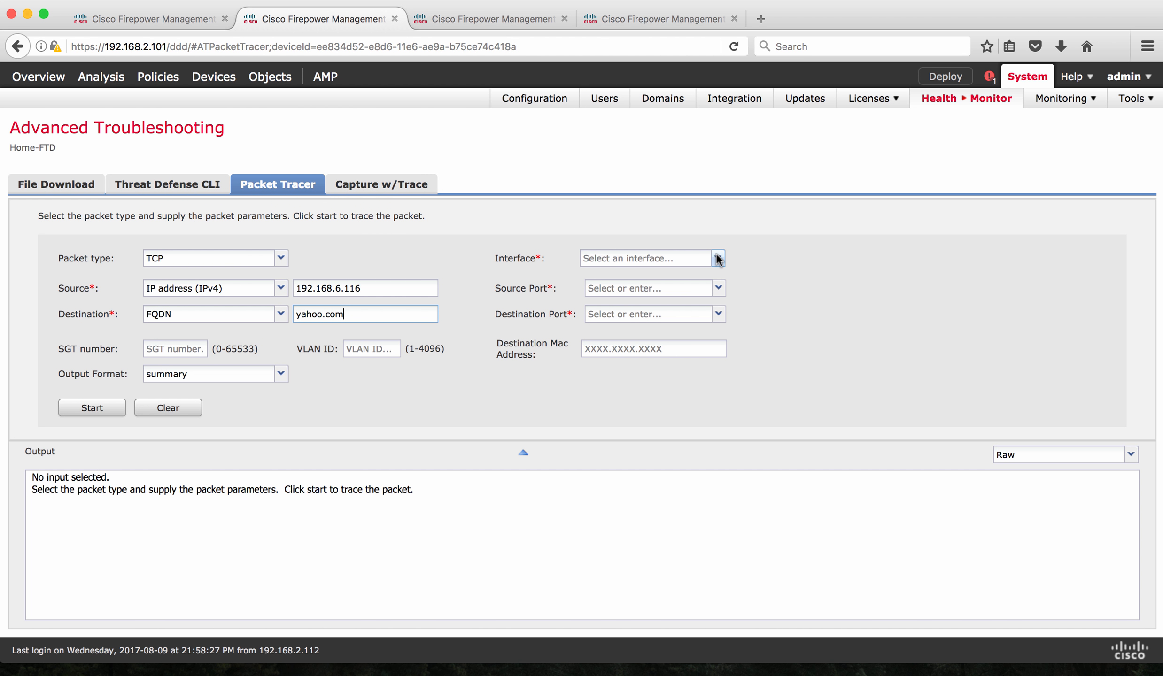
Set ingress interface WIFI, source port 2345 and destination port https for the trace
{"action": "left_click", "coordinate": [718, 259]}
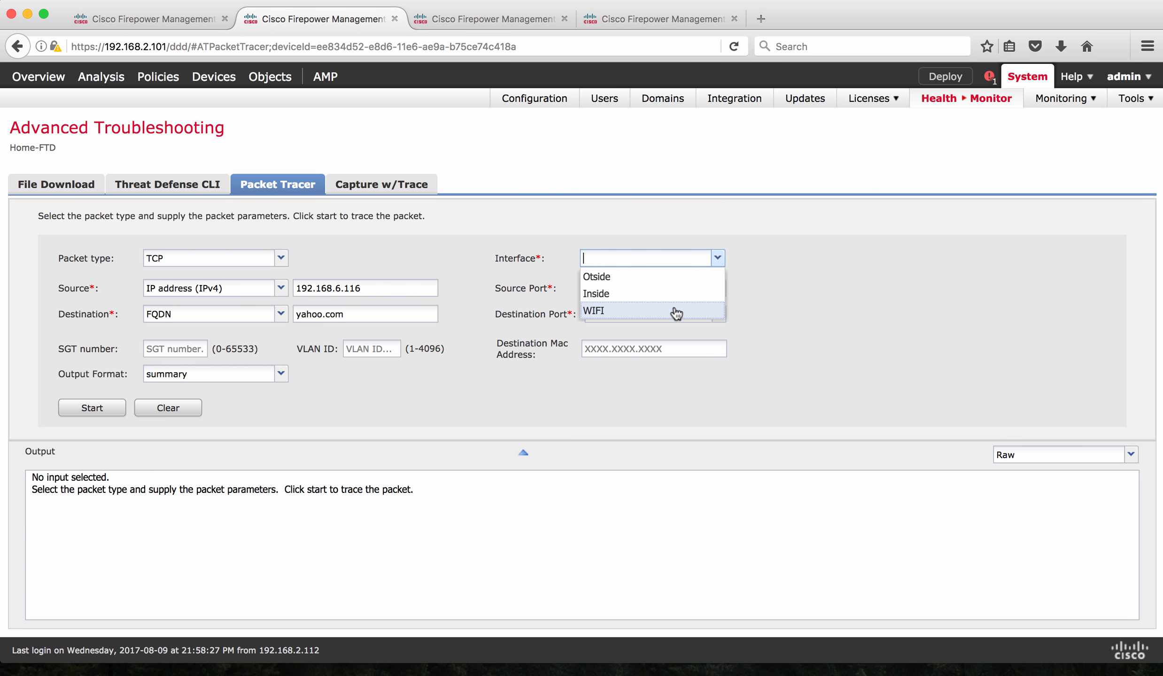
{"action": "left_click", "coordinate": [597, 311]}
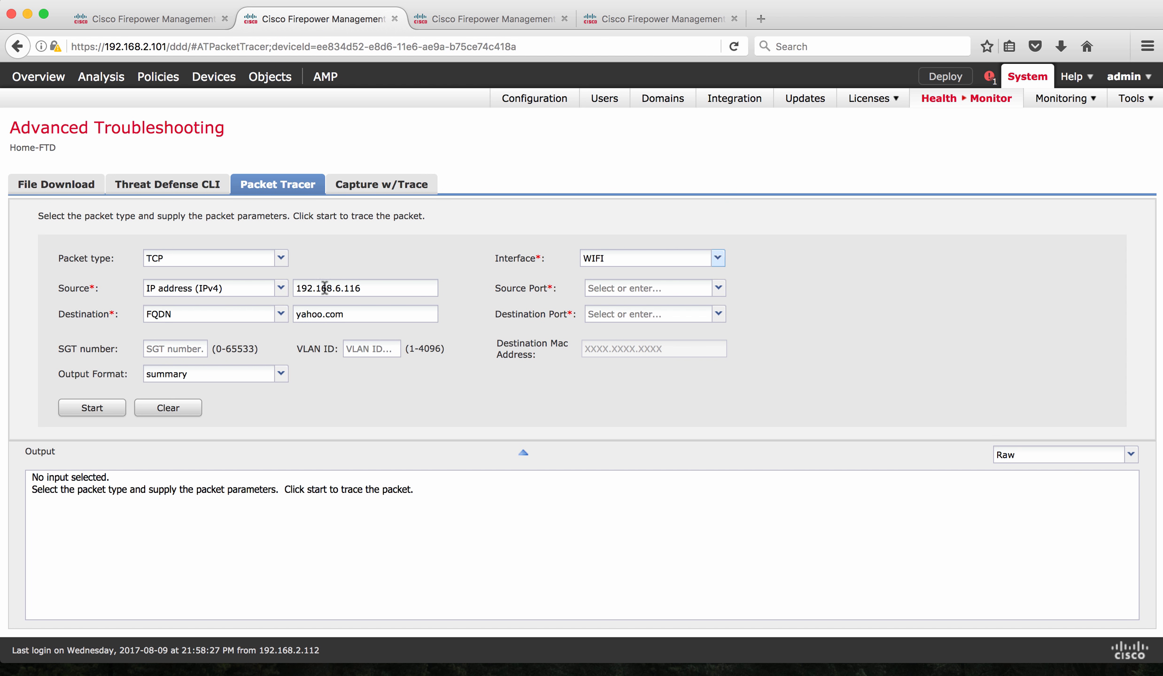
{"action": "mouse_move", "coordinate": [563, 279]}
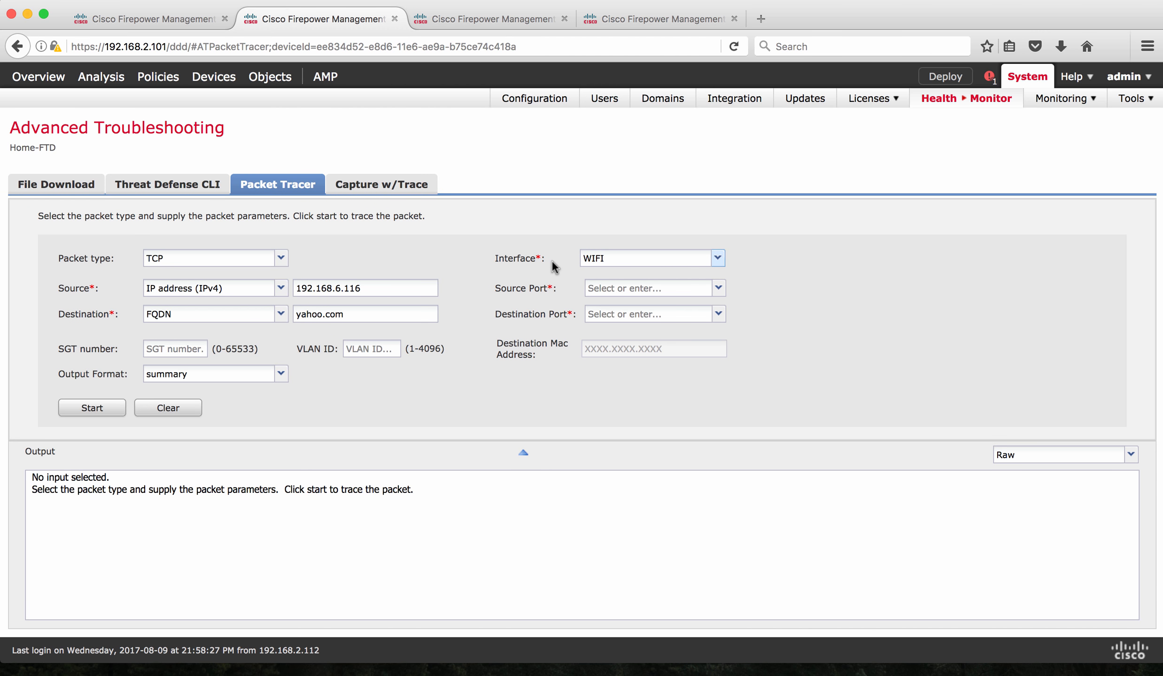
{"action": "mouse_move", "coordinate": [592, 266]}
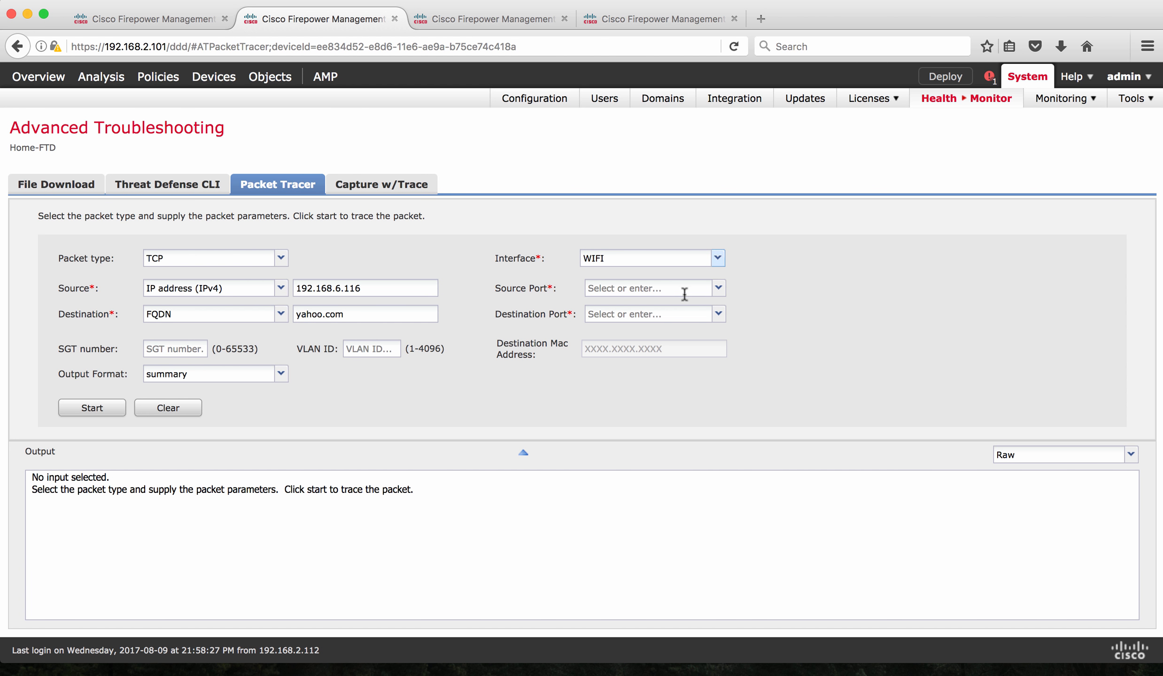
{"action": "type", "text": "2345"}
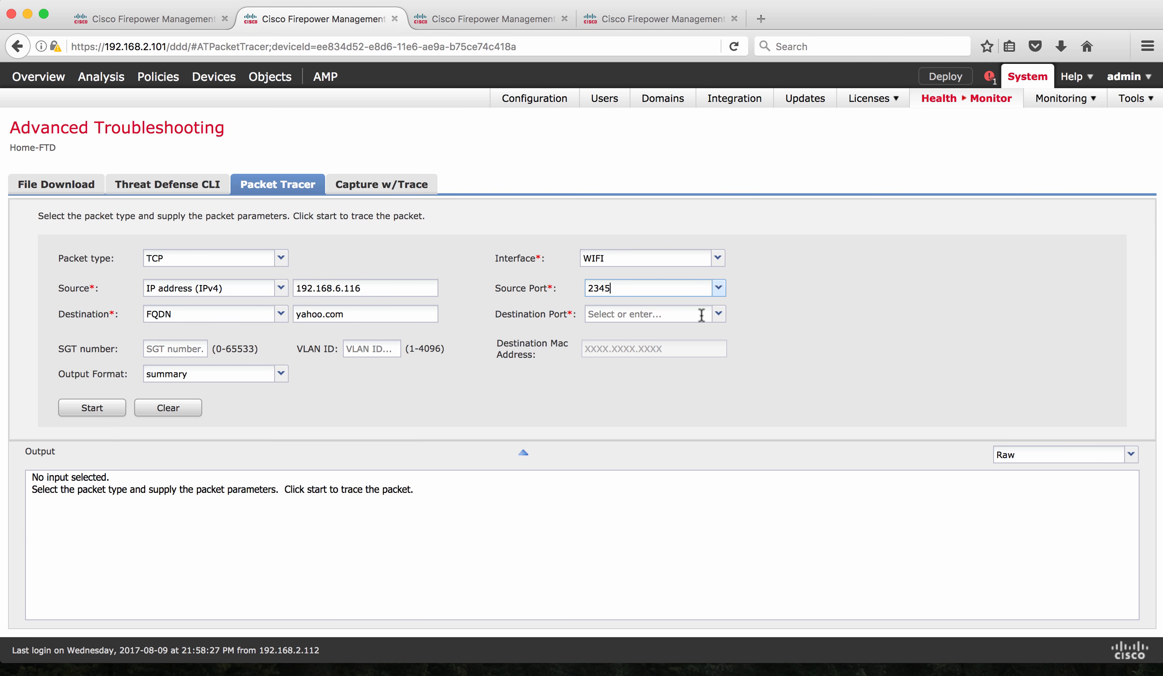
{"action": "type", "text": "44"}
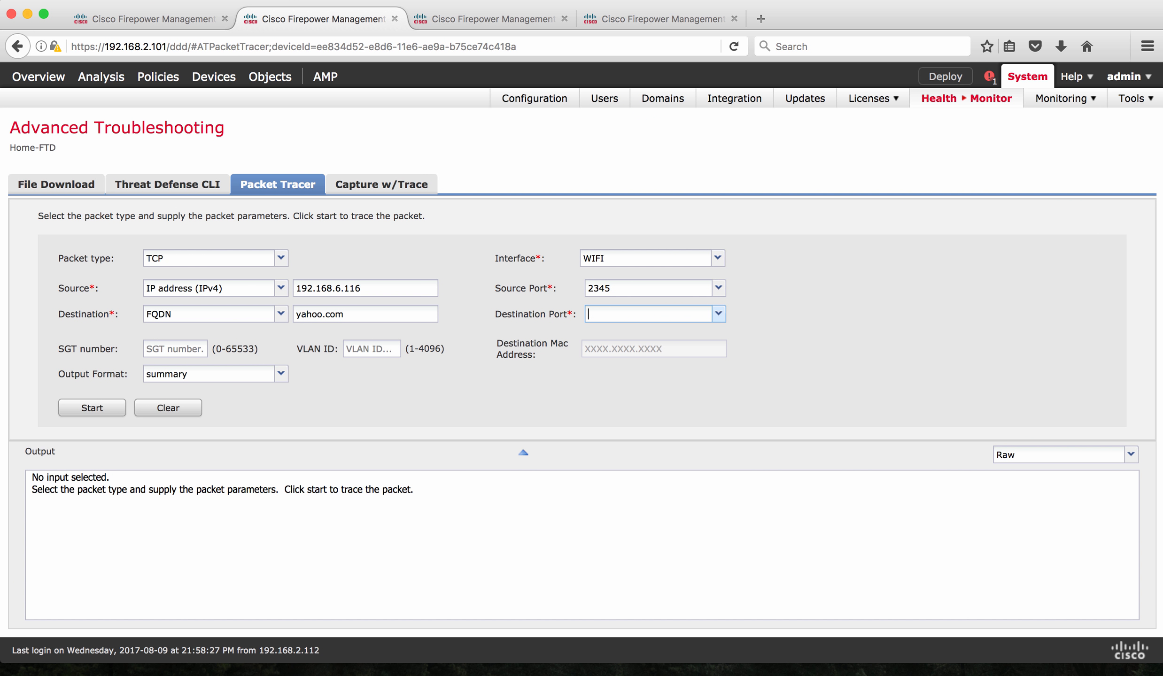
{"action": "type", "text": "https"}
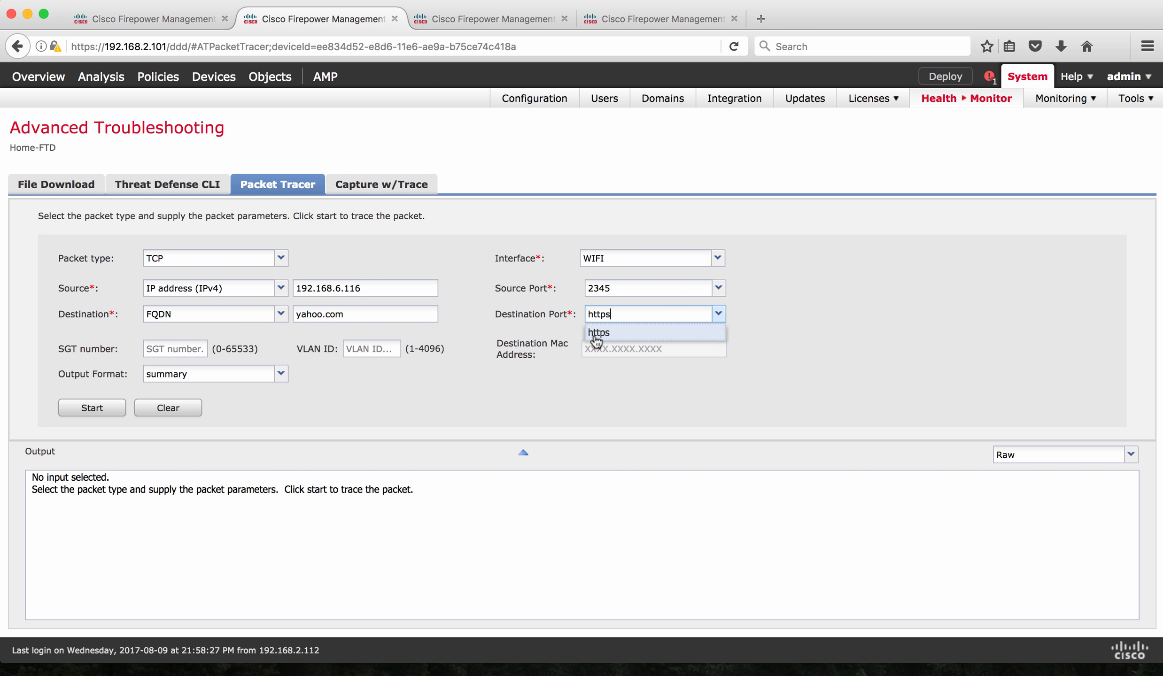
{"action": "left_click", "coordinate": [599, 333]}
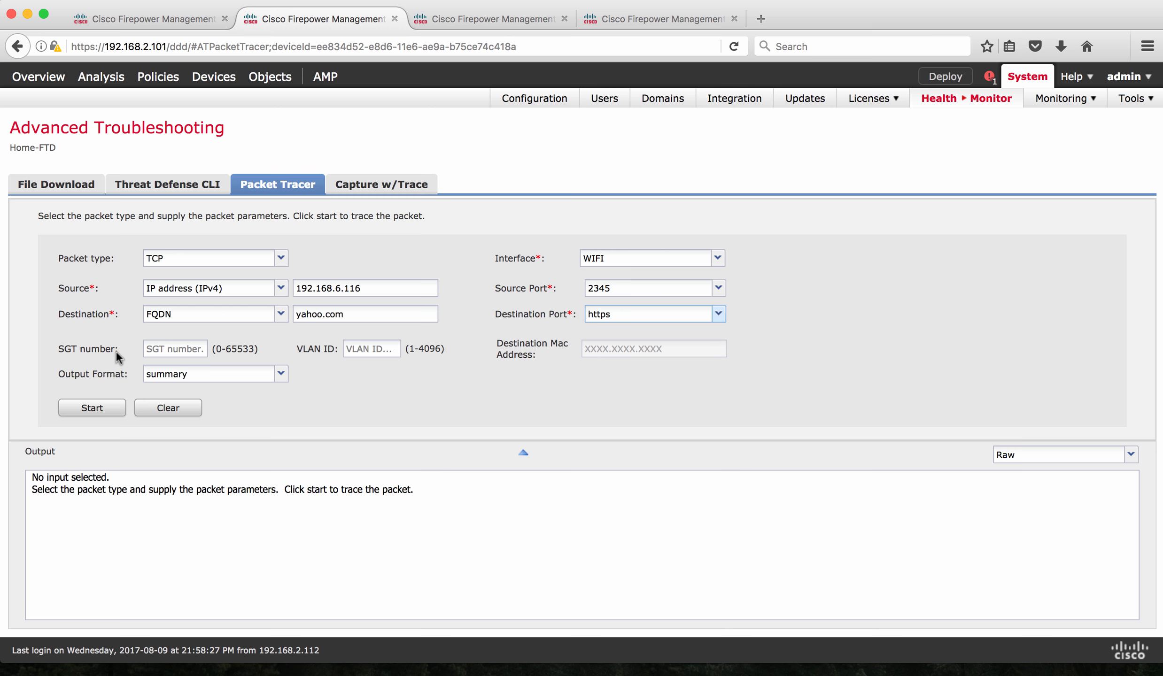
{"action": "mouse_move", "coordinate": [101, 361]}
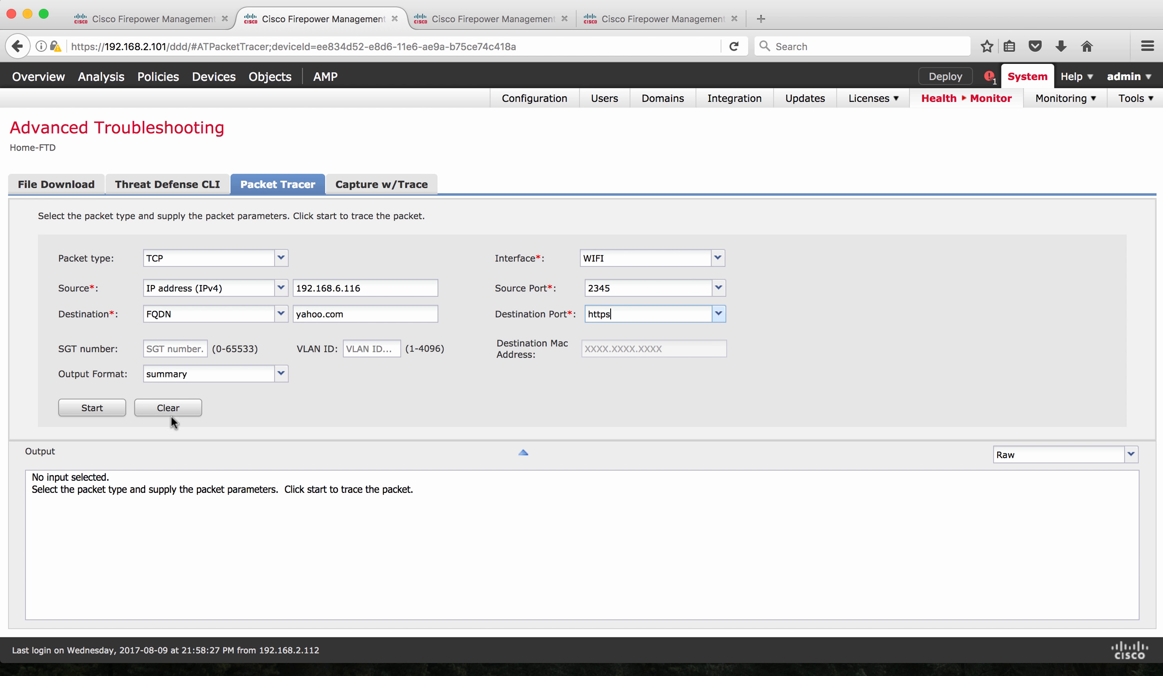
{"action": "mouse_move", "coordinate": [207, 391]}
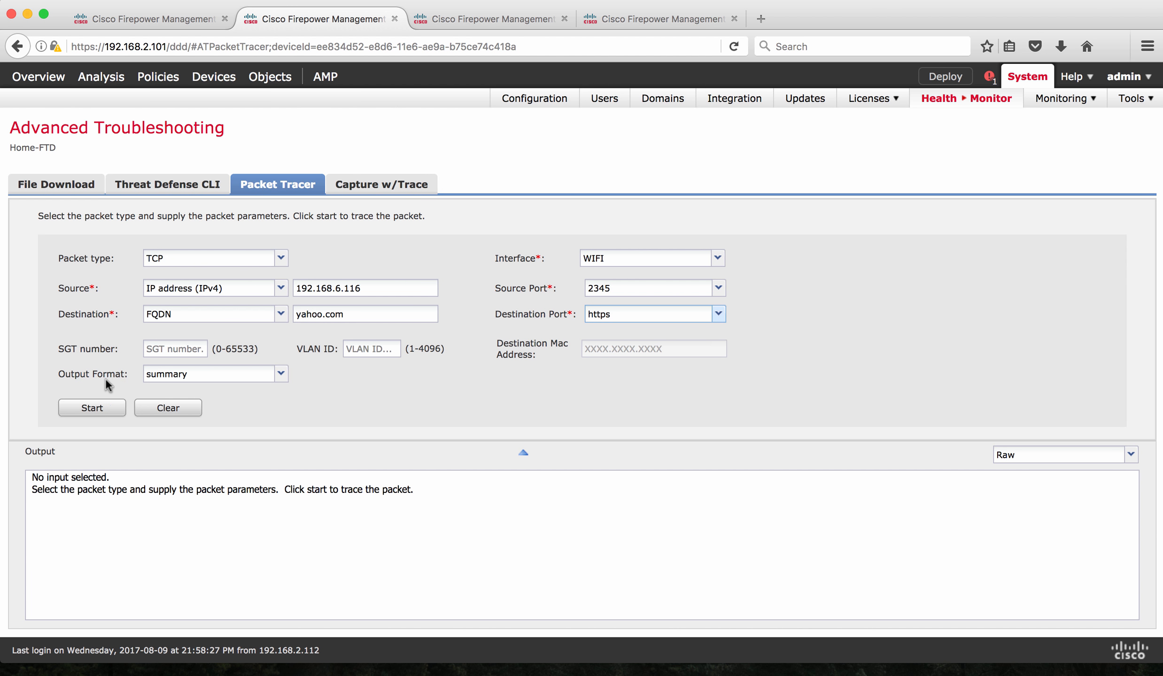
{"action": "left_click", "coordinate": [280, 374]}
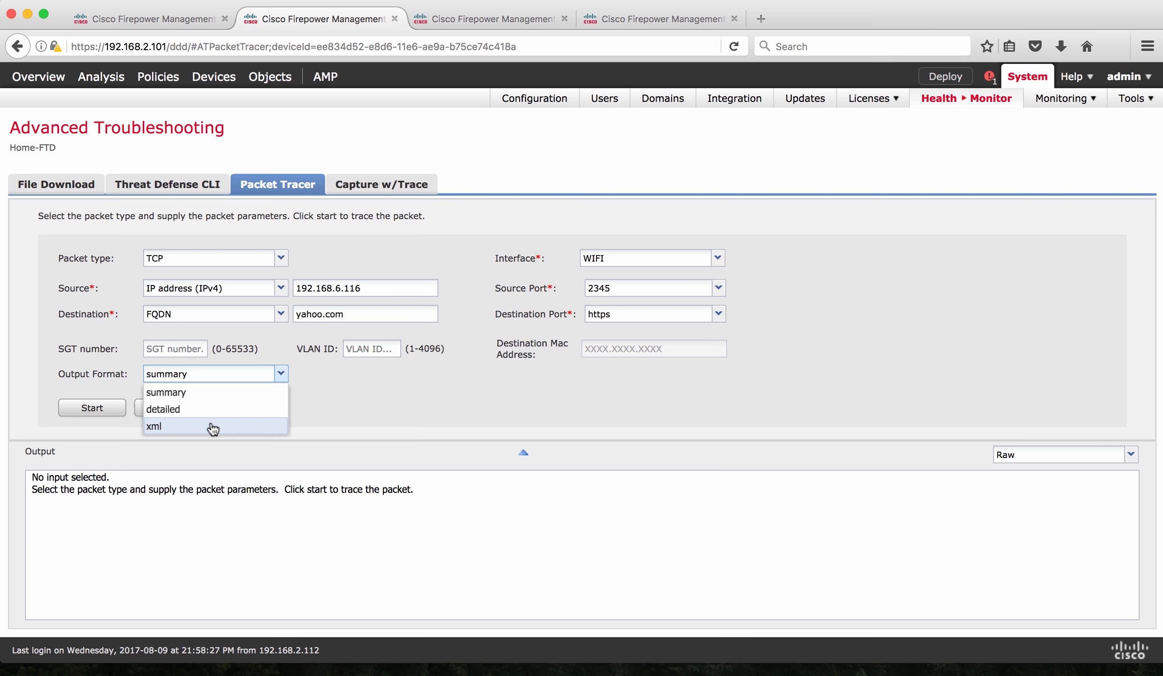
{"action": "mouse_move", "coordinate": [219, 396]}
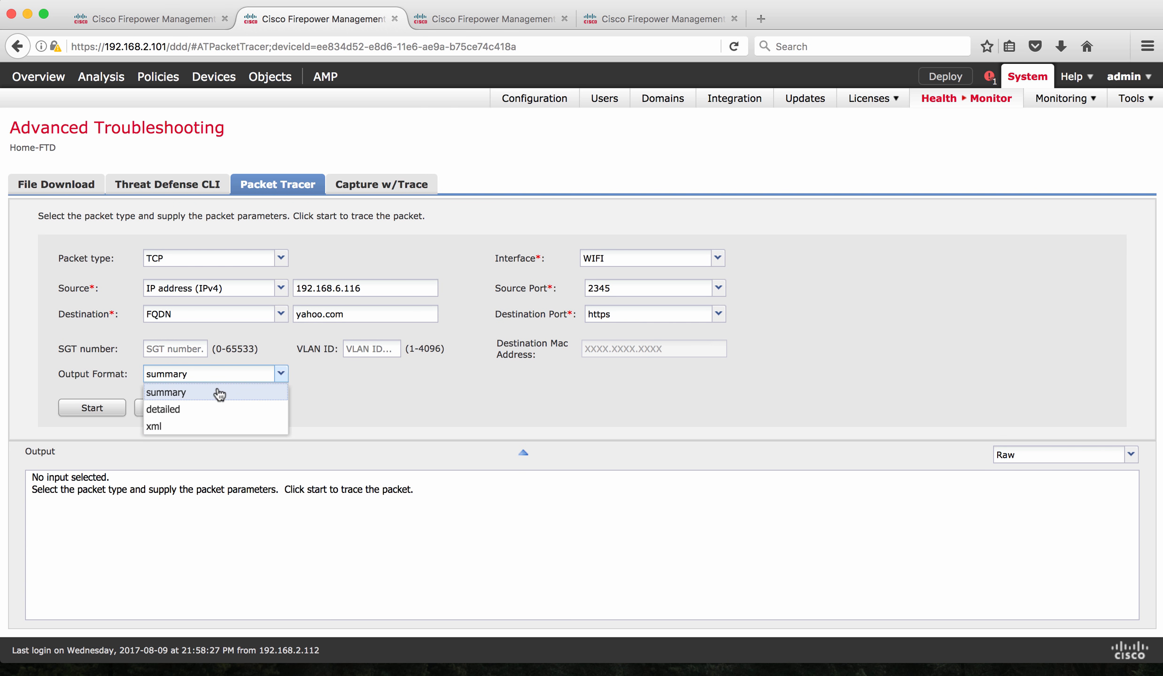
Run the yahoo.com trace with summary output and select the destination host name
{"action": "left_click", "coordinate": [167, 393]}
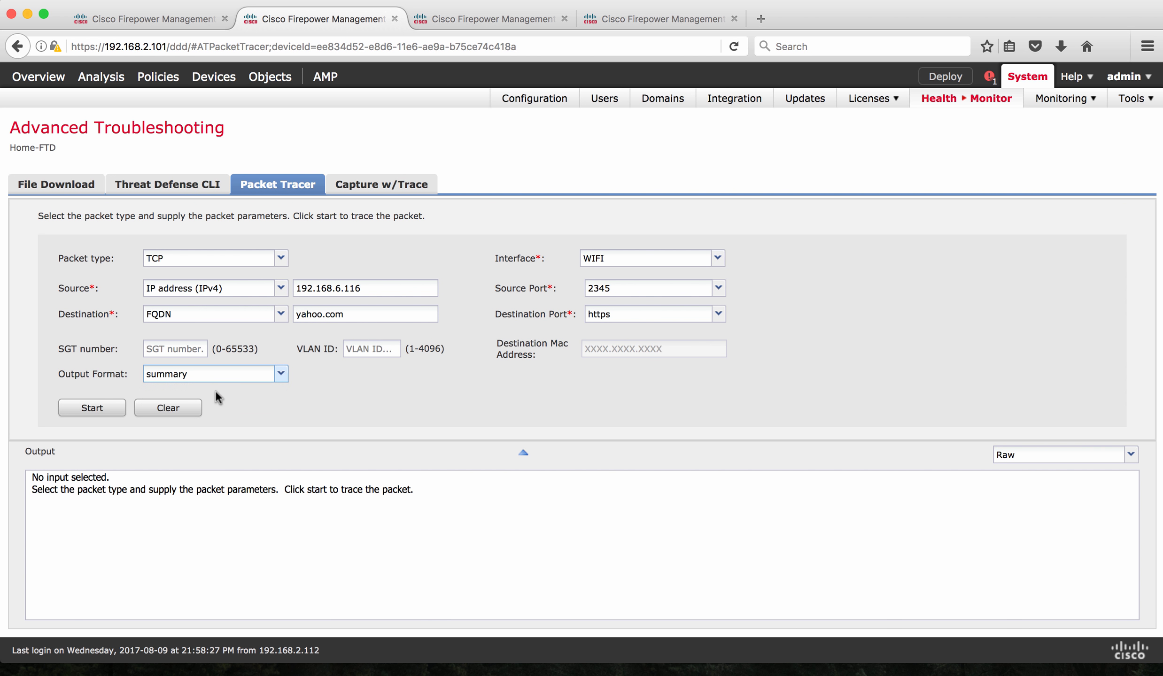
{"action": "left_click", "coordinate": [92, 407]}
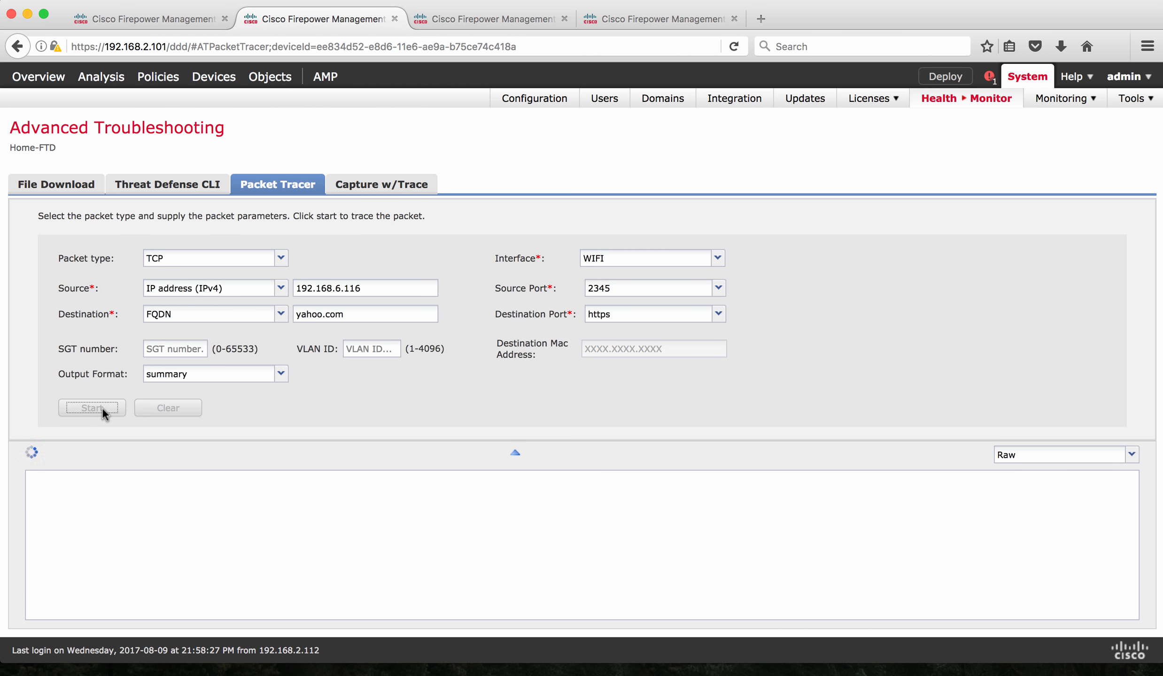
{"action": "left_click", "coordinate": [91, 407]}
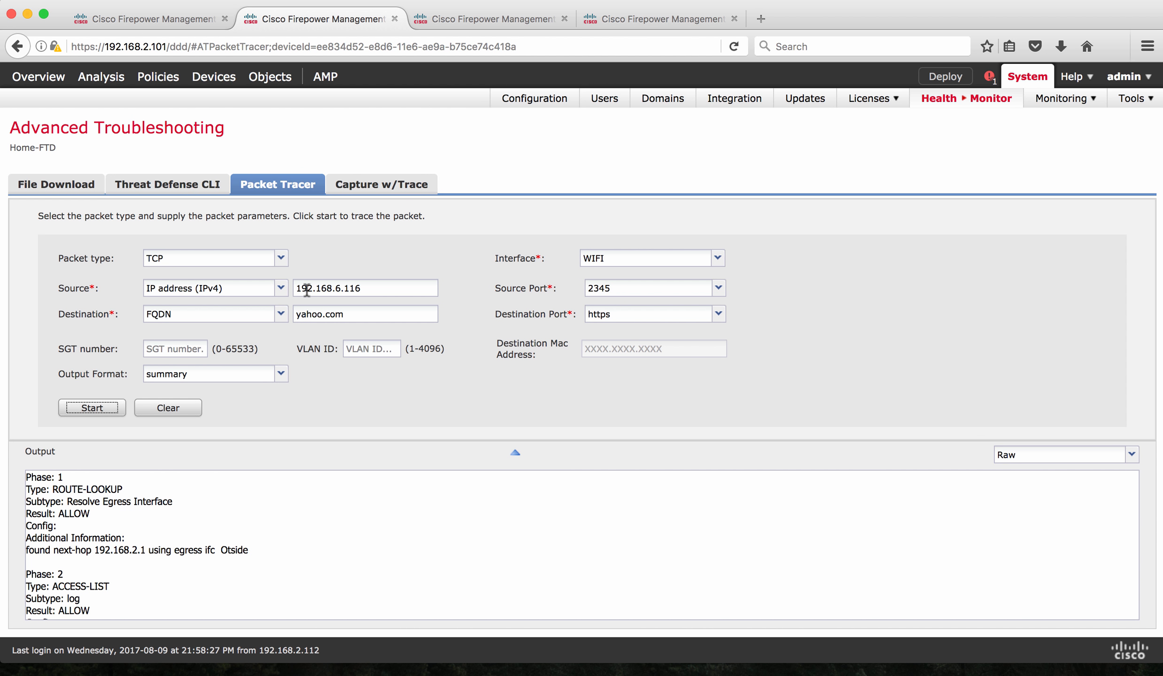
{"action": "double_click", "coordinate": [311, 314]}
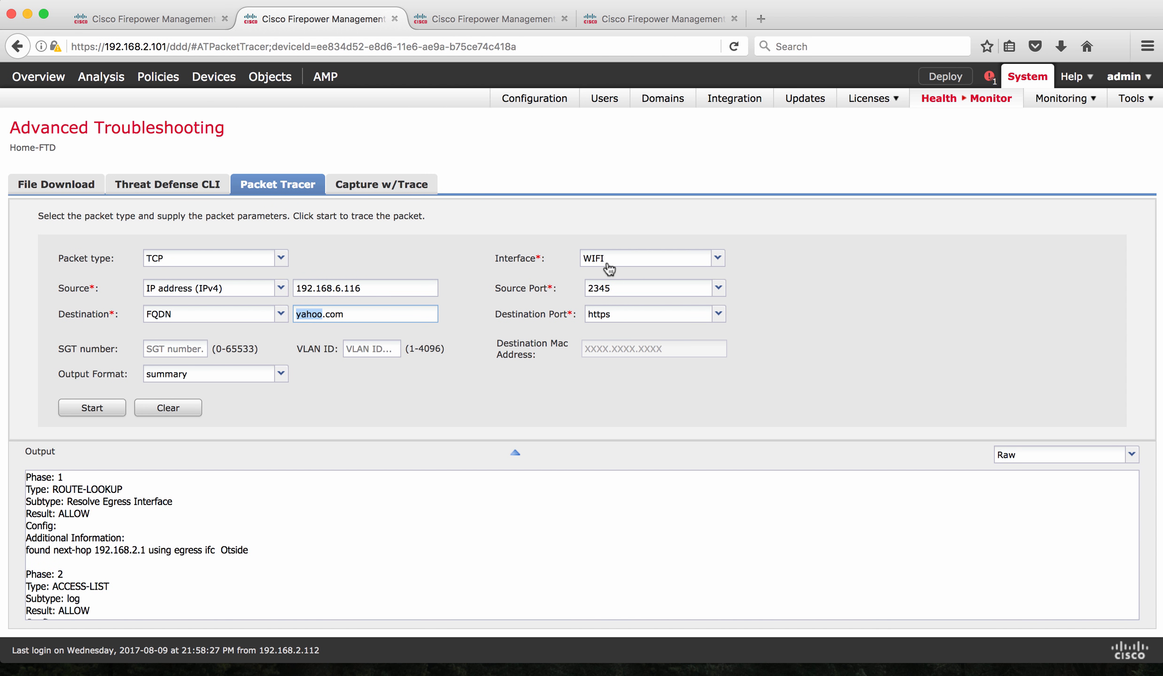
{"action": "mouse_move", "coordinate": [579, 263]}
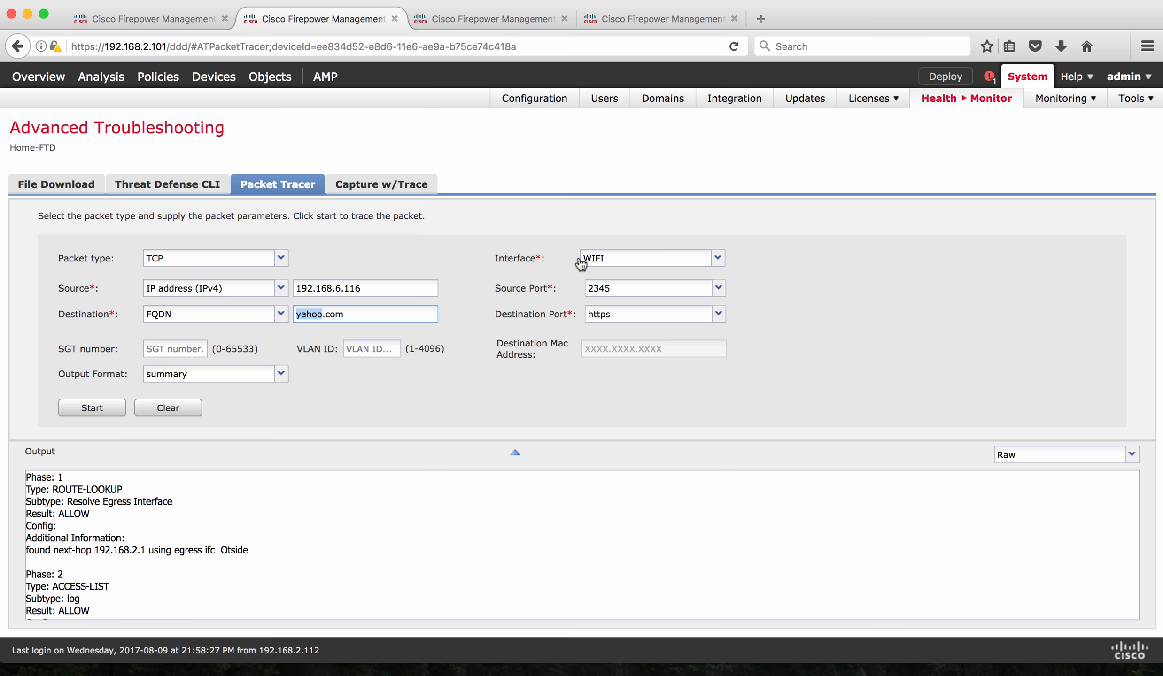
{"action": "mouse_move", "coordinate": [579, 286]}
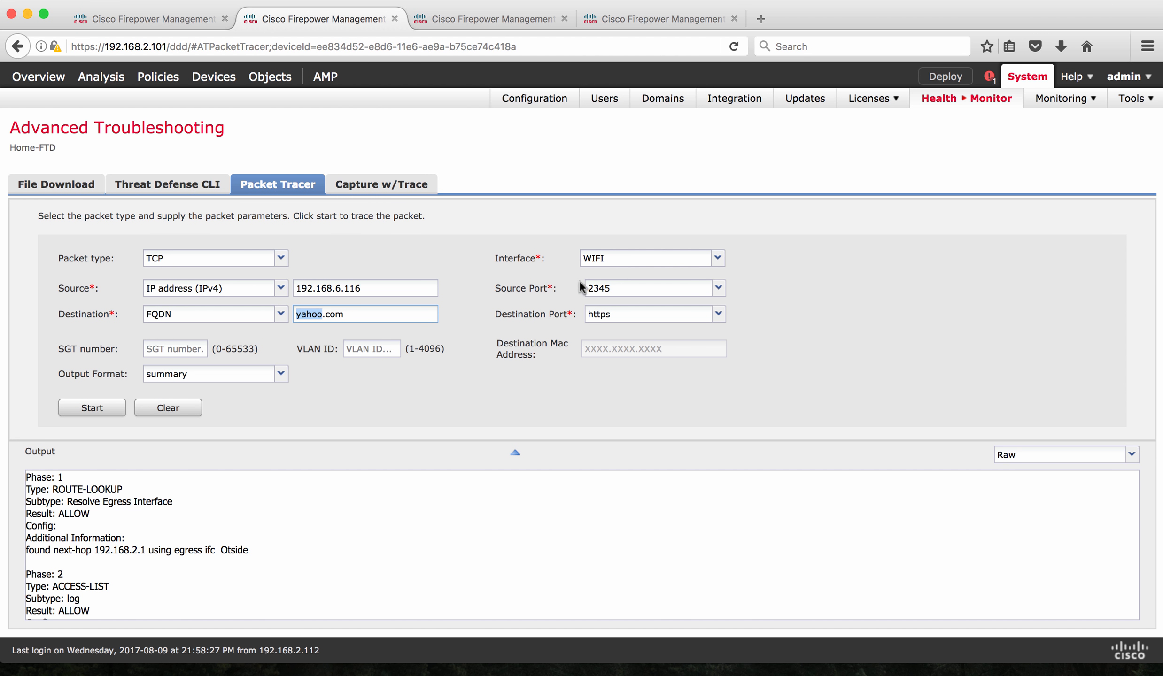
{"action": "mouse_move", "coordinate": [601, 303]}
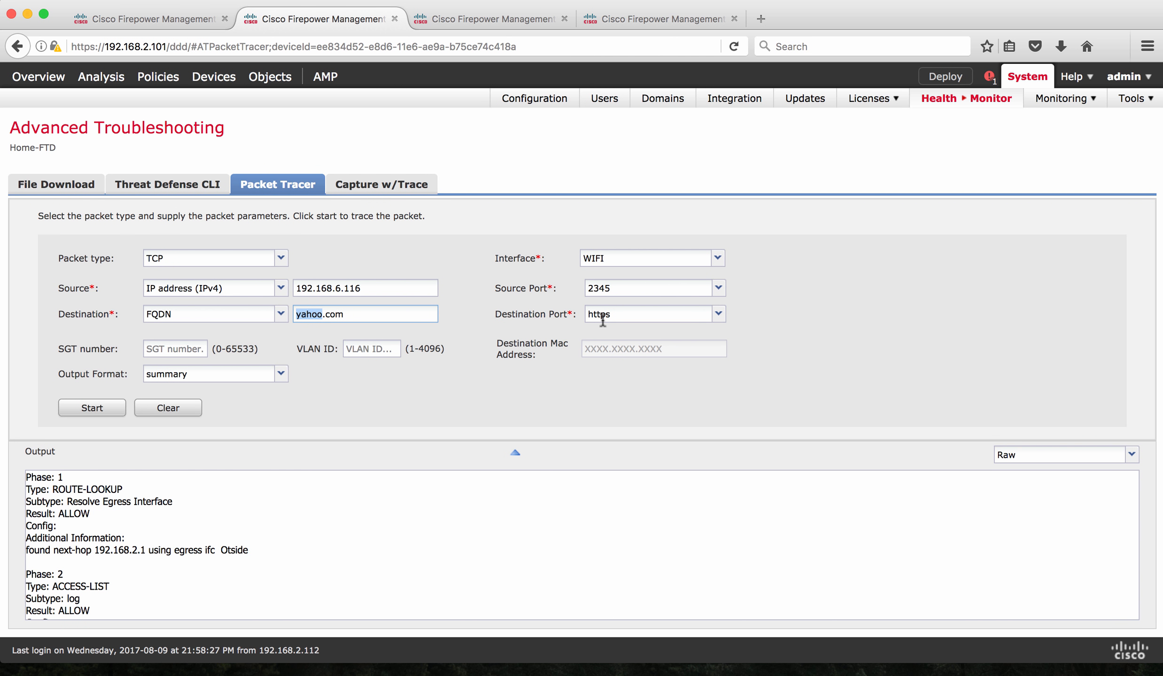
{"action": "mouse_move", "coordinate": [514, 457]}
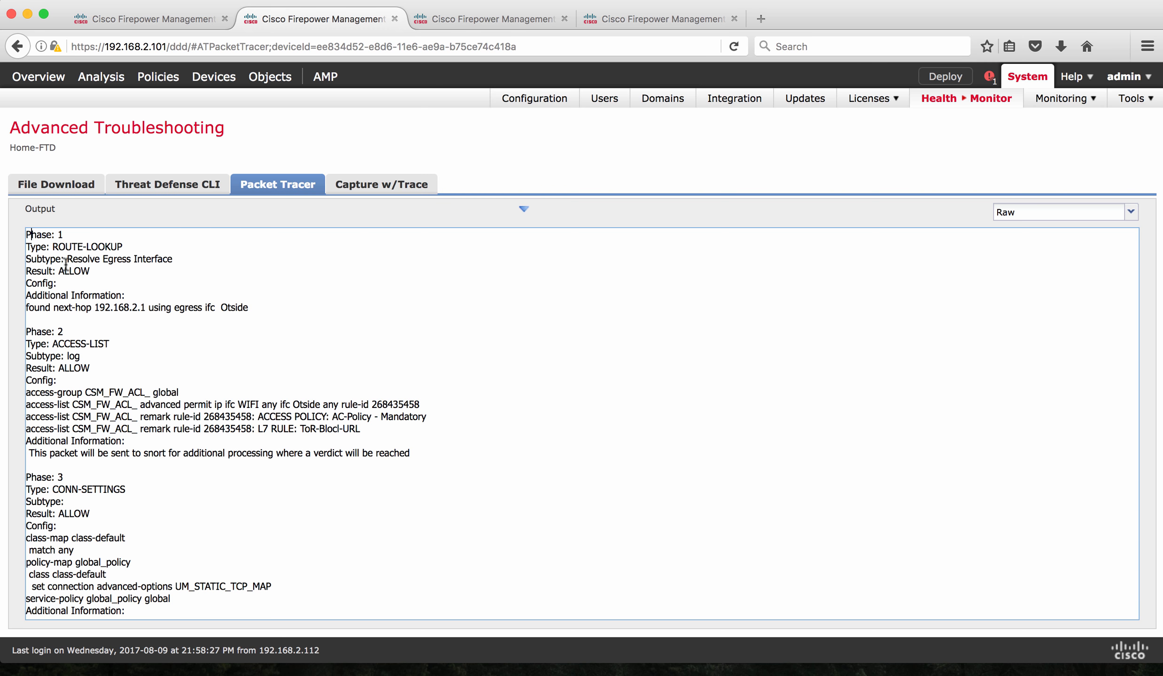
{"action": "mouse_move", "coordinate": [91, 307]}
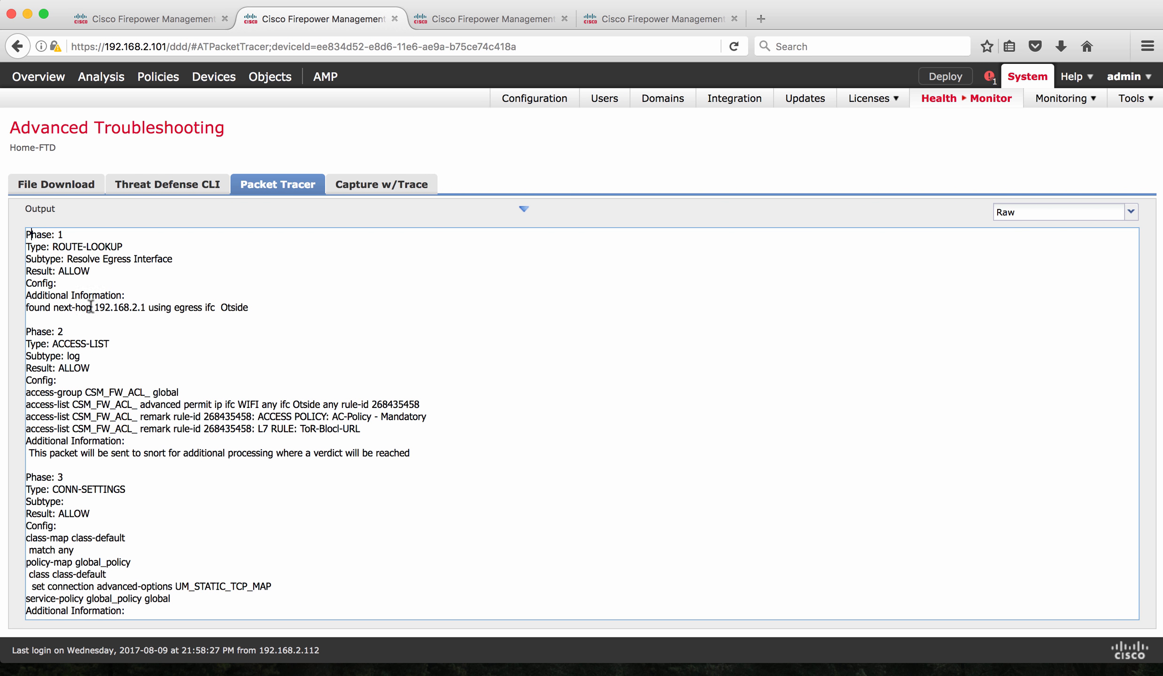
{"action": "mouse_move", "coordinate": [144, 307]}
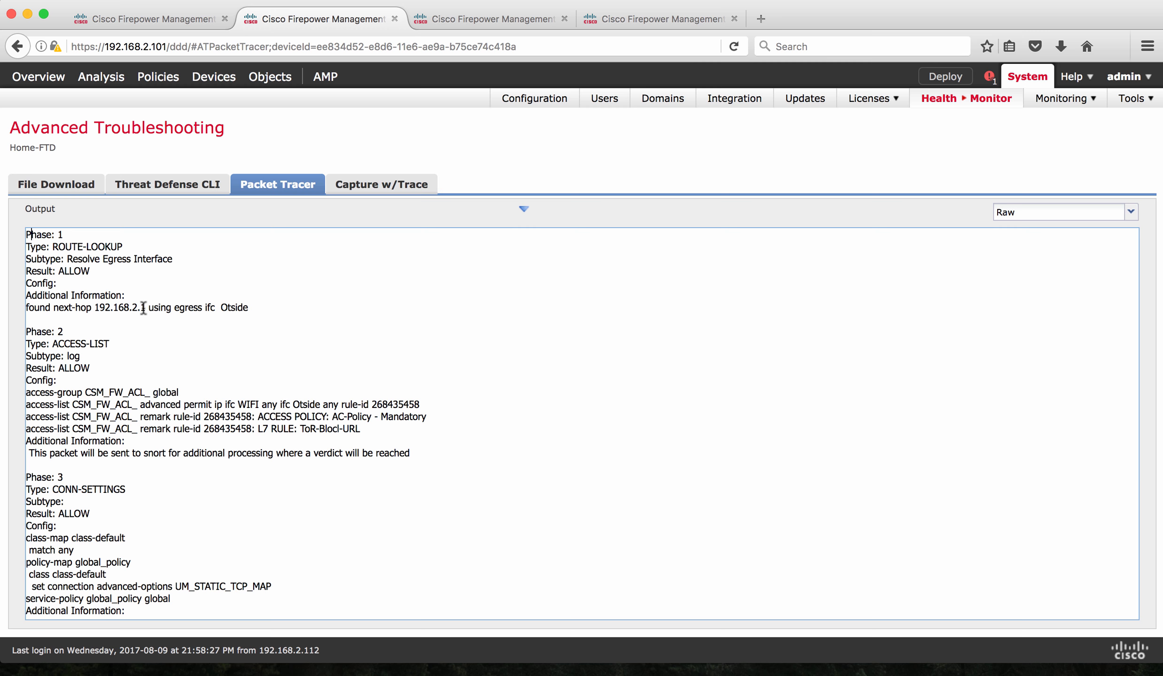
{"action": "mouse_move", "coordinate": [272, 314]}
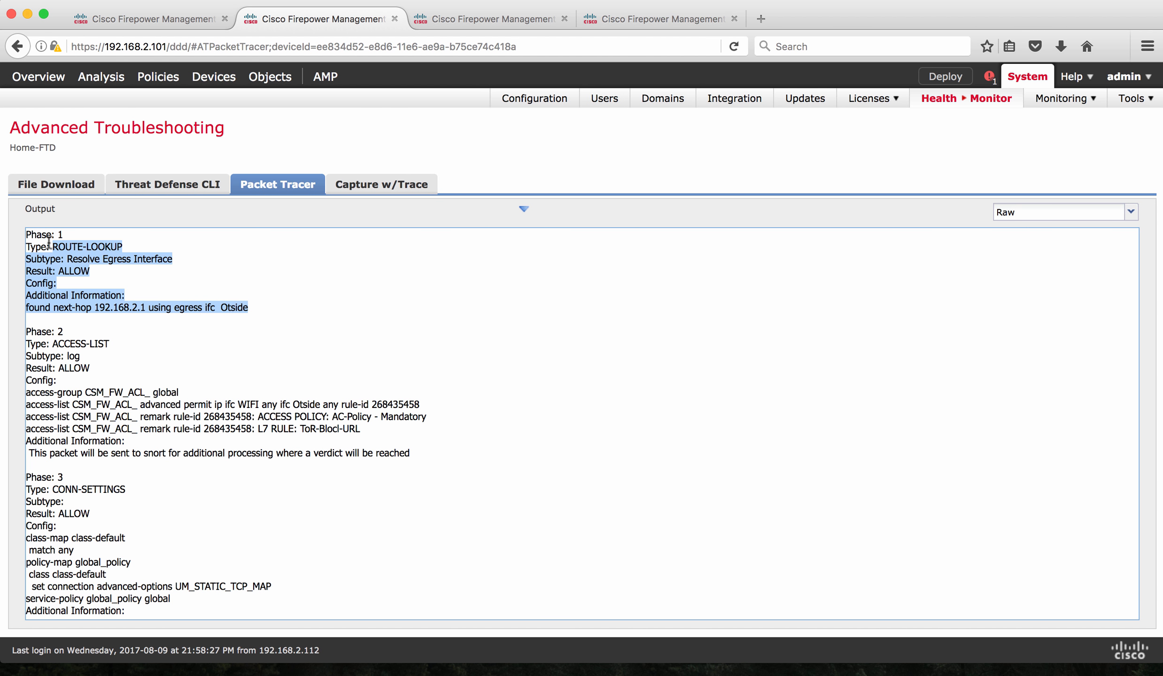
Expand the trace output to read Phases 1–3, including the AC-Policy access-list rule
{"action": "left_click", "coordinate": [19, 344]}
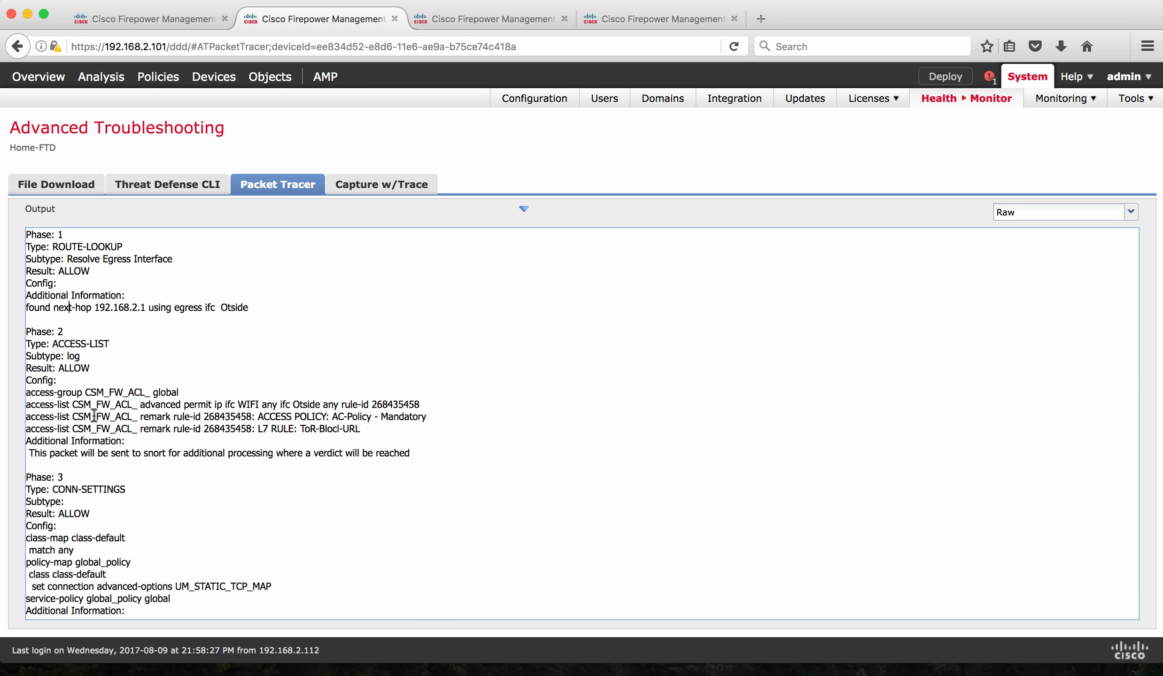
{"action": "mouse_move", "coordinate": [210, 436]}
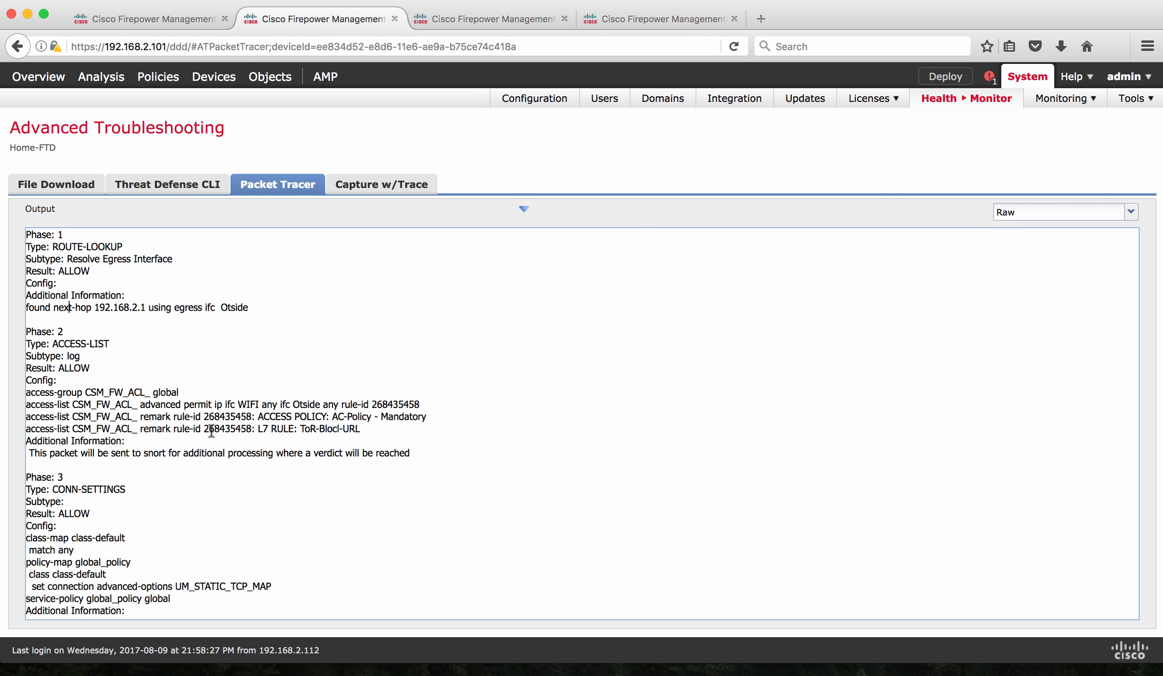
{"action": "mouse_move", "coordinate": [307, 430]}
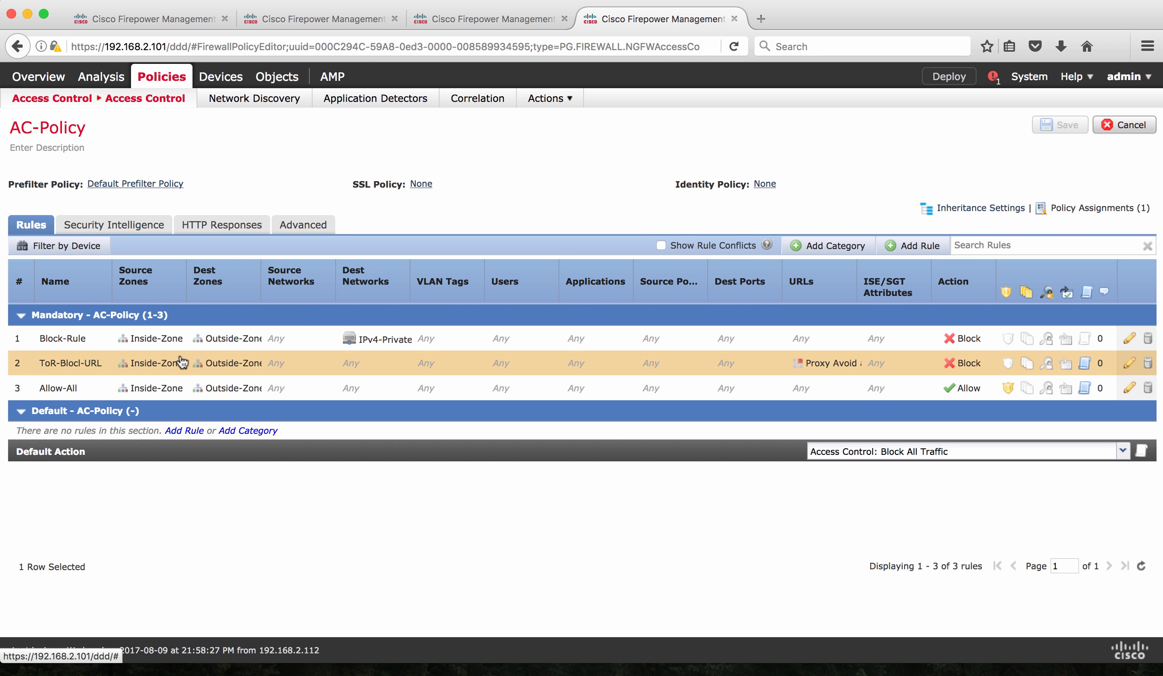
Return from the AC-Policy browser tab to the yahoo.com Packet Tracer results
{"action": "left_click", "coordinate": [315, 18]}
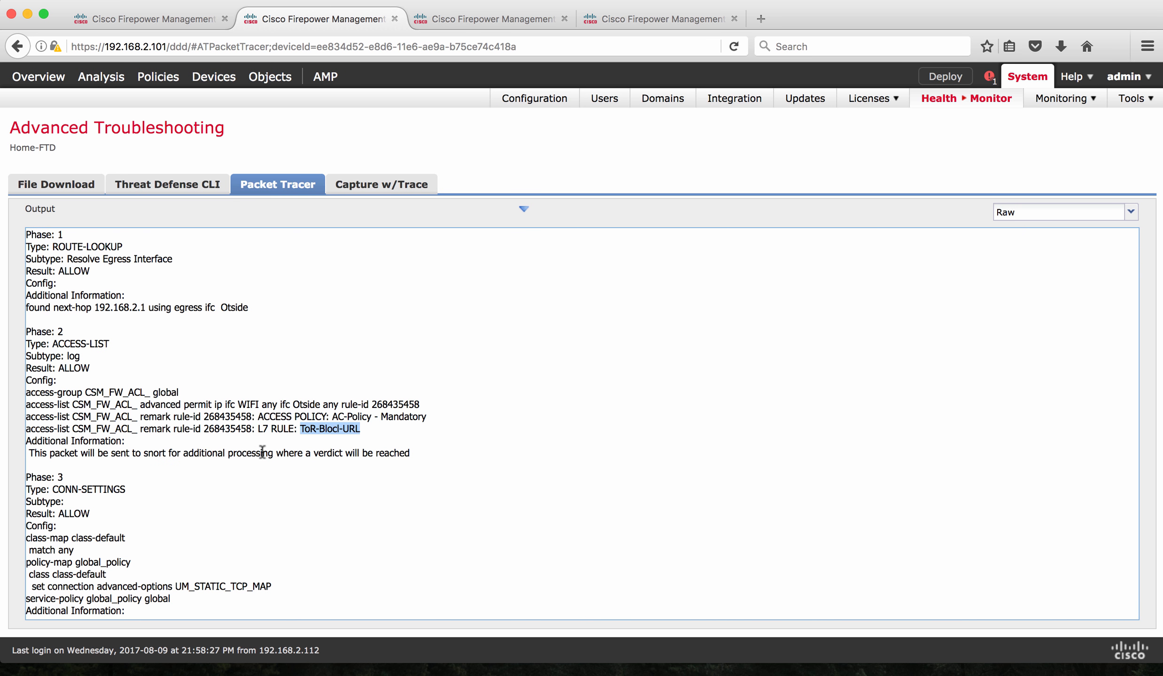
{"action": "mouse_move", "coordinate": [320, 467]}
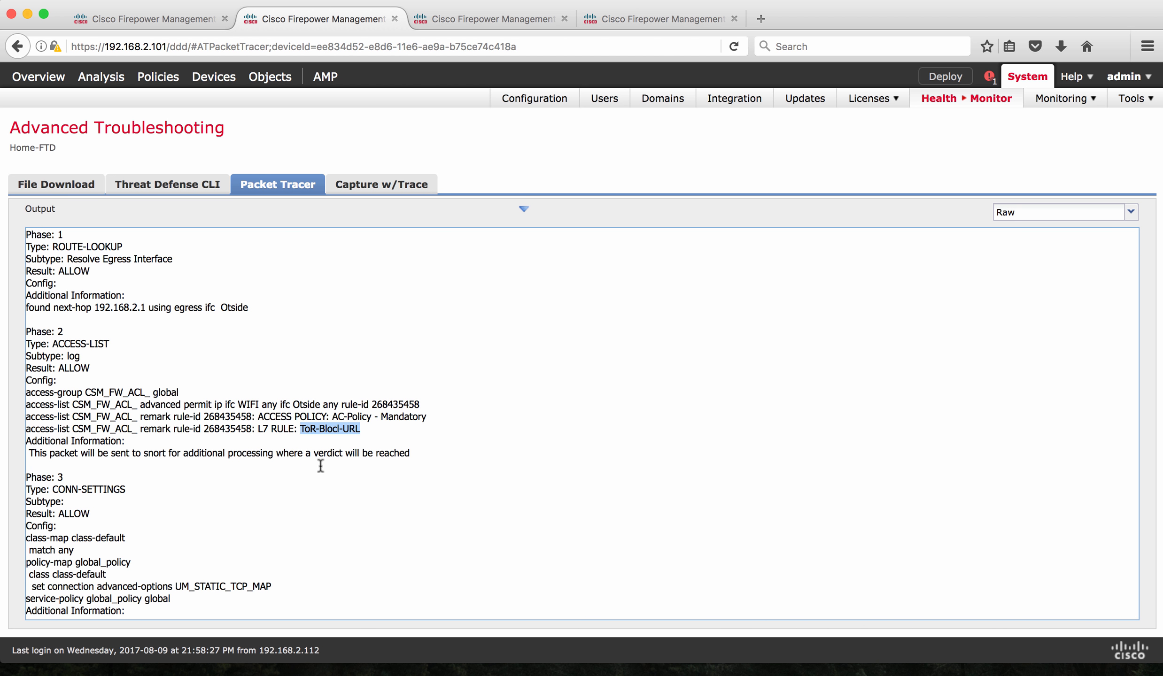
{"action": "mouse_move", "coordinate": [217, 278]}
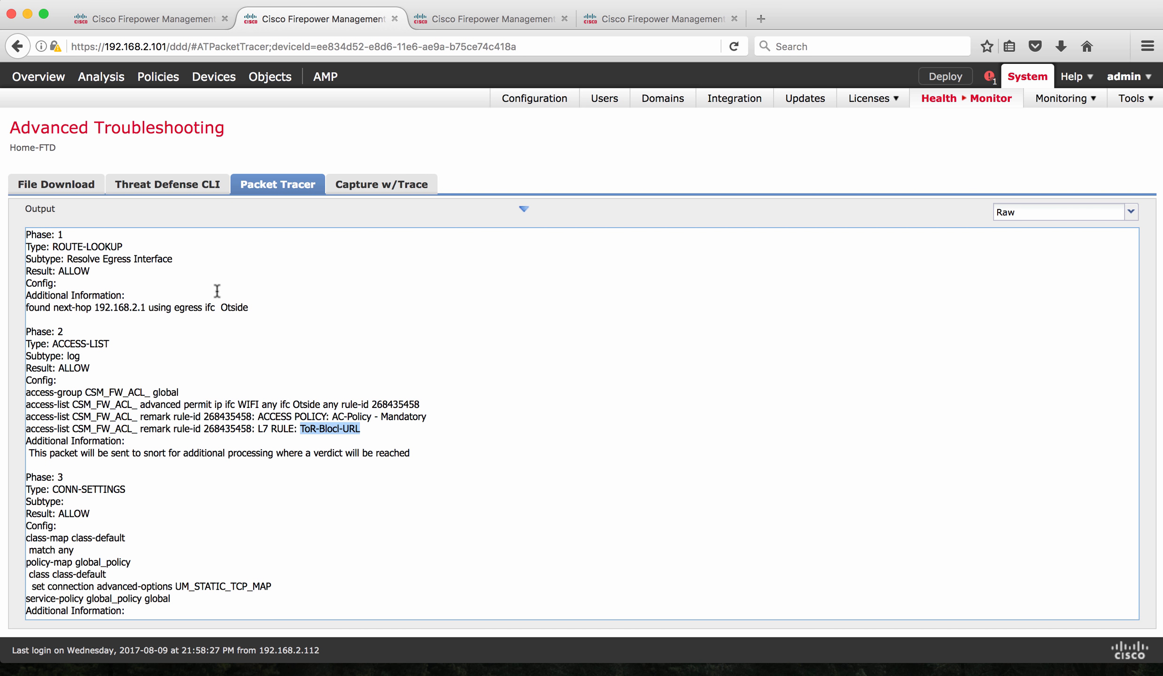
{"action": "mouse_move", "coordinate": [266, 429]}
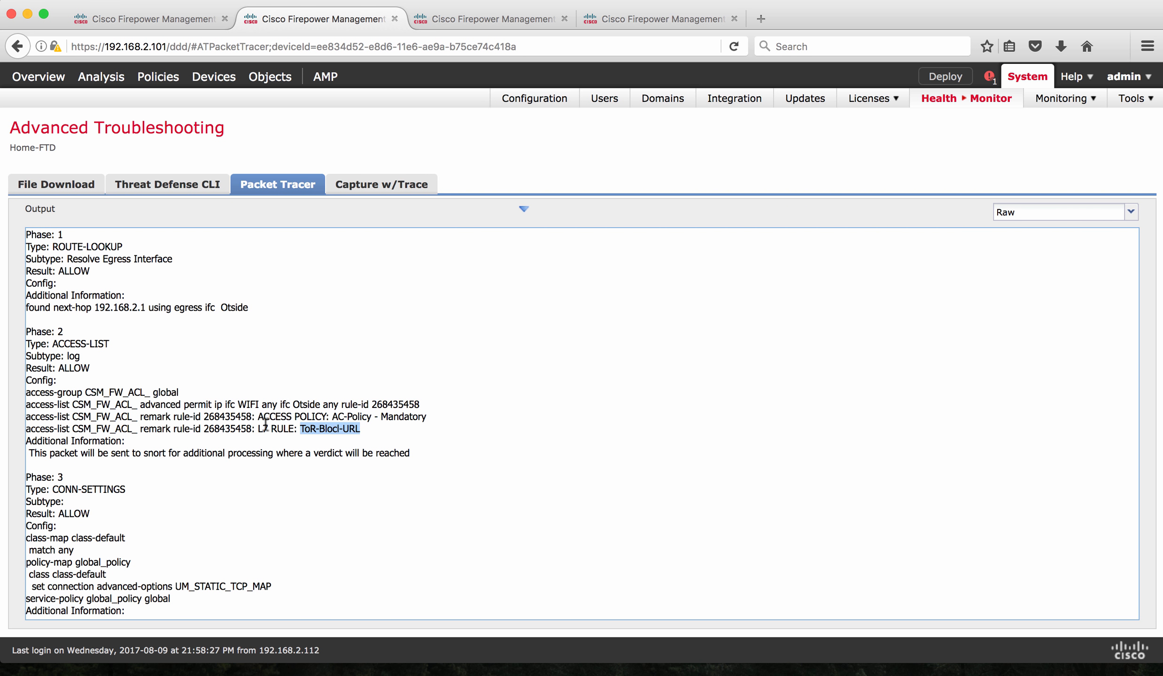
{"action": "mouse_move", "coordinate": [185, 454]}
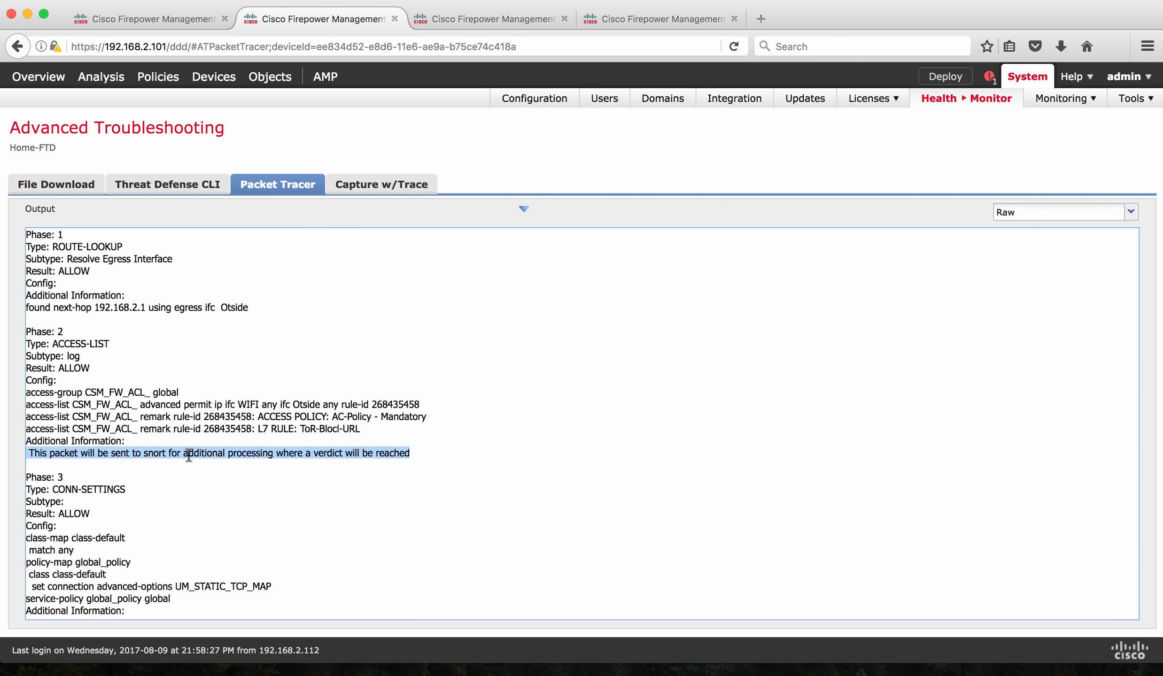
{"action": "mouse_move", "coordinate": [165, 443]}
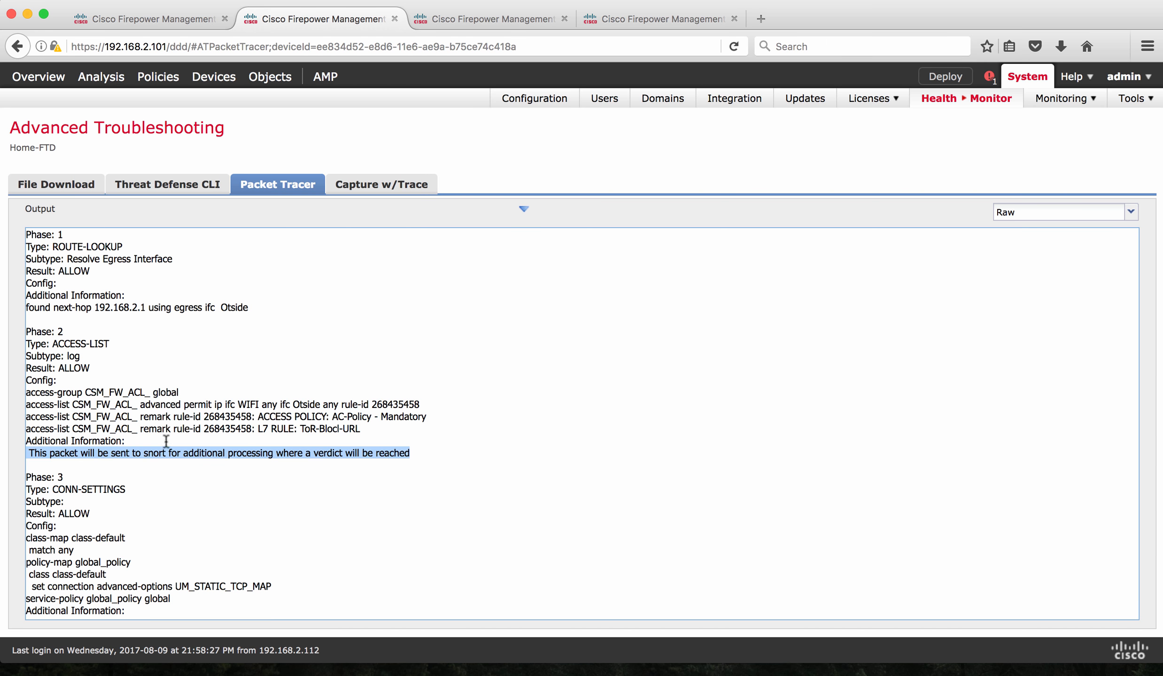
{"action": "scroll", "scroll_direction": "down", "scroll_amount": 3}
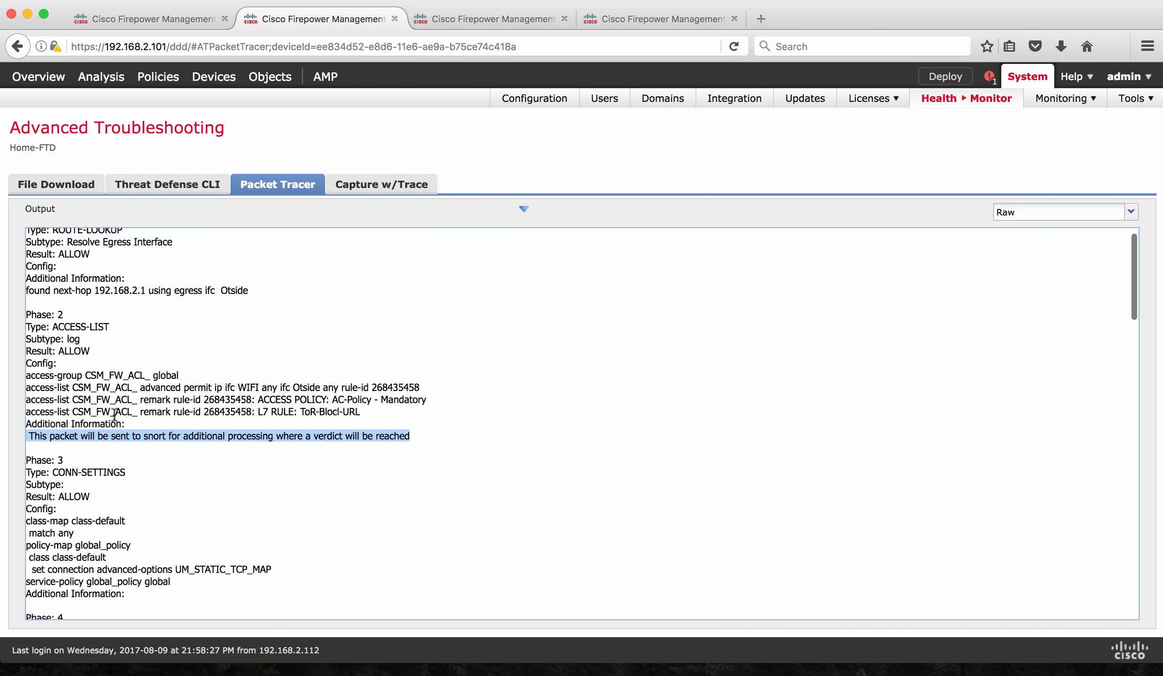
{"action": "scroll", "scroll_direction": "down", "scroll_amount": 3}
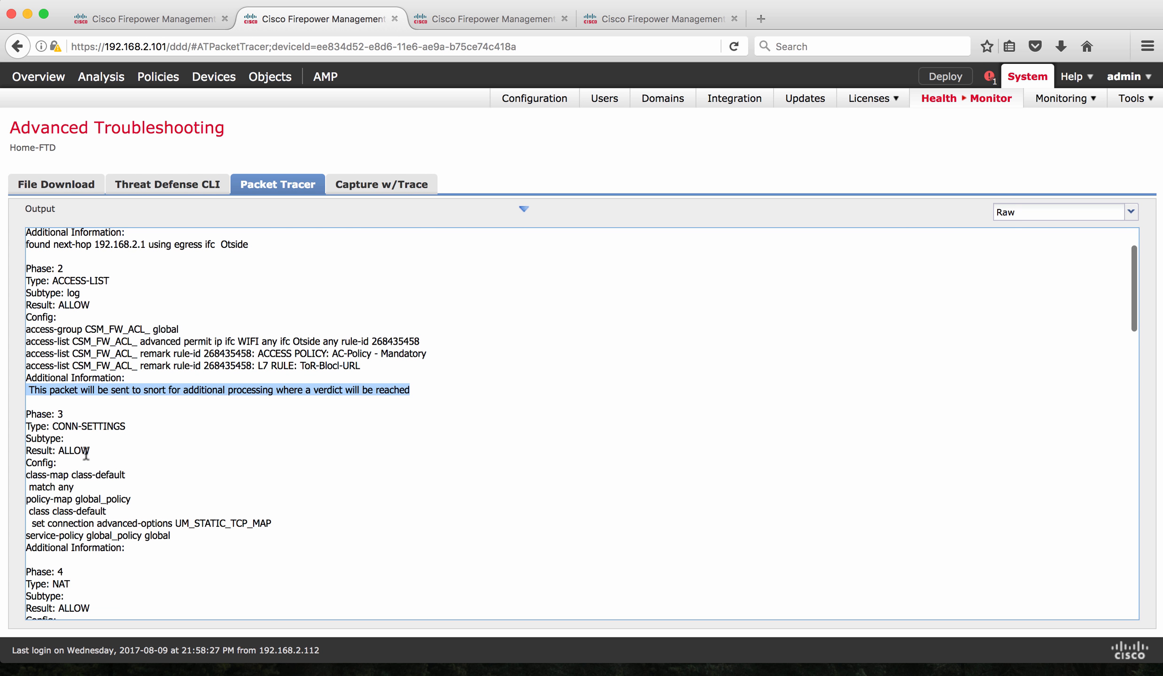
{"action": "scroll", "scroll_direction": "down", "scroll_amount": 3}
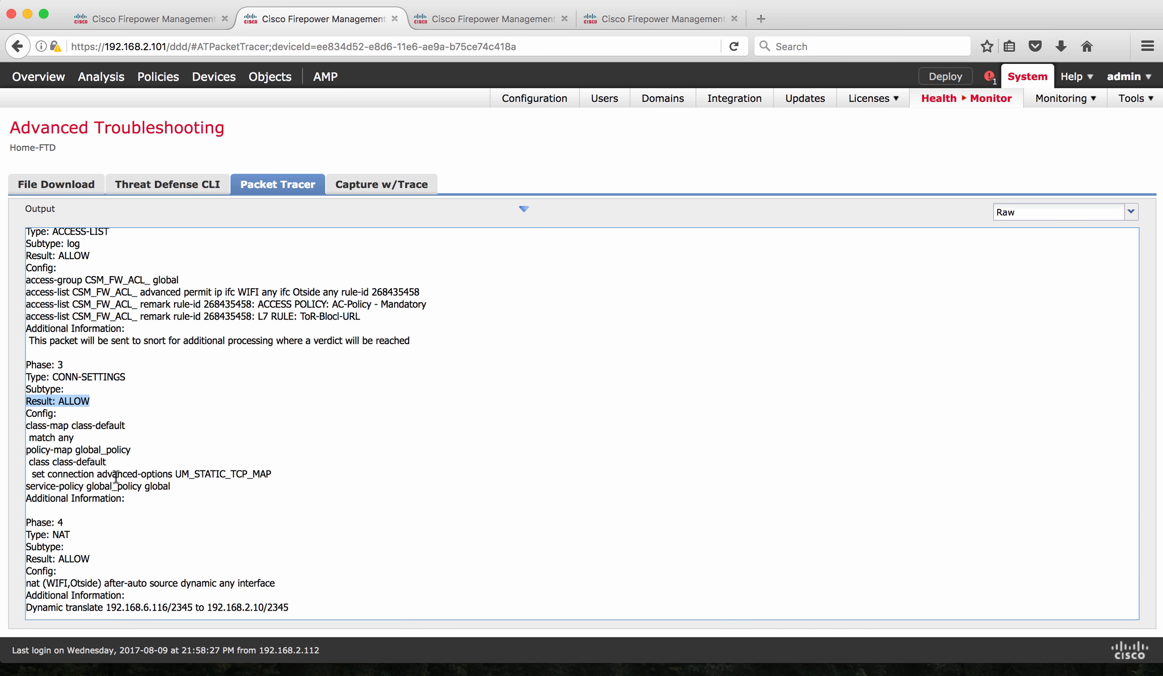
{"action": "scroll", "scroll_direction": "down", "scroll_amount": 3}
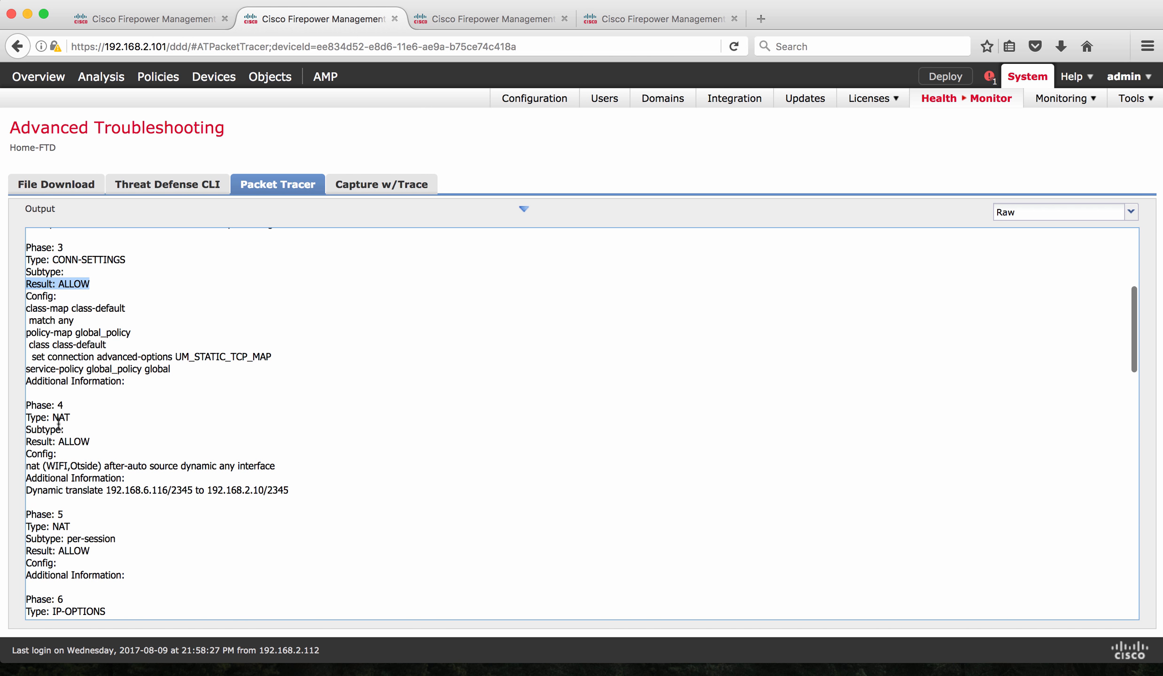
{"action": "mouse_move", "coordinate": [71, 428]}
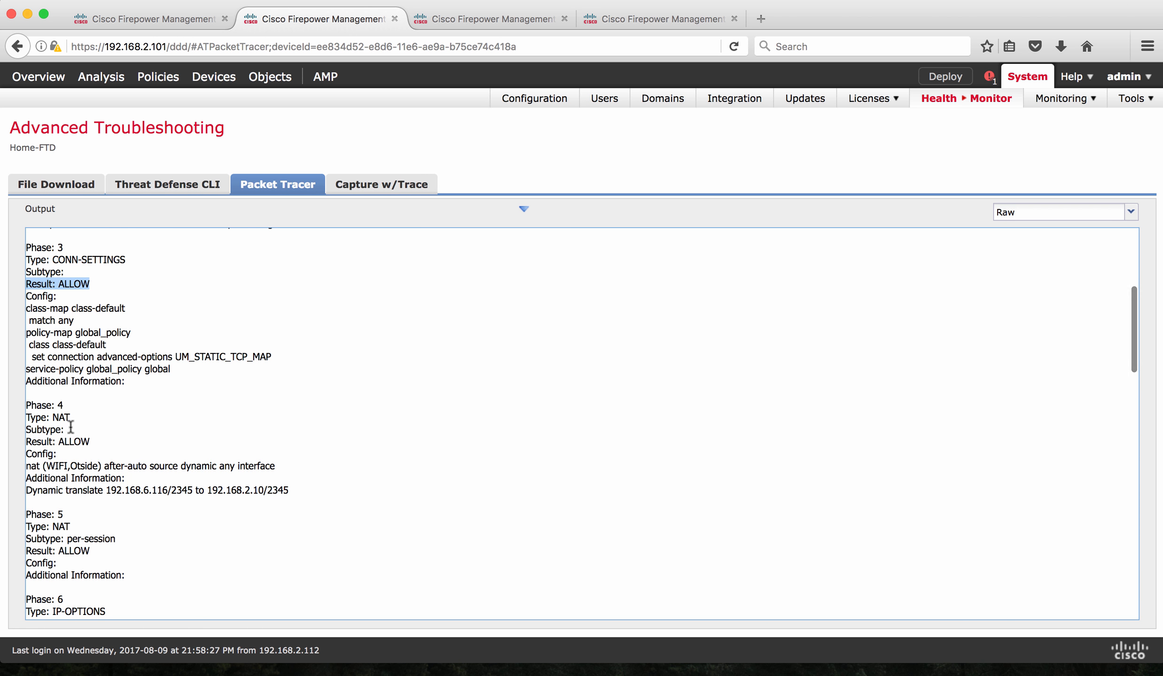
{"action": "mouse_move", "coordinate": [82, 475]}
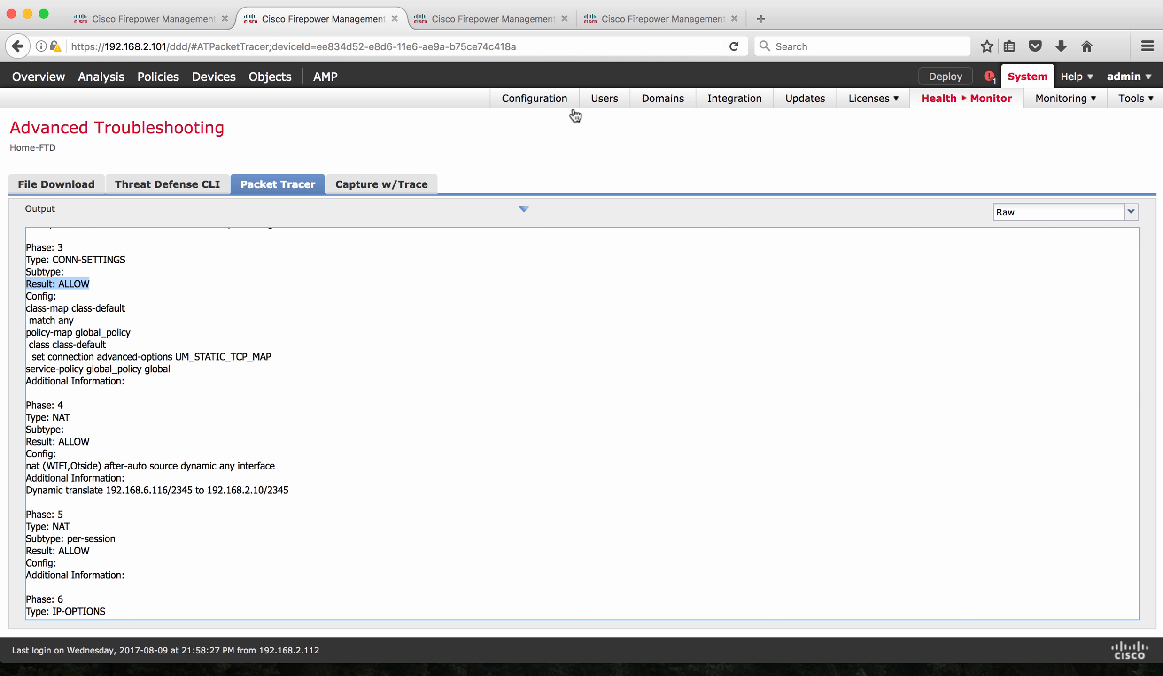
{"action": "left_click", "coordinate": [381, 184]}
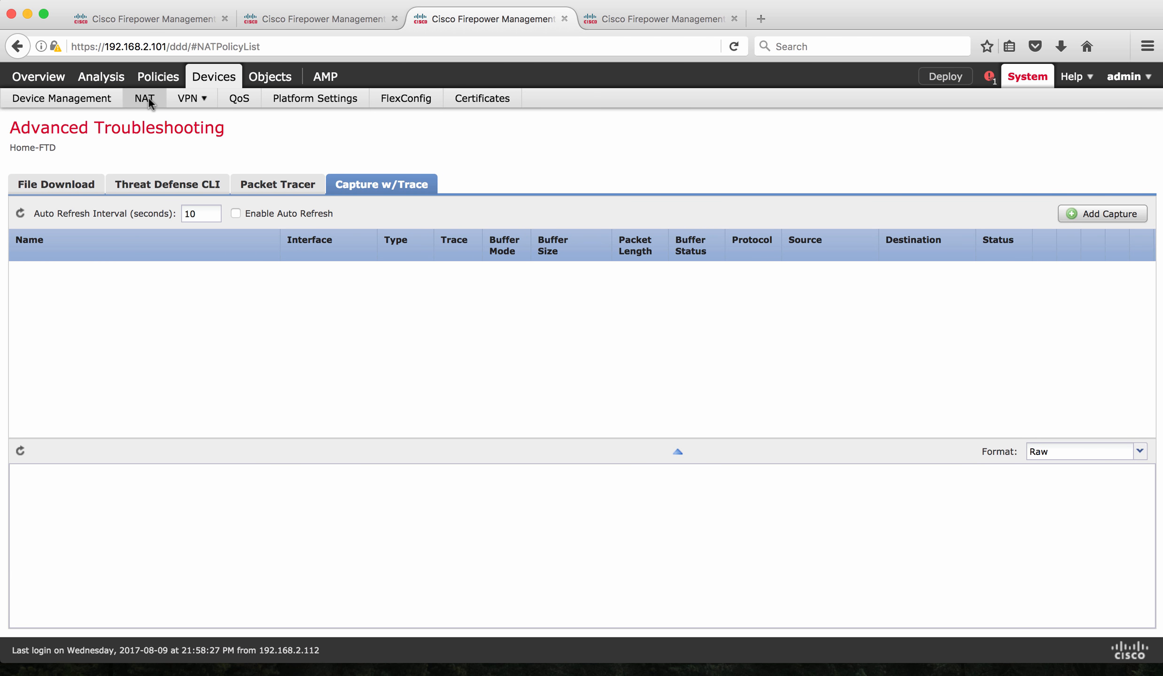
{"action": "left_click", "coordinate": [143, 99]}
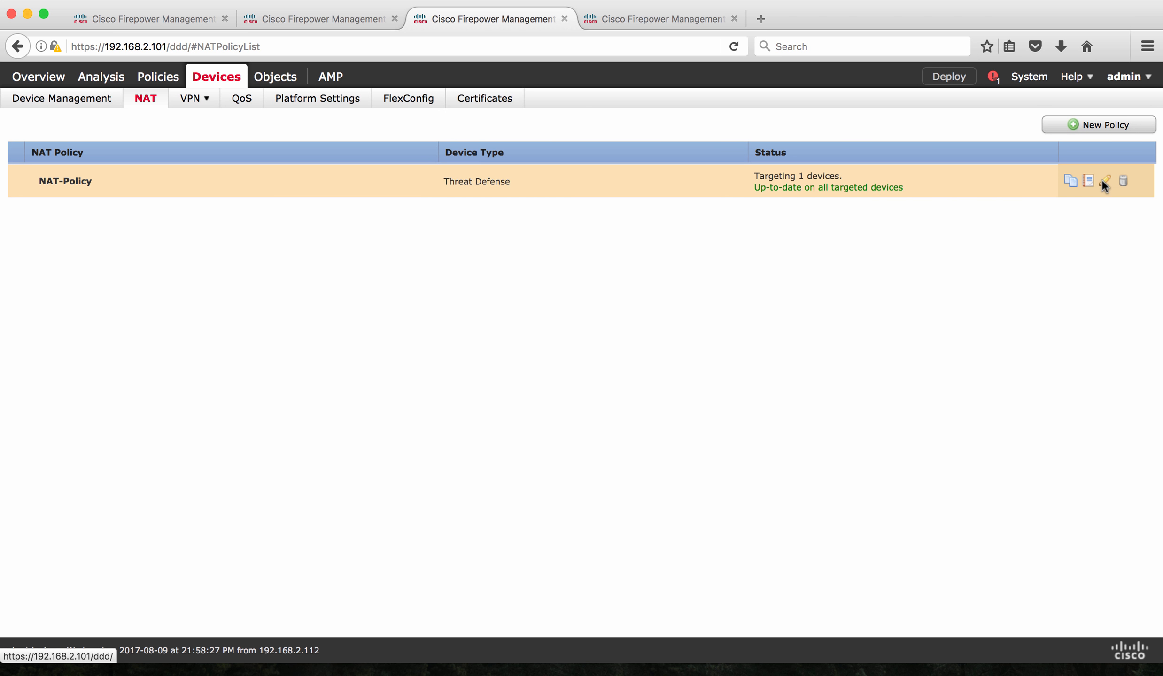
{"action": "left_click", "coordinate": [1106, 181]}
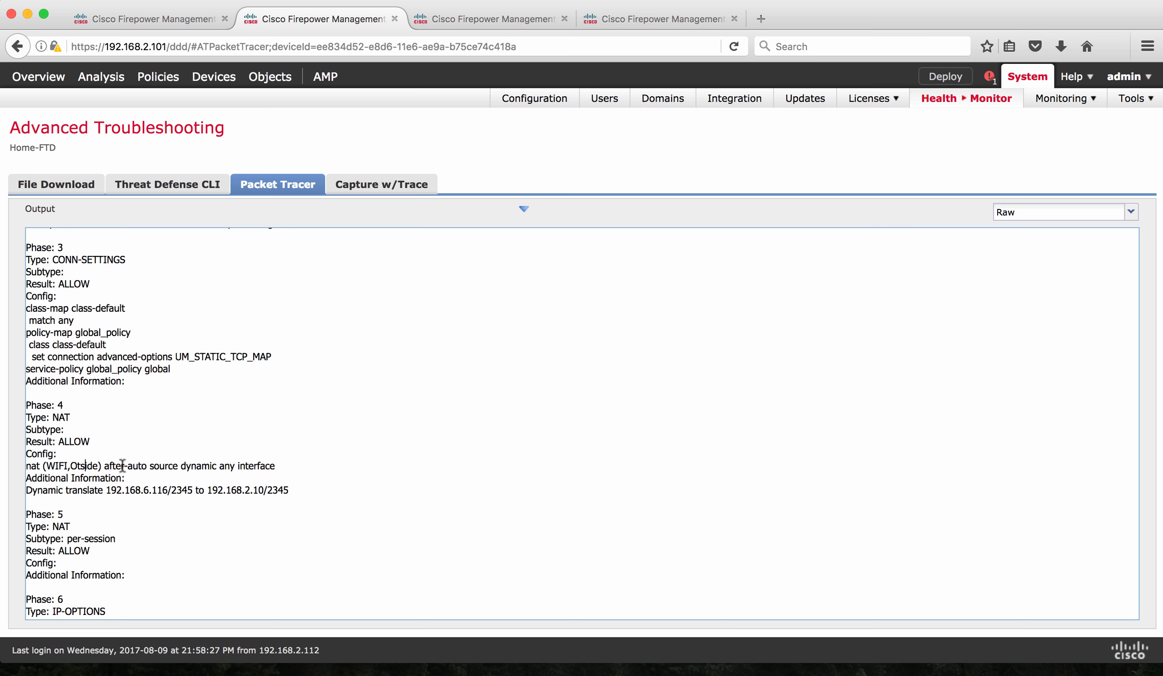
{"action": "mouse_move", "coordinate": [199, 468]}
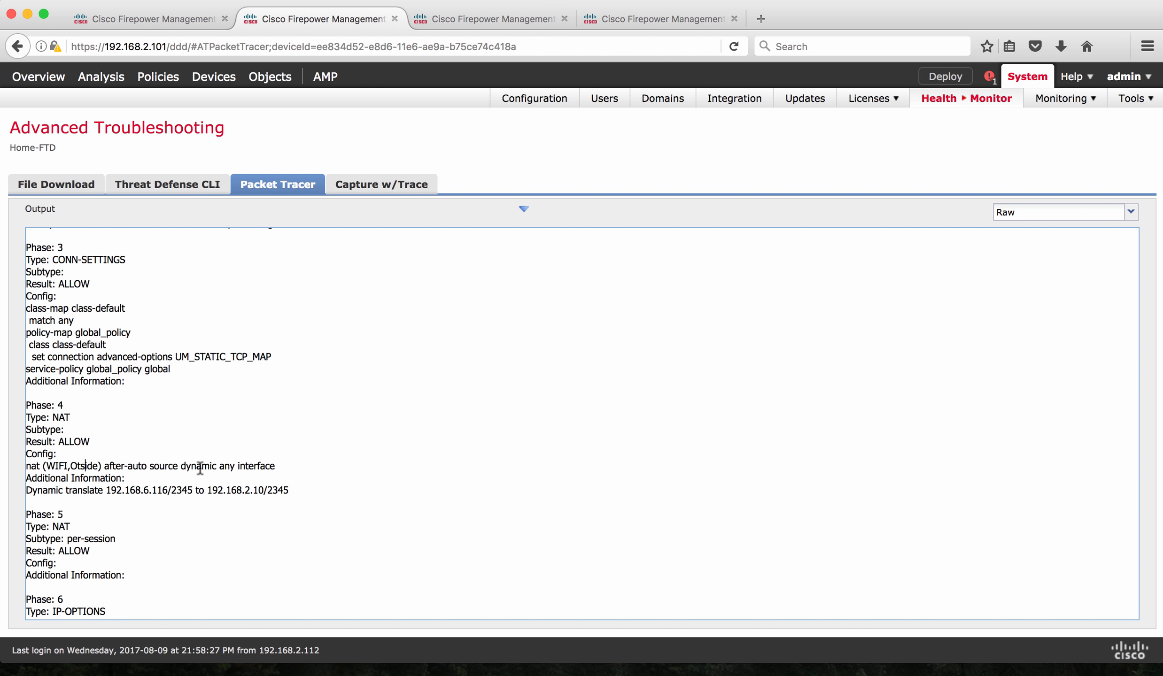
{"action": "mouse_move", "coordinate": [262, 466]}
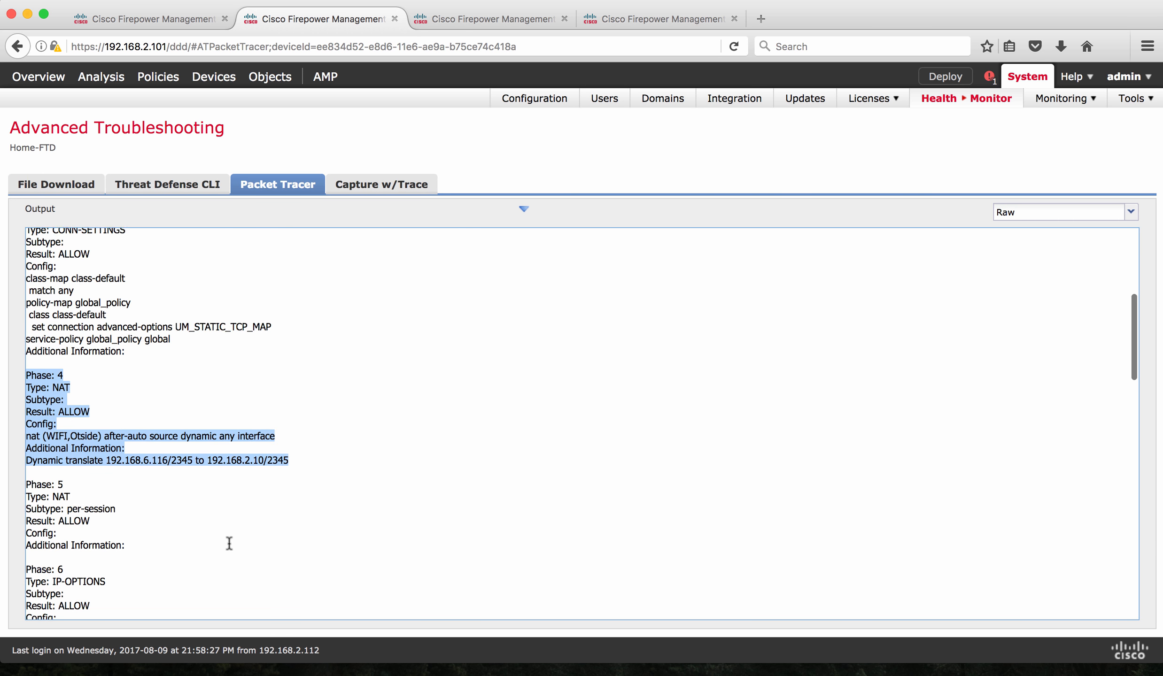
Scroll the trace output down and highlight the Phase 10 FLOW-CREATION details
{"action": "scroll", "scroll_direction": "down", "scroll_amount": 3}
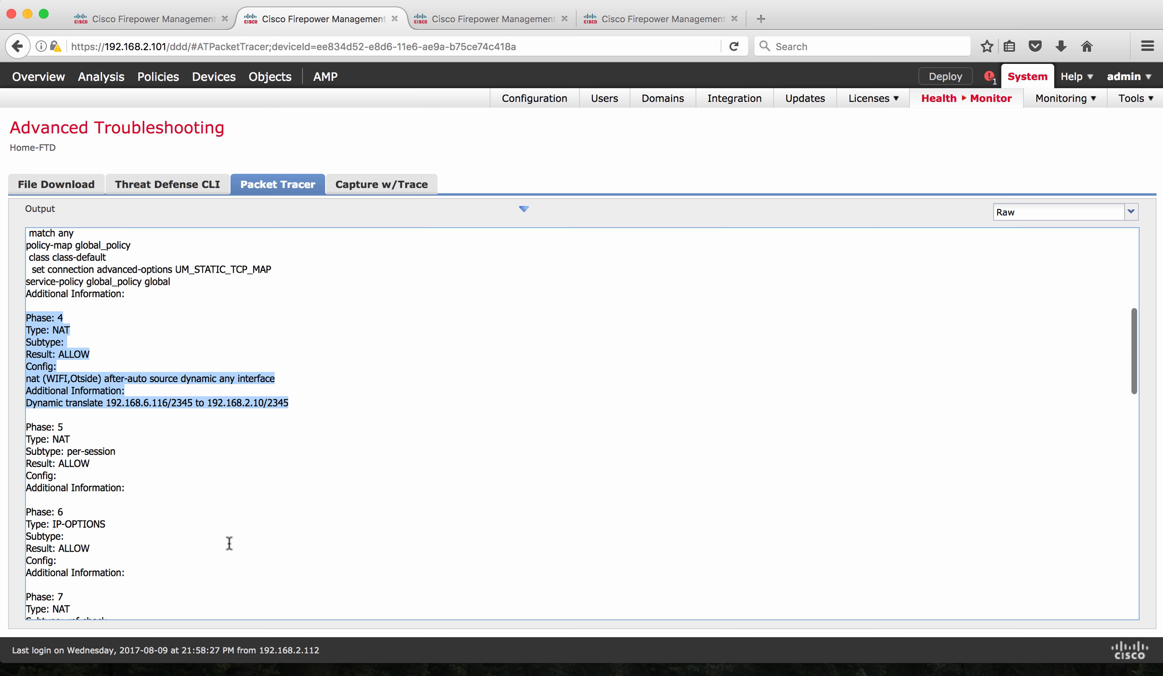
{"action": "scroll", "scroll_direction": "down", "scroll_amount": 3}
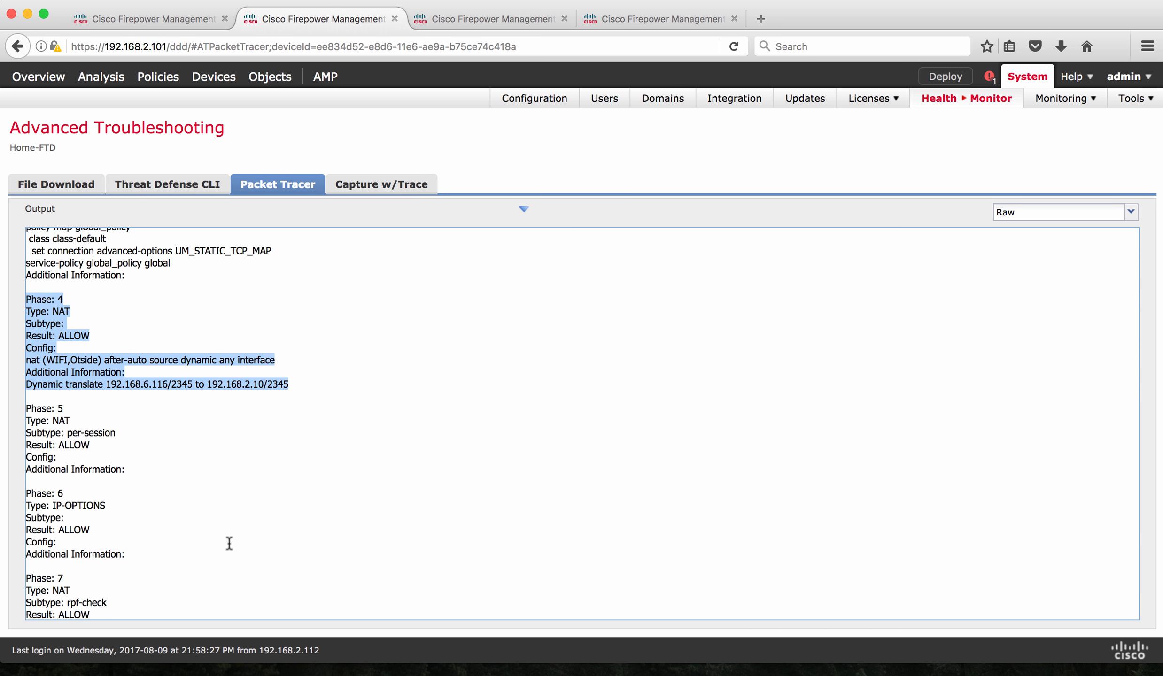
{"action": "scroll", "scroll_direction": "down", "scroll_amount": 3}
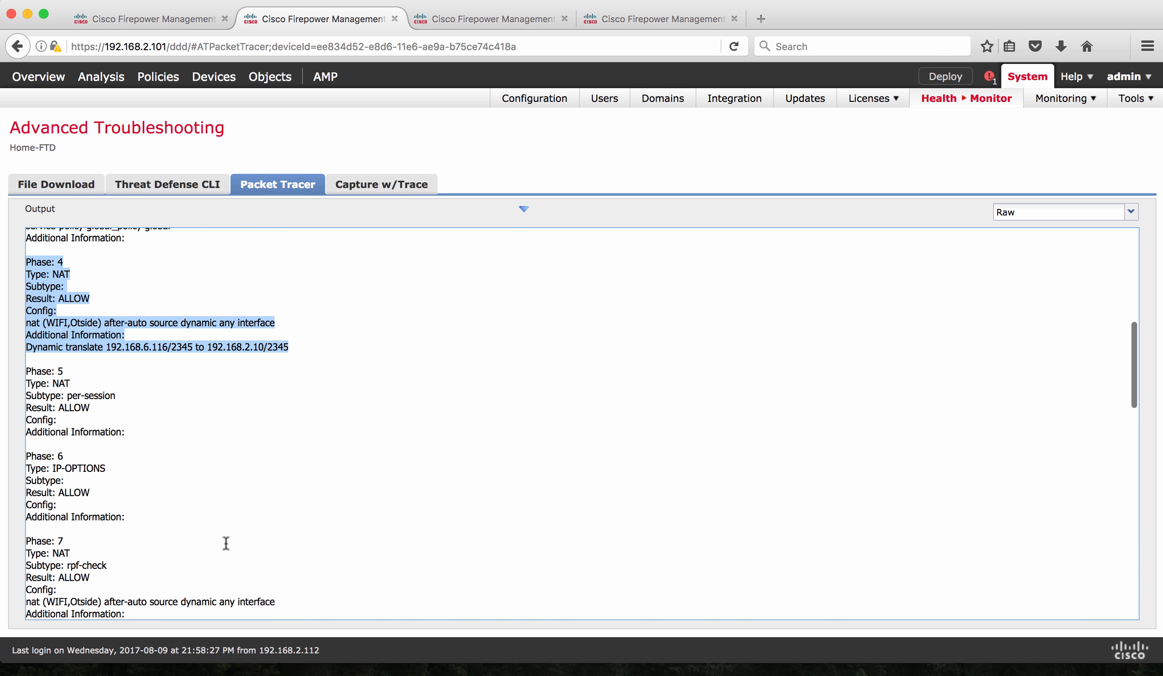
{"action": "mouse_move", "coordinate": [82, 493]}
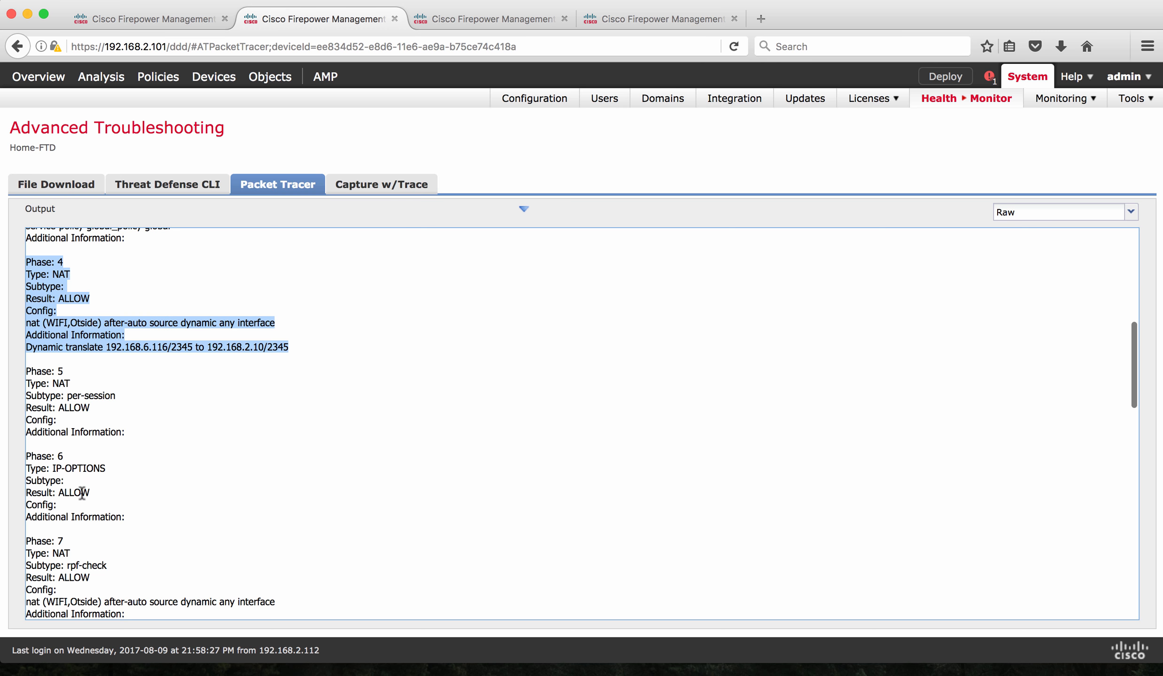
{"action": "scroll", "scroll_direction": "down", "scroll_amount": 3}
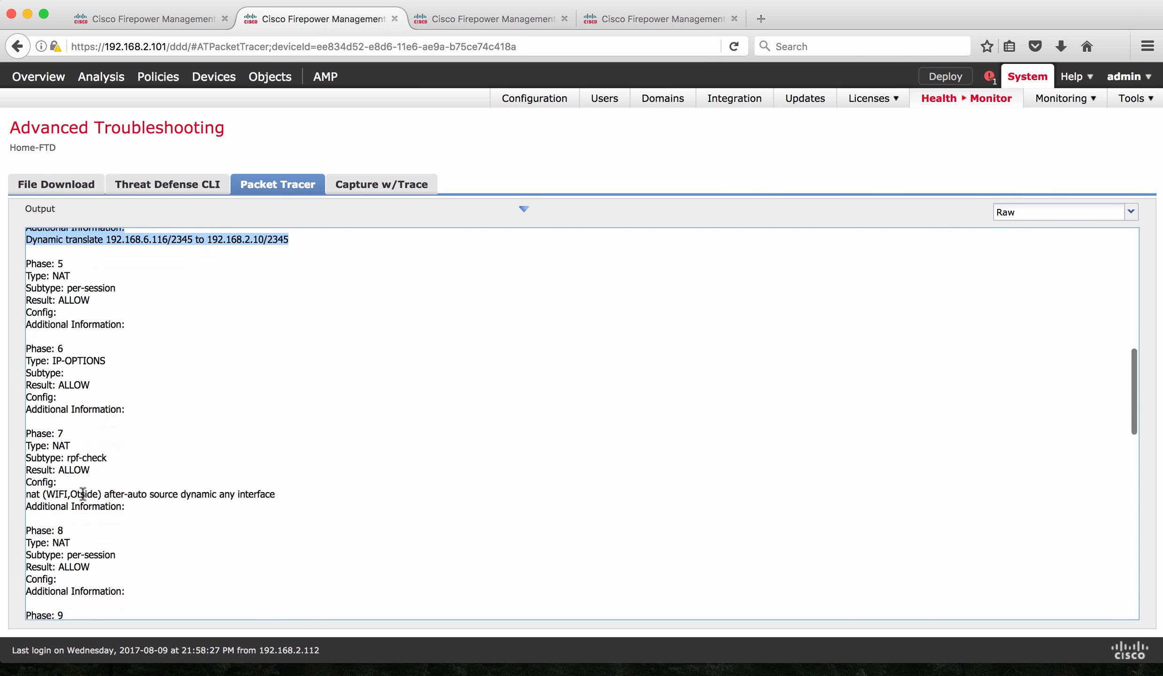
{"action": "scroll", "scroll_direction": "down", "scroll_amount": 3}
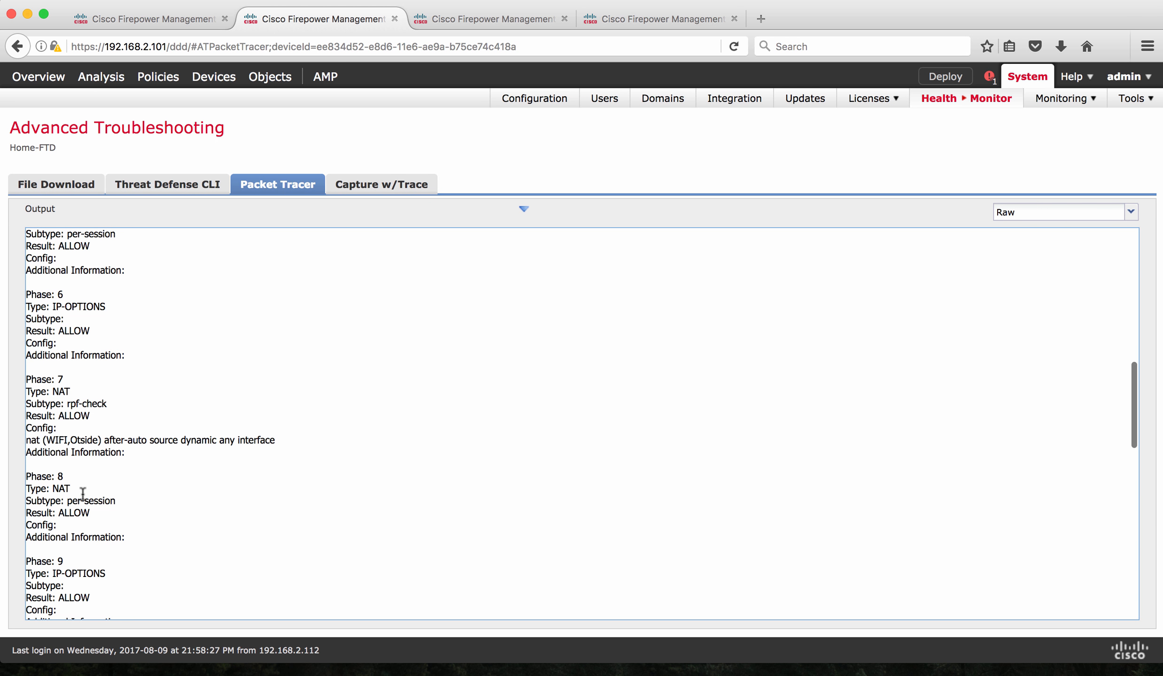
{"action": "scroll", "scroll_direction": "down", "scroll_amount": 3}
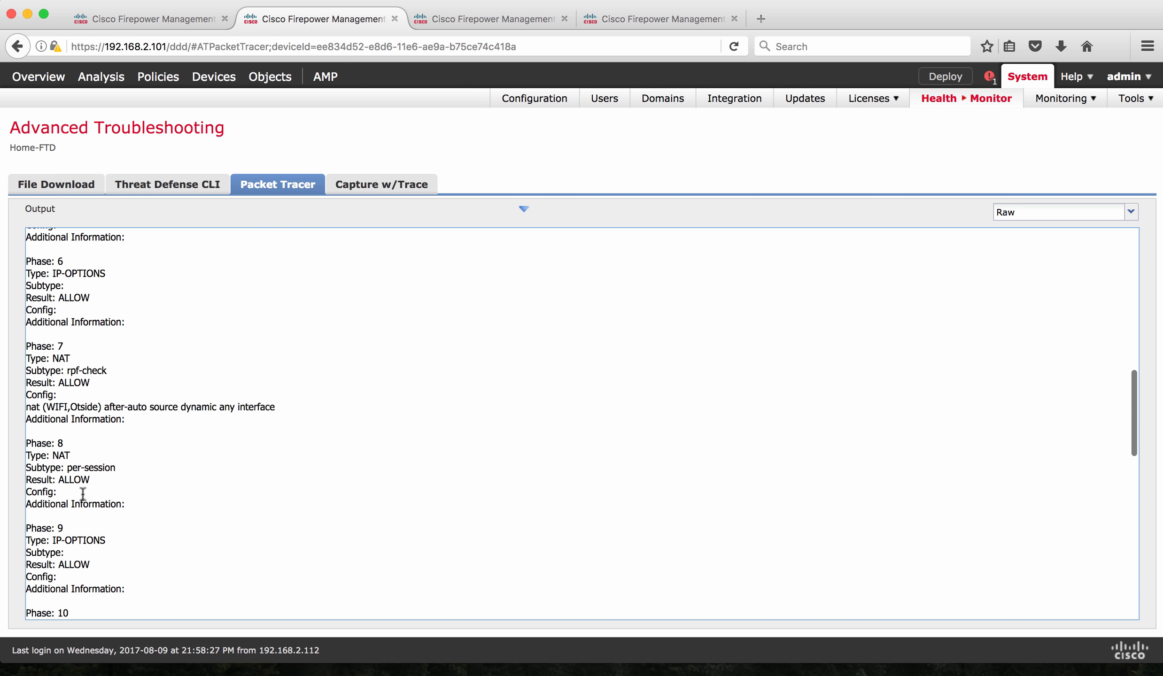
{"action": "scroll", "scroll_direction": "down", "scroll_amount": 3}
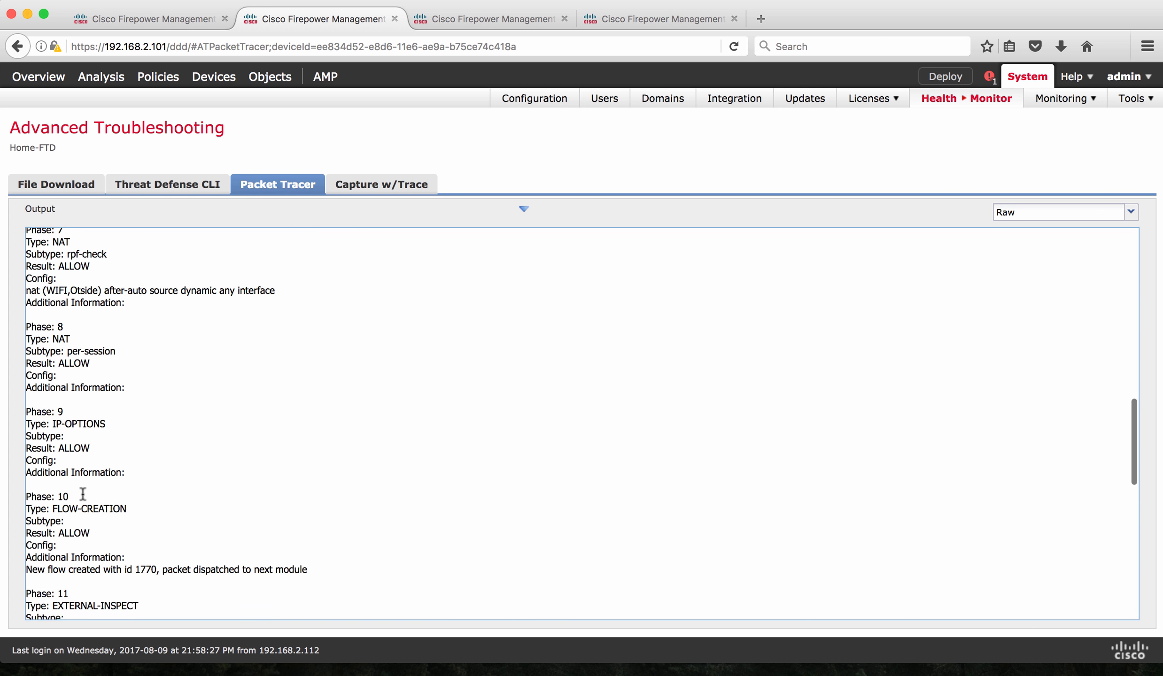
{"action": "left_click_drag", "start_coordinate": [81, 495], "coordinate": [67, 457]}
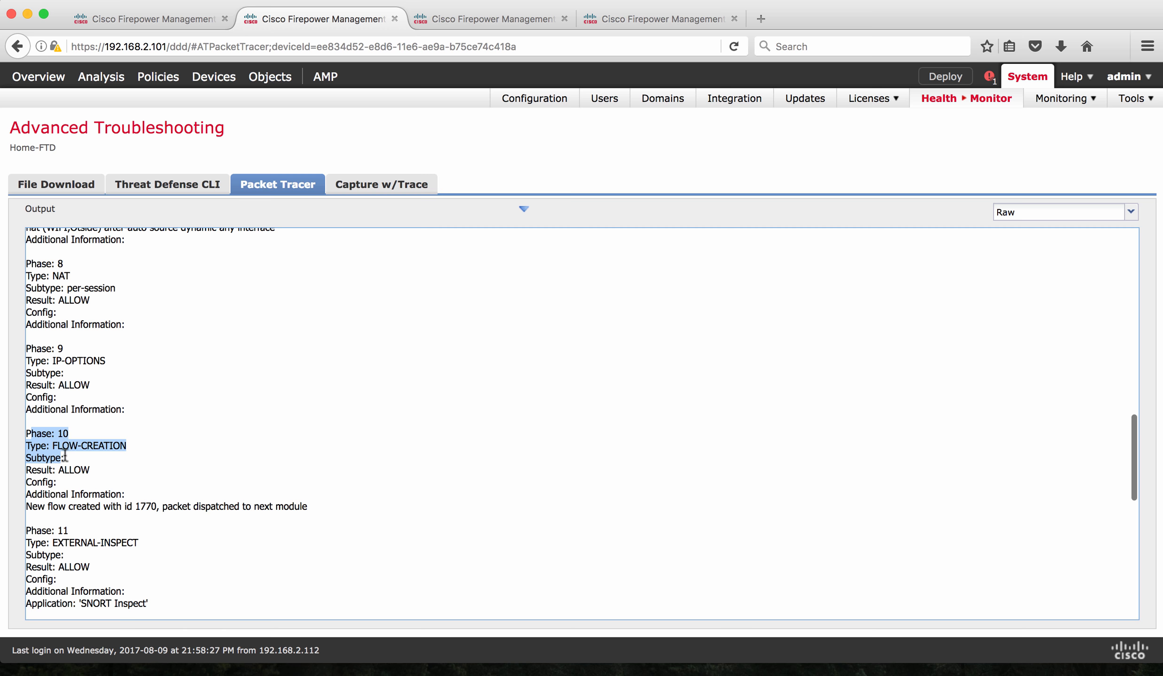
{"action": "left_click_drag", "start_coordinate": [62, 458], "coordinate": [121, 506]}
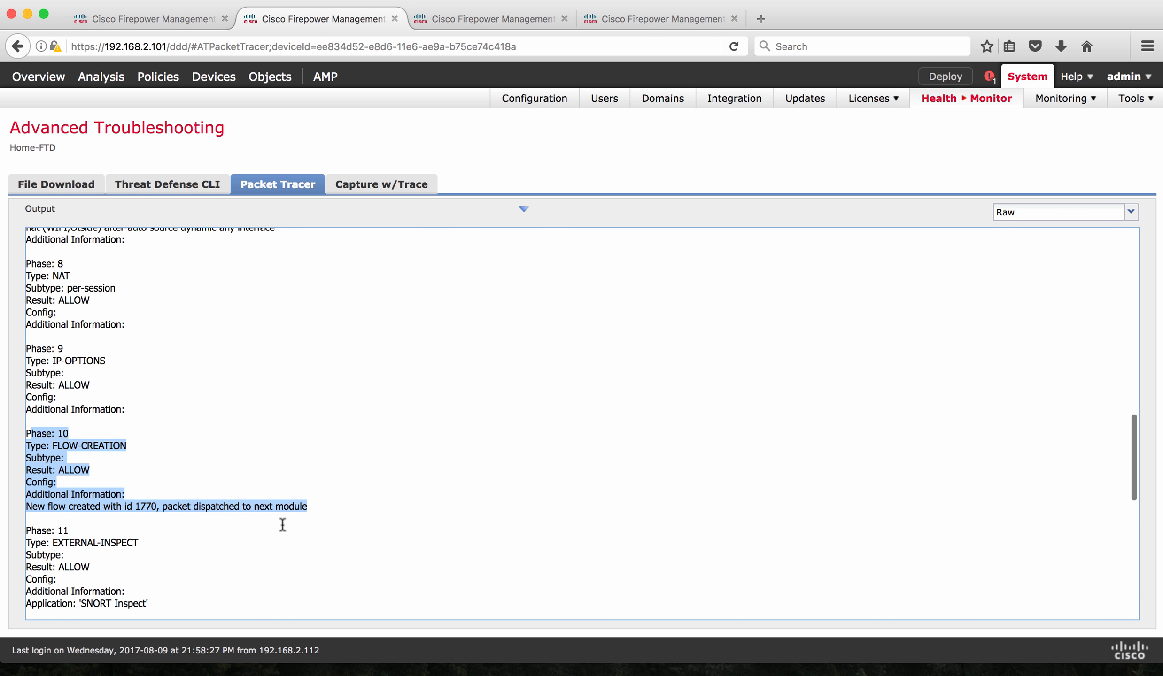
{"action": "mouse_move", "coordinate": [239, 520]}
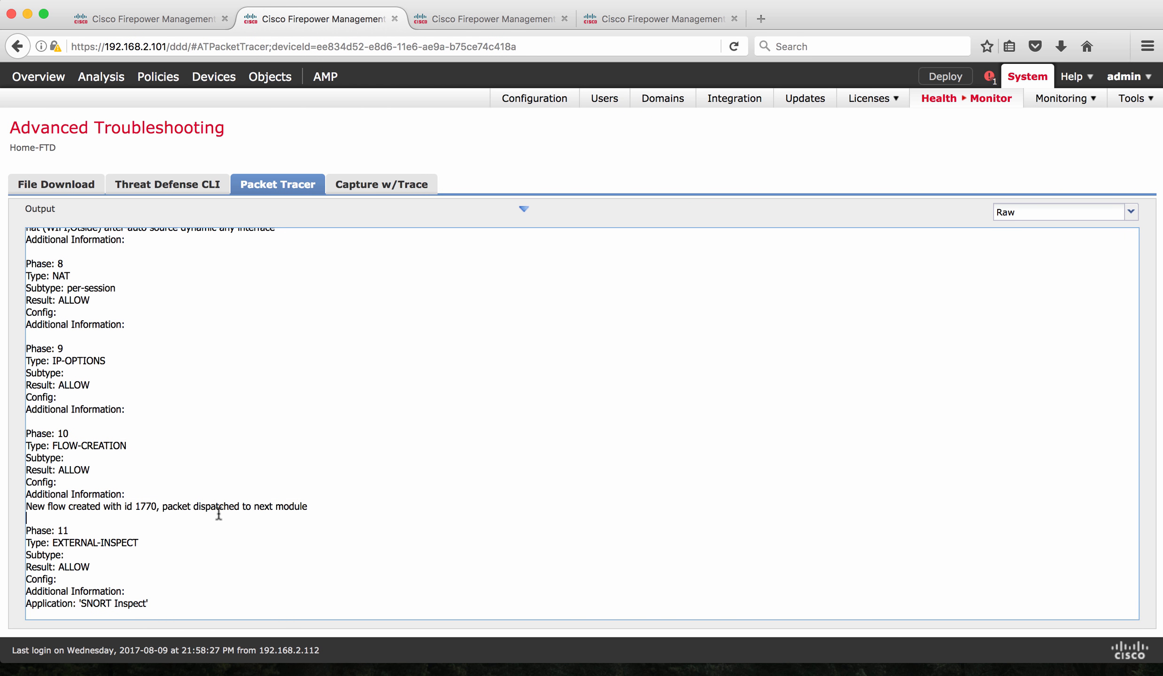
Highlight Phase 13 ROUTE-LOOKUP and the final allow result, then restore the parameter form
{"action": "scroll", "scroll_direction": "down", "scroll_amount": 3}
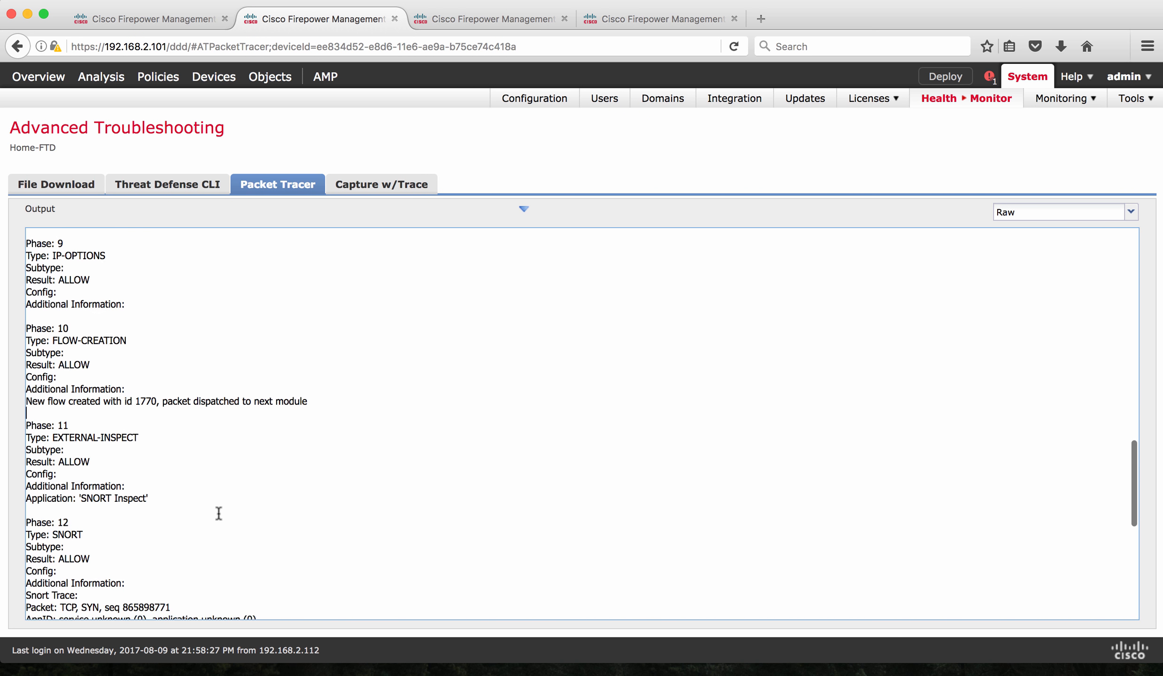
{"action": "scroll", "scroll_direction": "down", "scroll_amount": 3}
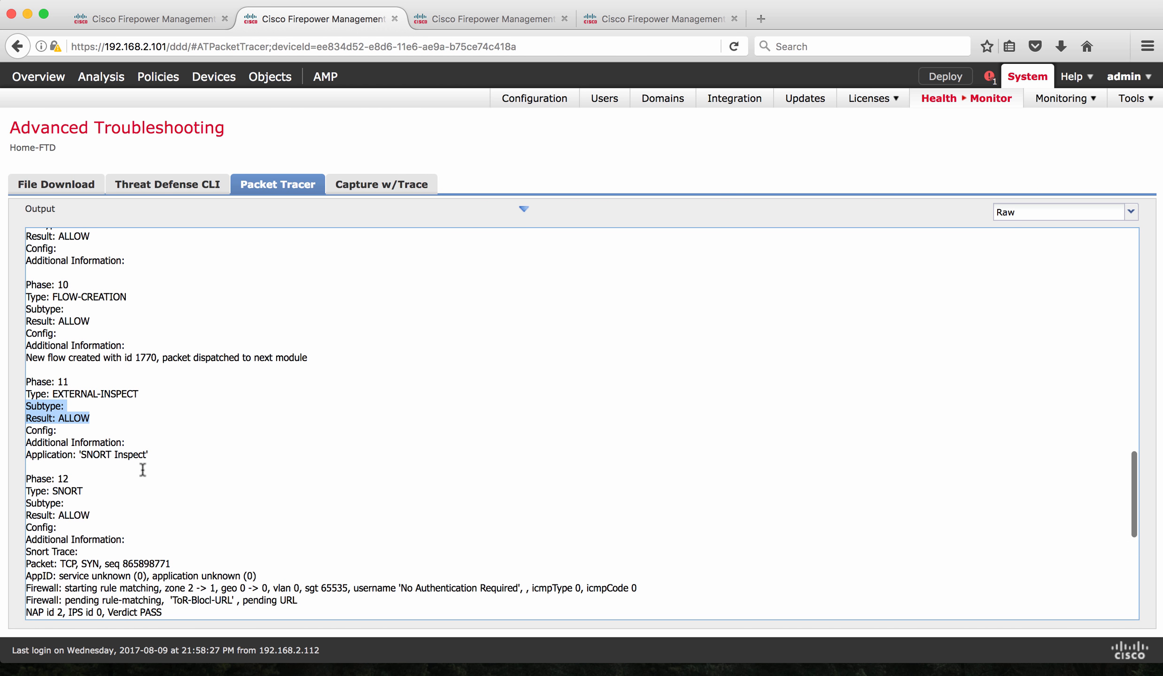
{"action": "scroll", "scroll_direction": "down", "scroll_amount": 3}
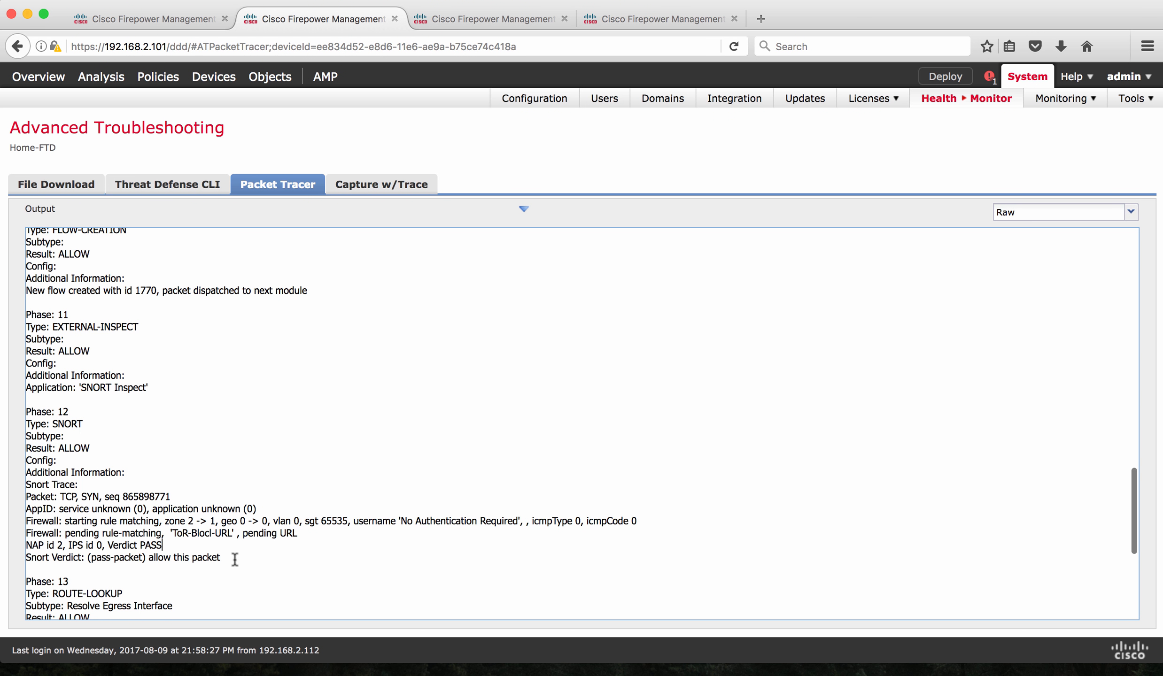
{"action": "mouse_move", "coordinate": [94, 491]}
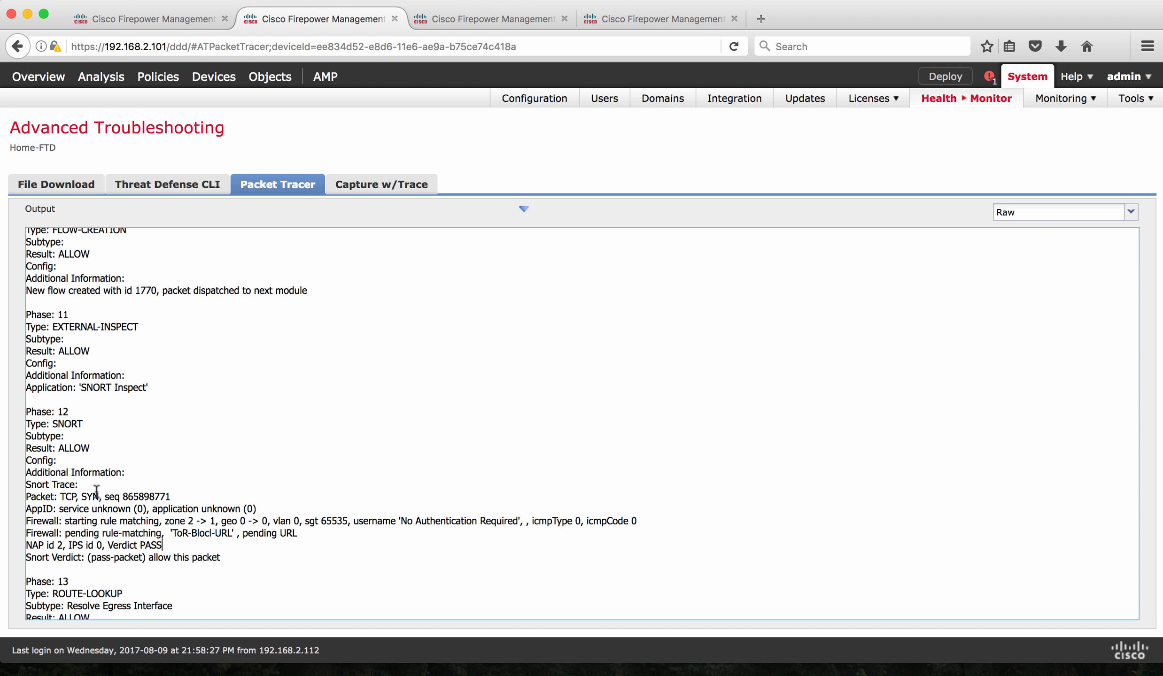
{"action": "mouse_move", "coordinate": [101, 502]}
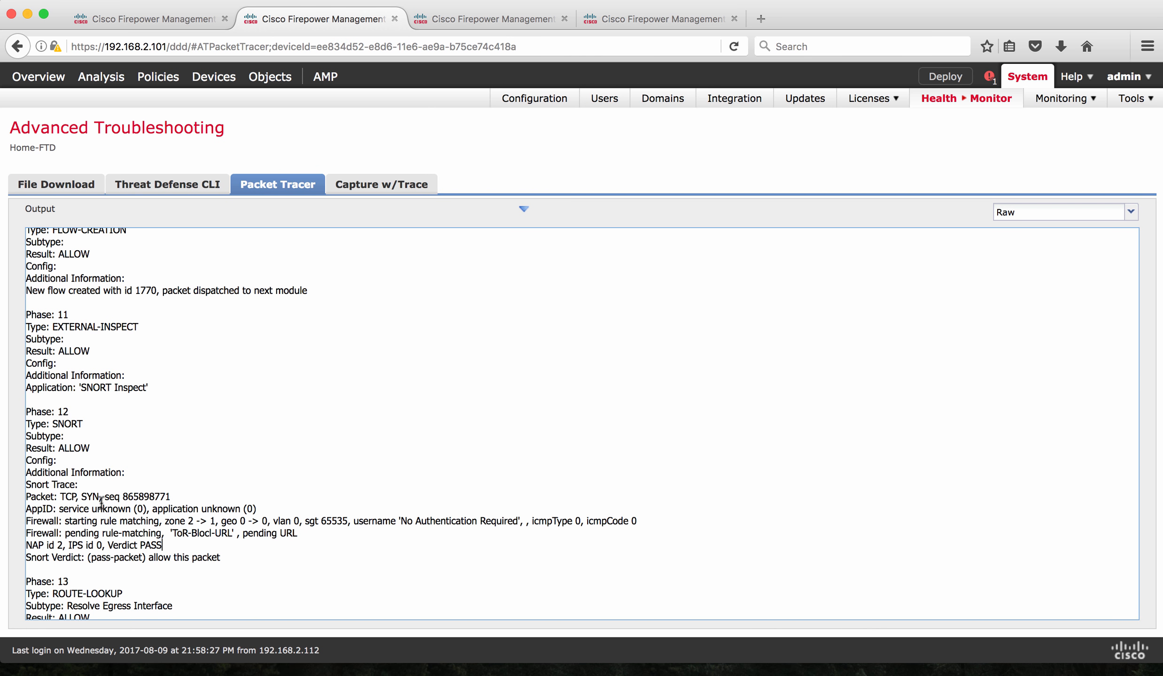
{"action": "mouse_move", "coordinate": [96, 473]}
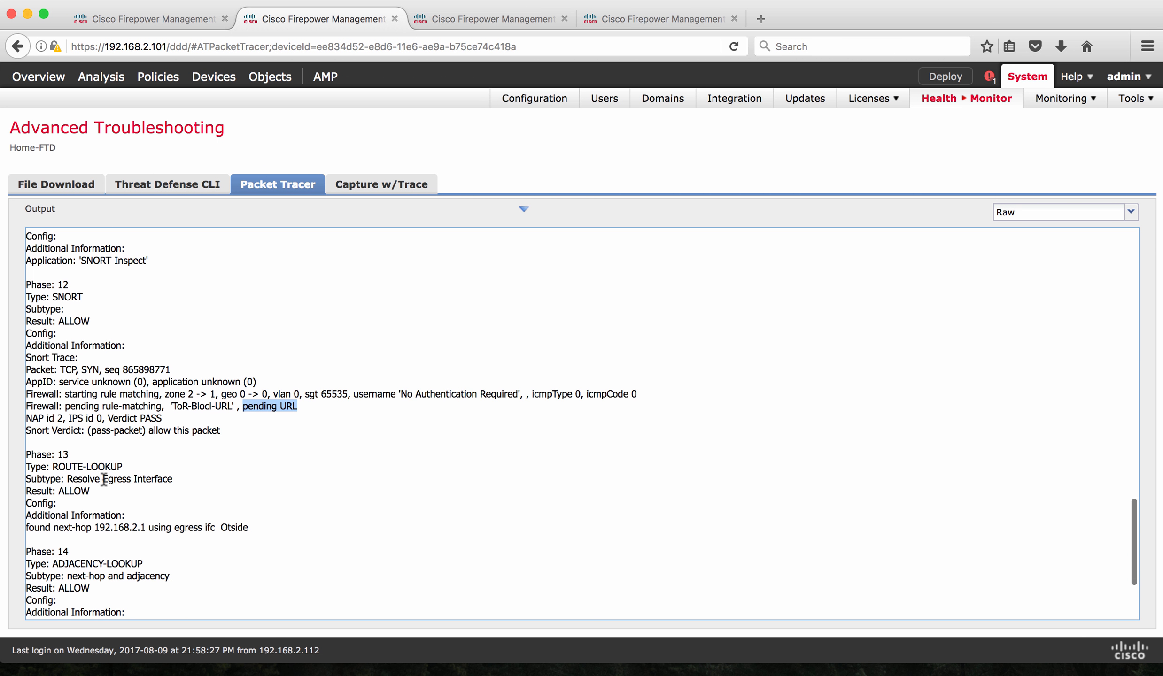
{"action": "left_click_drag", "start_coordinate": [27, 455], "coordinate": [172, 503]}
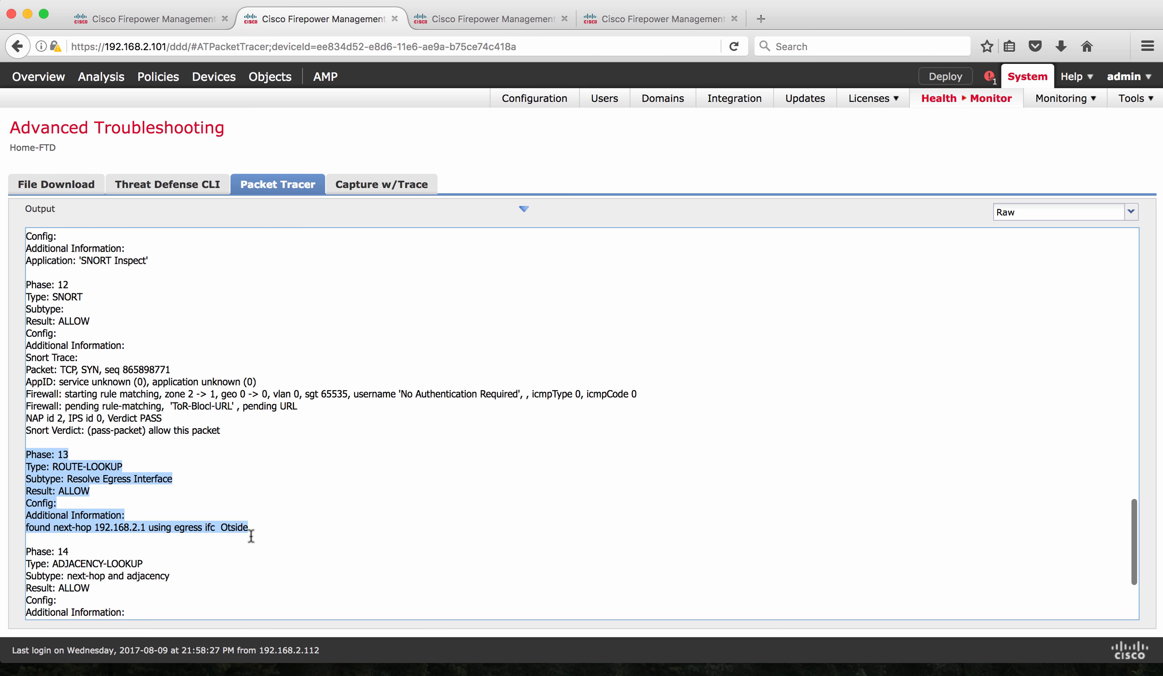
{"action": "left_click", "coordinate": [116, 546]}
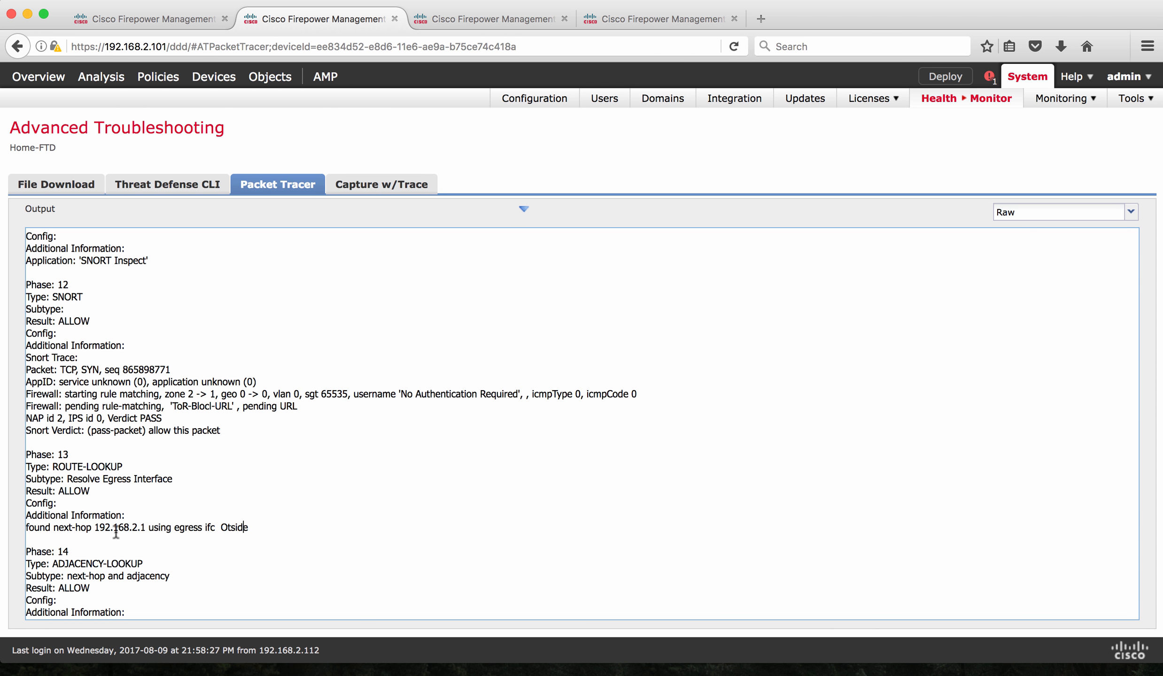
{"action": "scroll", "scroll_direction": "down", "scroll_amount": 3}
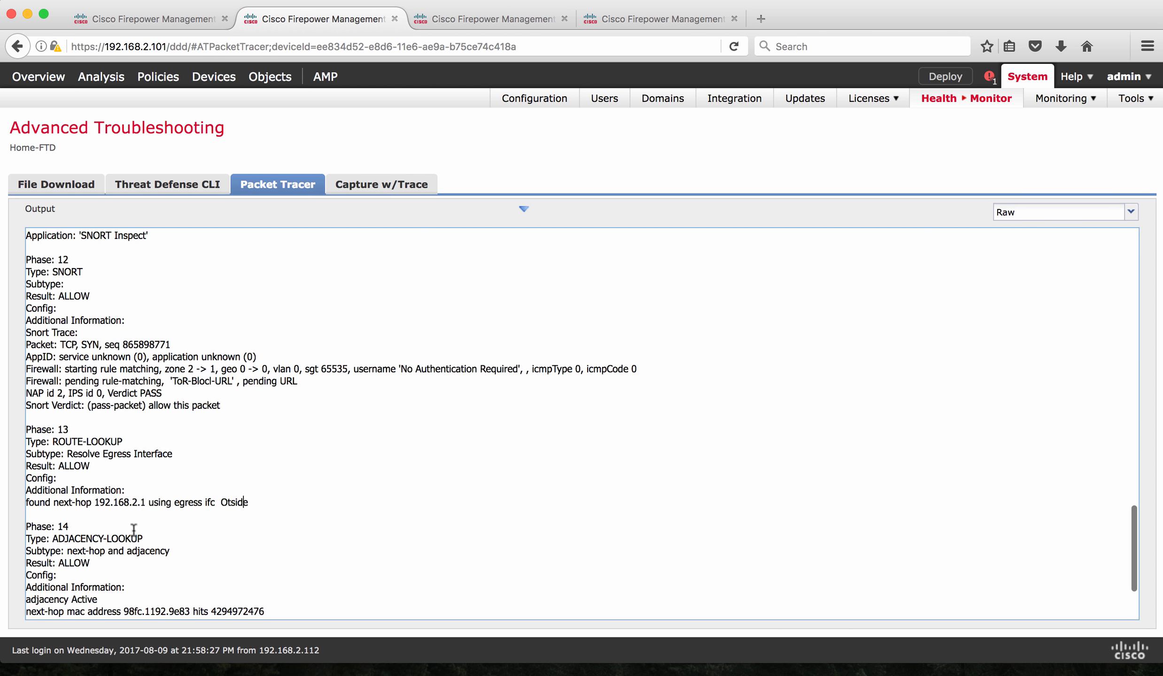
{"action": "scroll", "scroll_direction": "down", "scroll_amount": 3}
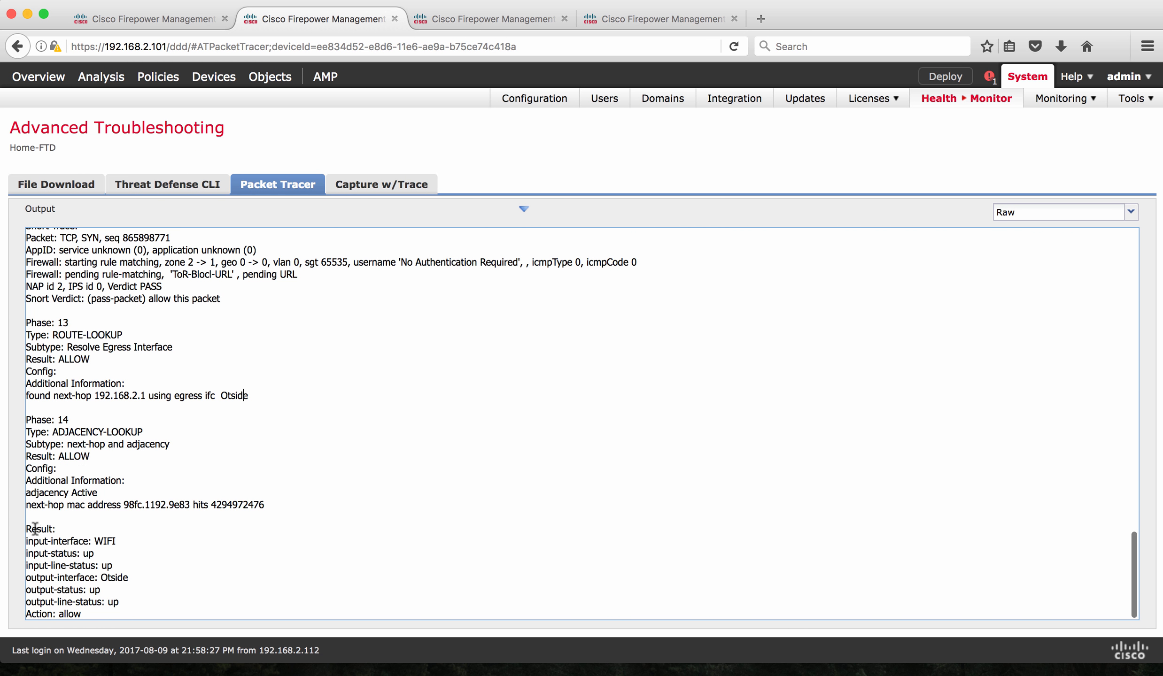
{"action": "left_click_drag", "start_coordinate": [34, 528], "coordinate": [120, 614]}
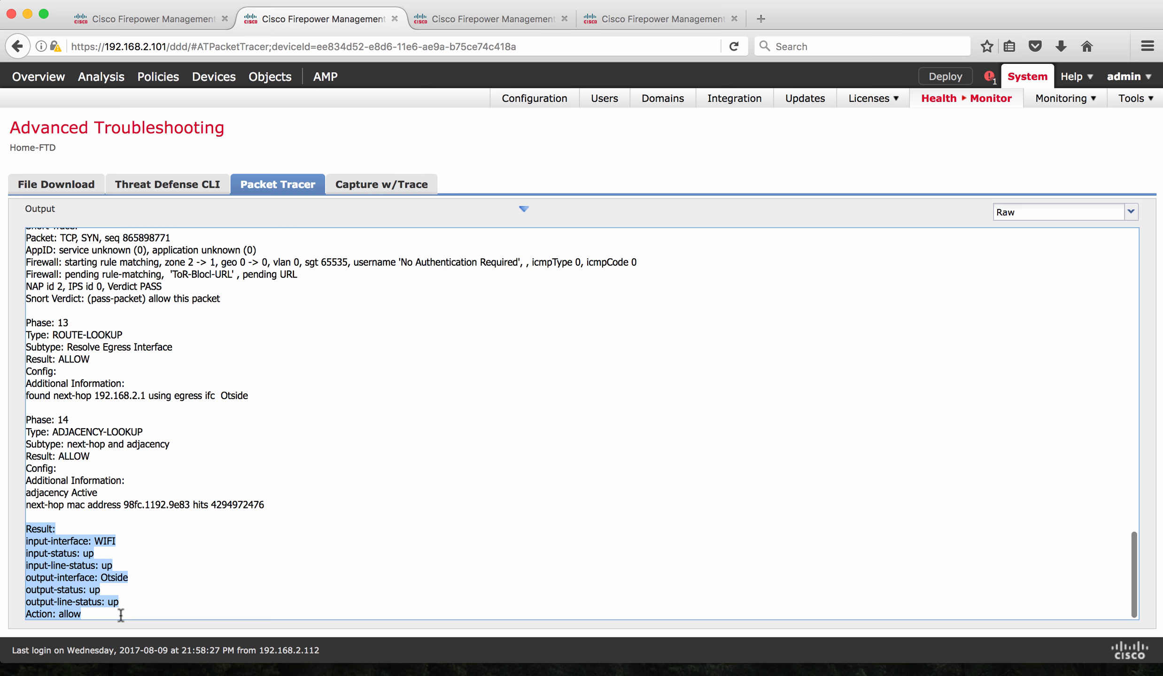
{"action": "mouse_move", "coordinate": [155, 575]}
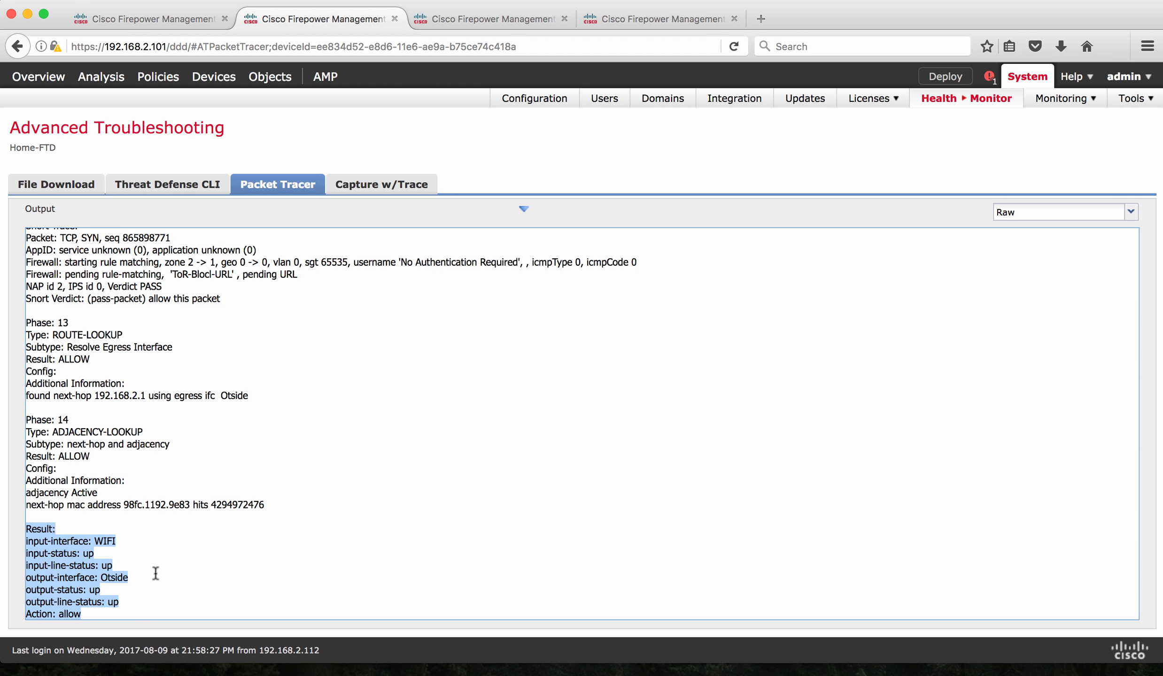
{"action": "mouse_move", "coordinate": [181, 489]}
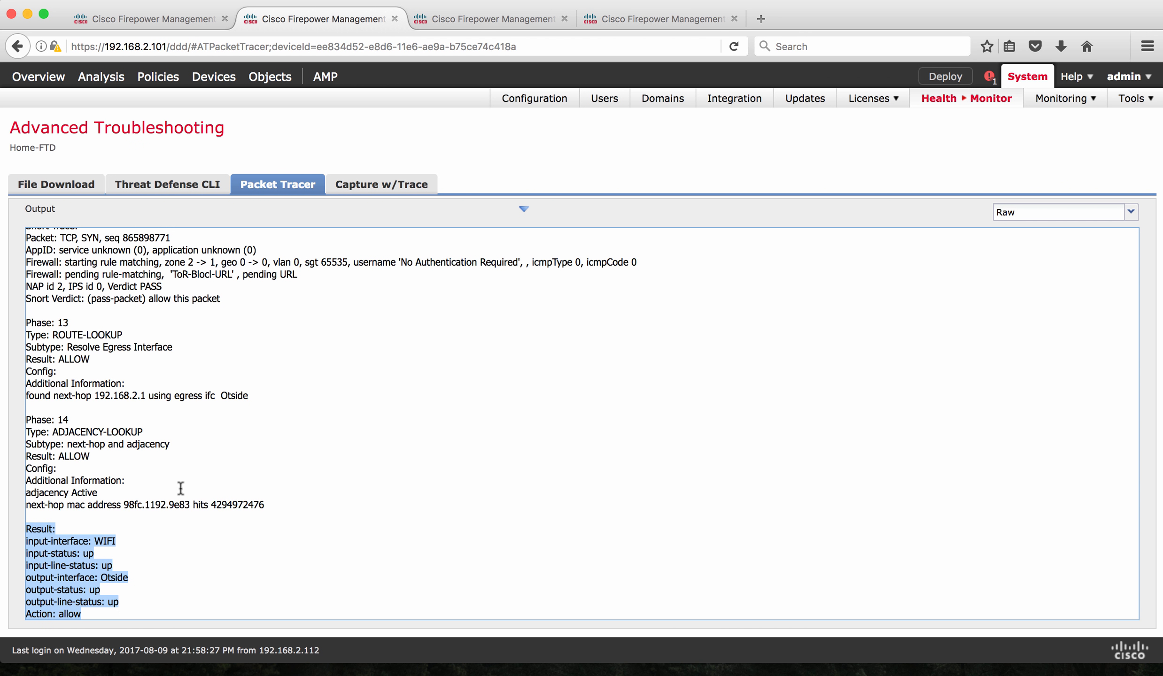
{"action": "left_click", "coordinate": [522, 208]}
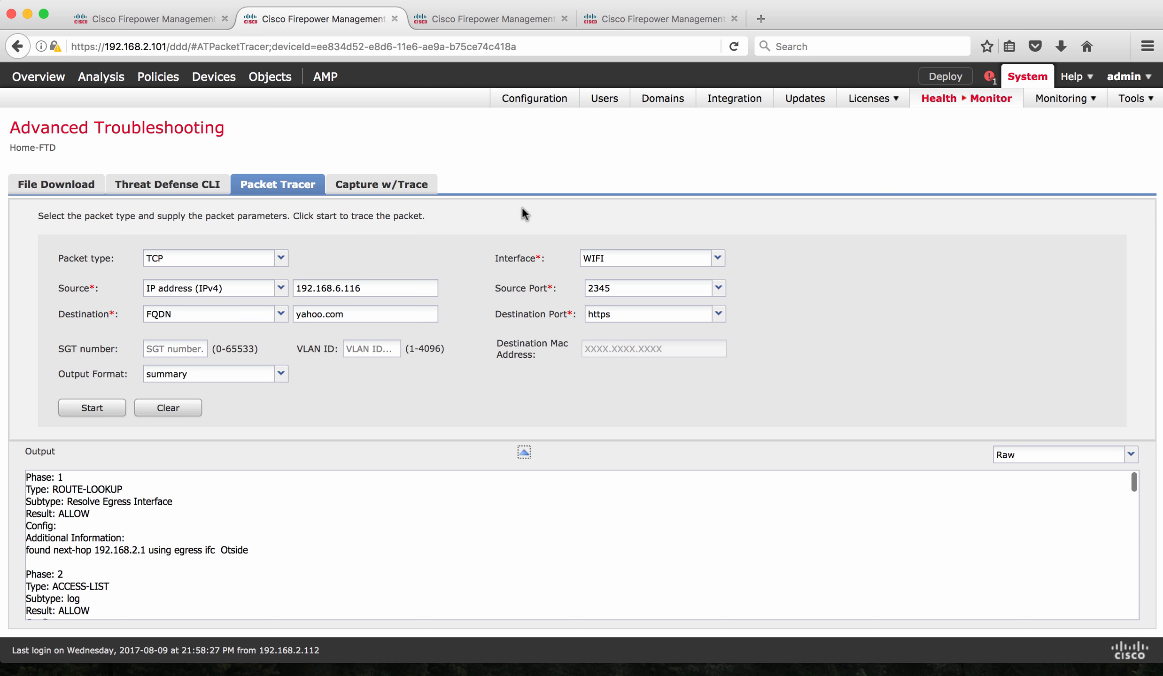
{"action": "mouse_move", "coordinate": [412, 308]}
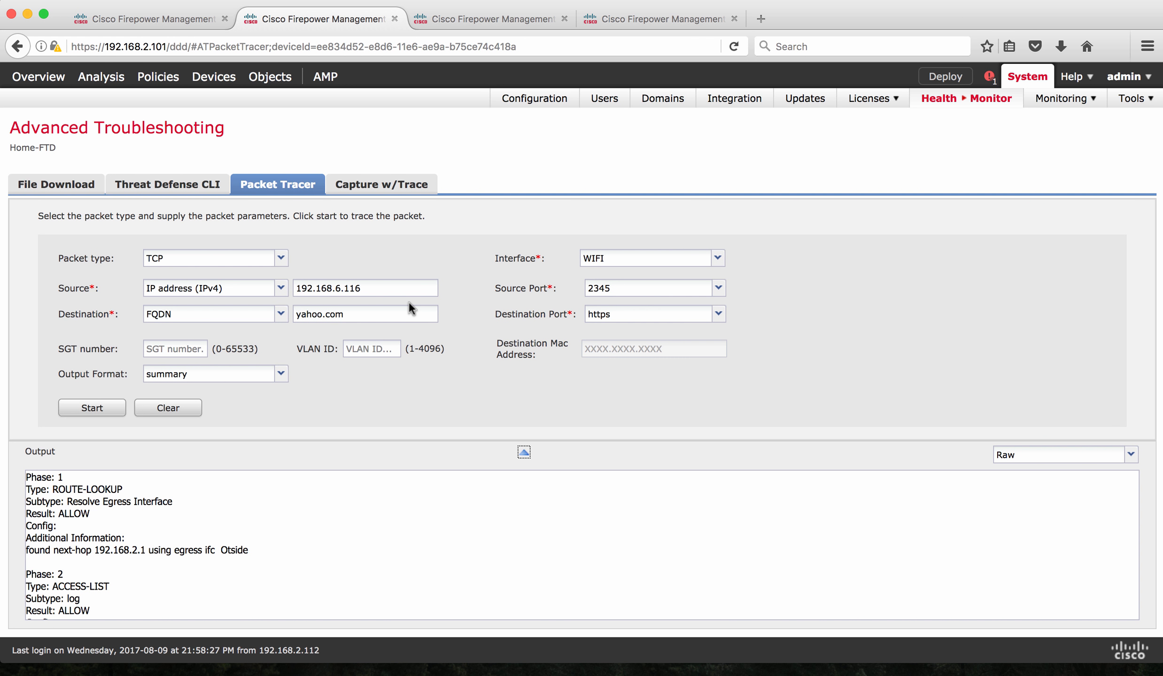
Select the yahoo.com destination value in the Packet Tracer form
{"action": "double_click", "coordinate": [320, 314]}
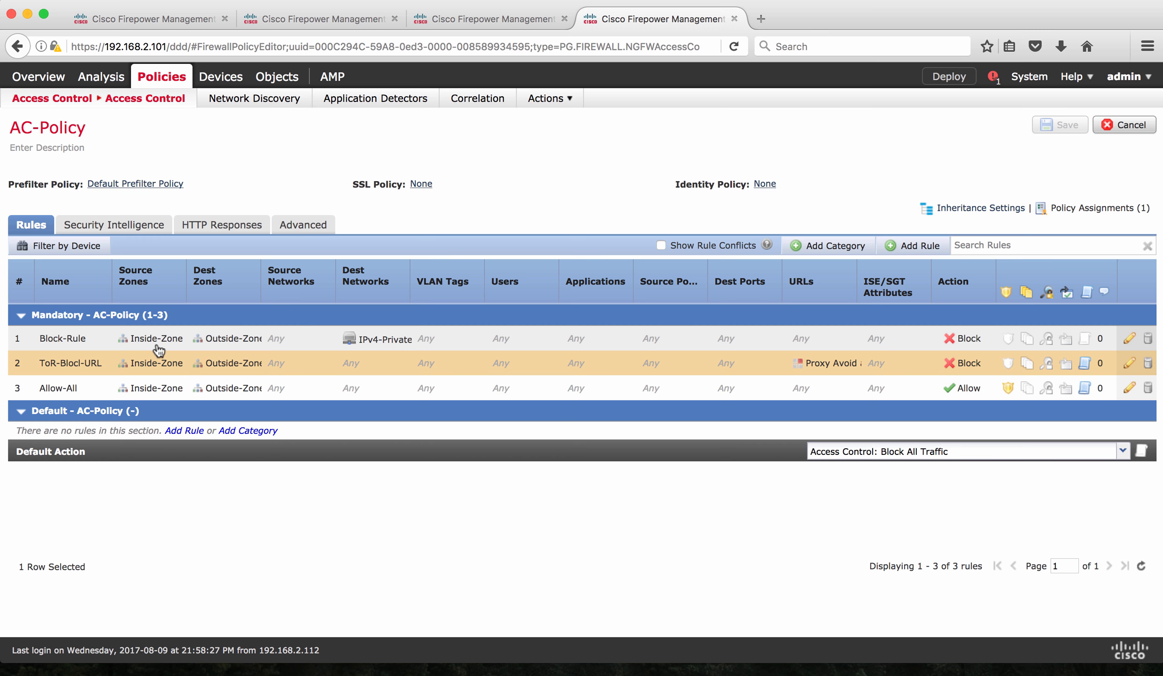
{"action": "mouse_move", "coordinate": [370, 347]}
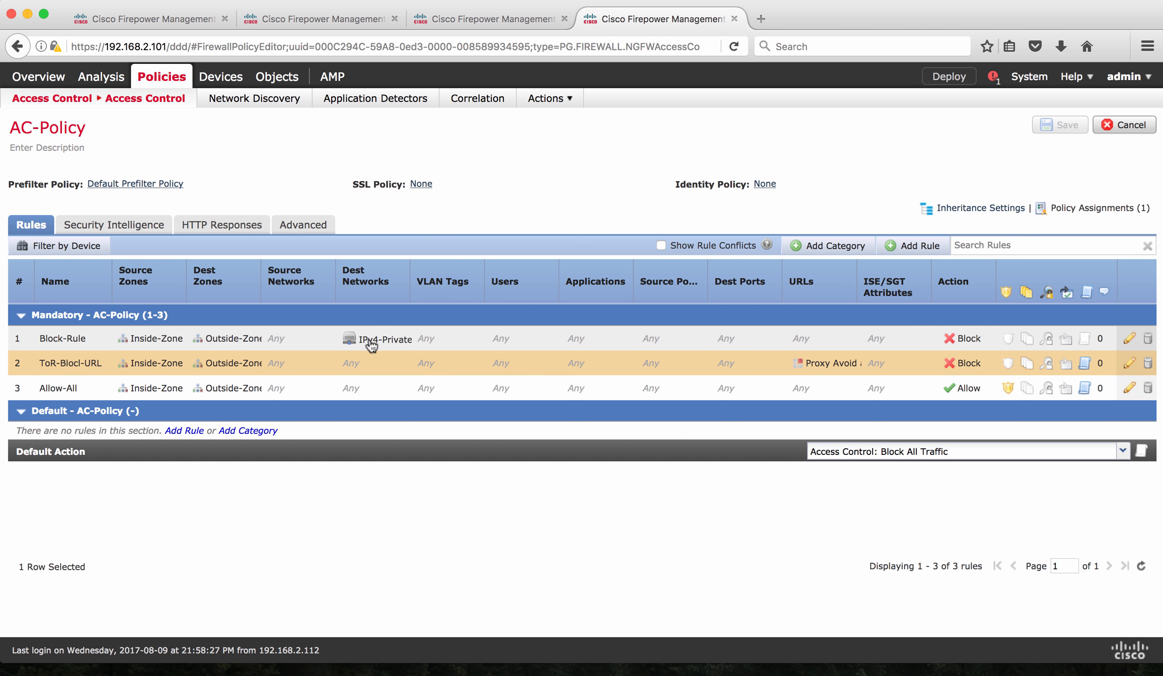
{"action": "mouse_move", "coordinate": [372, 344]}
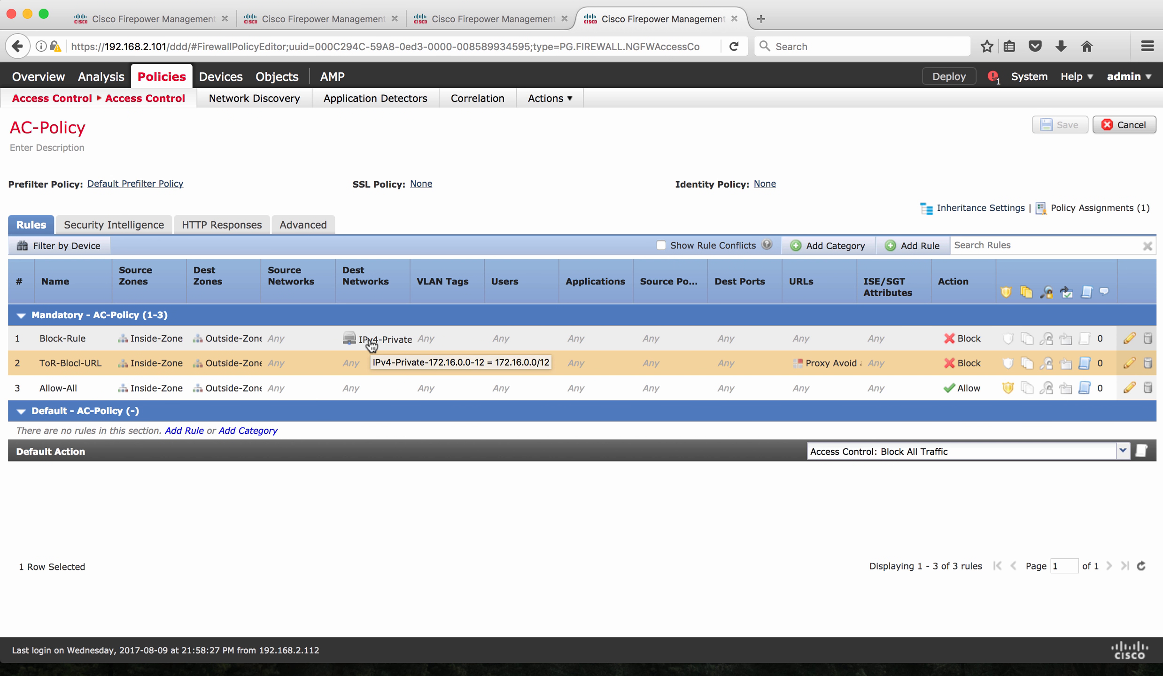
{"action": "mouse_move", "coordinate": [961, 356]}
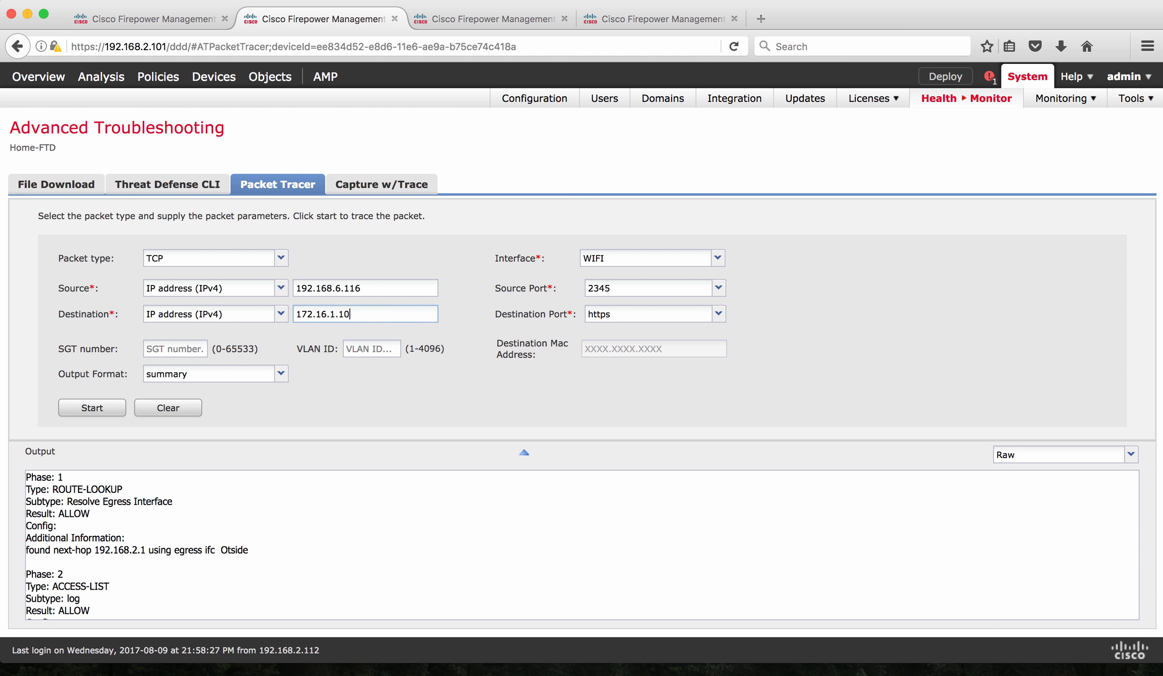
{"action": "mouse_move", "coordinate": [598, 276]}
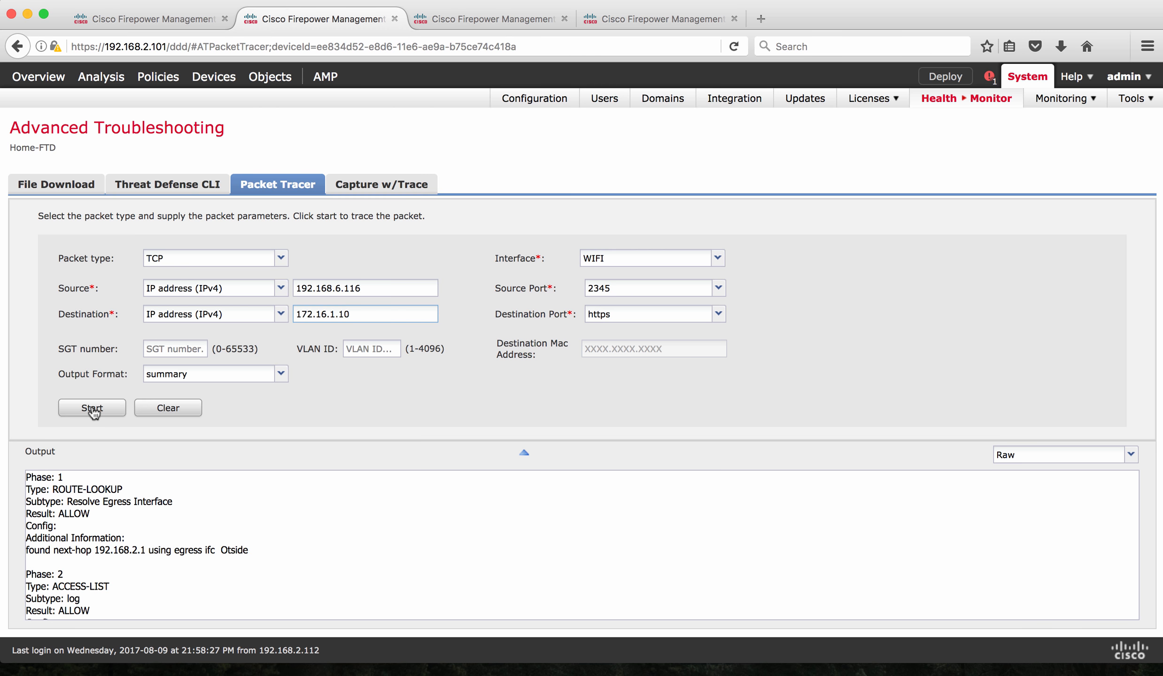
Run the https trace to 172.16.1.10 and expand its full output
{"action": "left_click", "coordinate": [92, 408]}
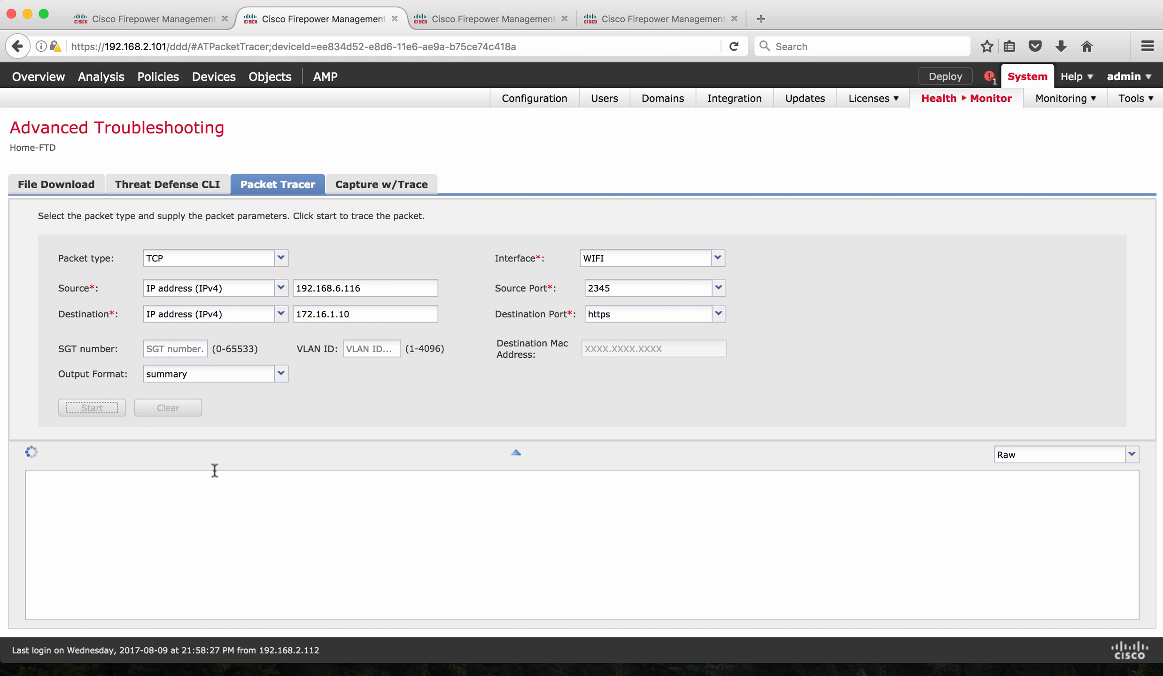
{"action": "left_click", "coordinate": [91, 407]}
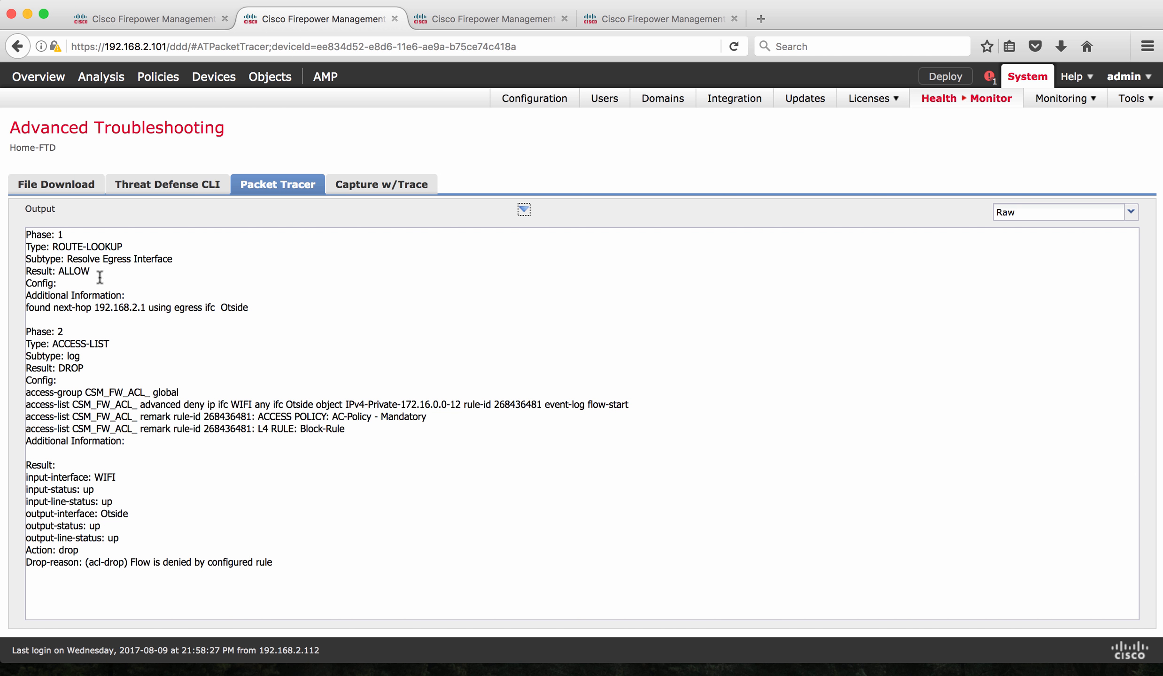
{"action": "mouse_move", "coordinate": [75, 251]}
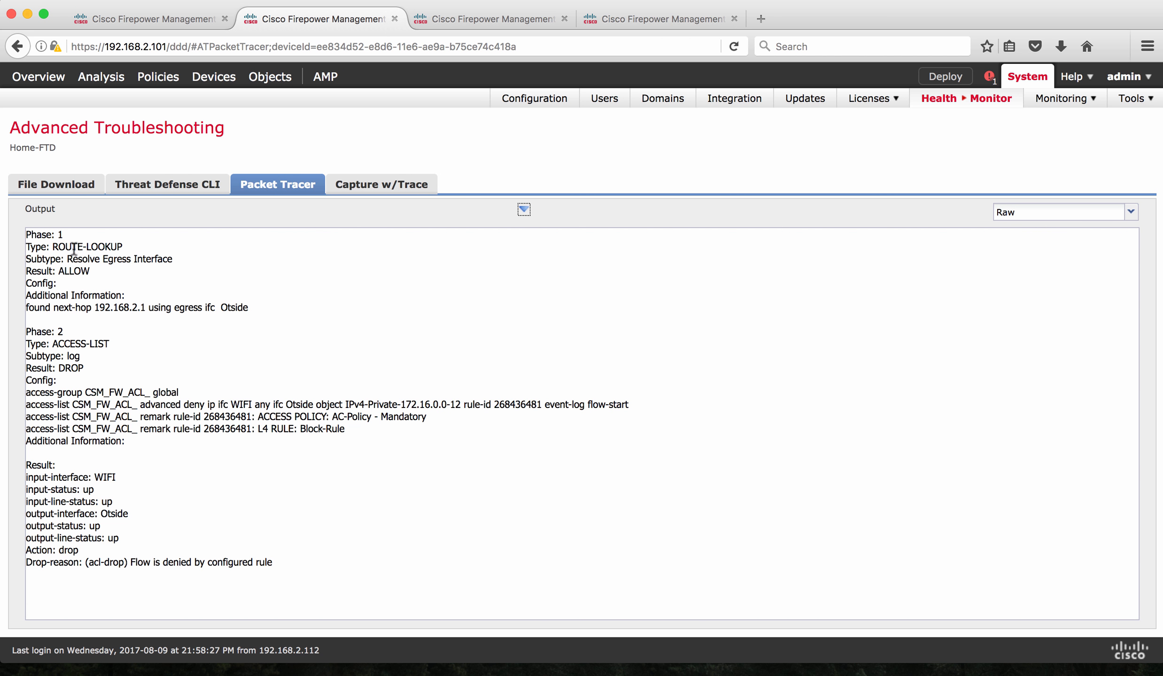
{"action": "mouse_move", "coordinate": [82, 271]}
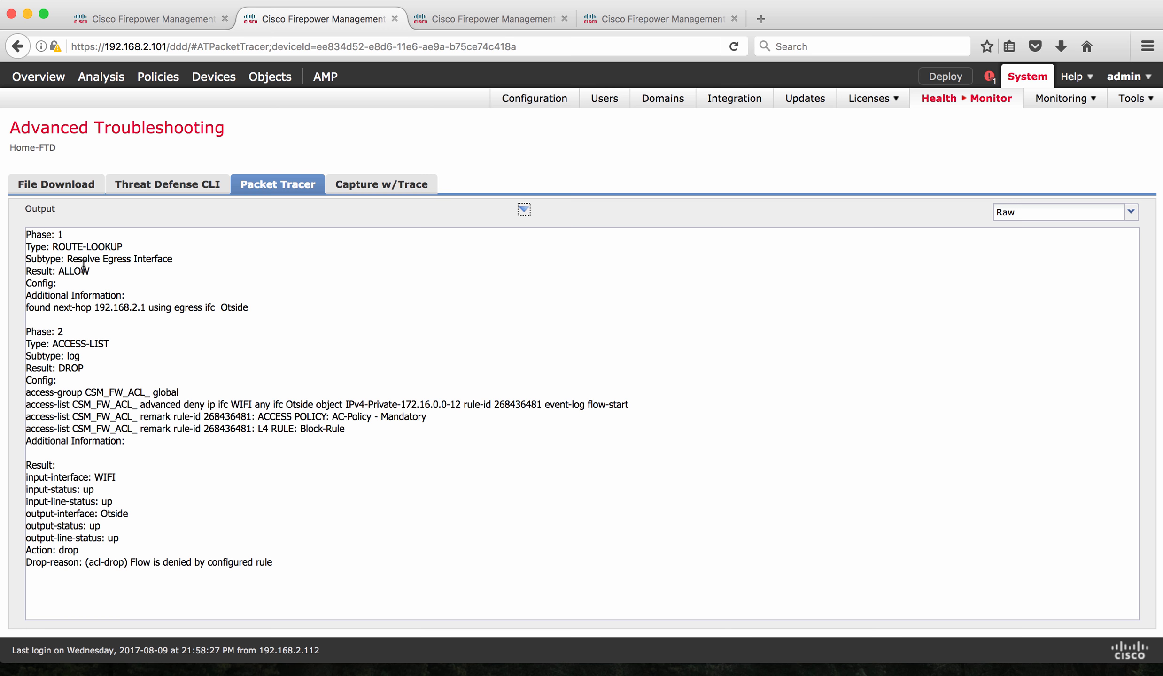
{"action": "mouse_move", "coordinate": [94, 319]}
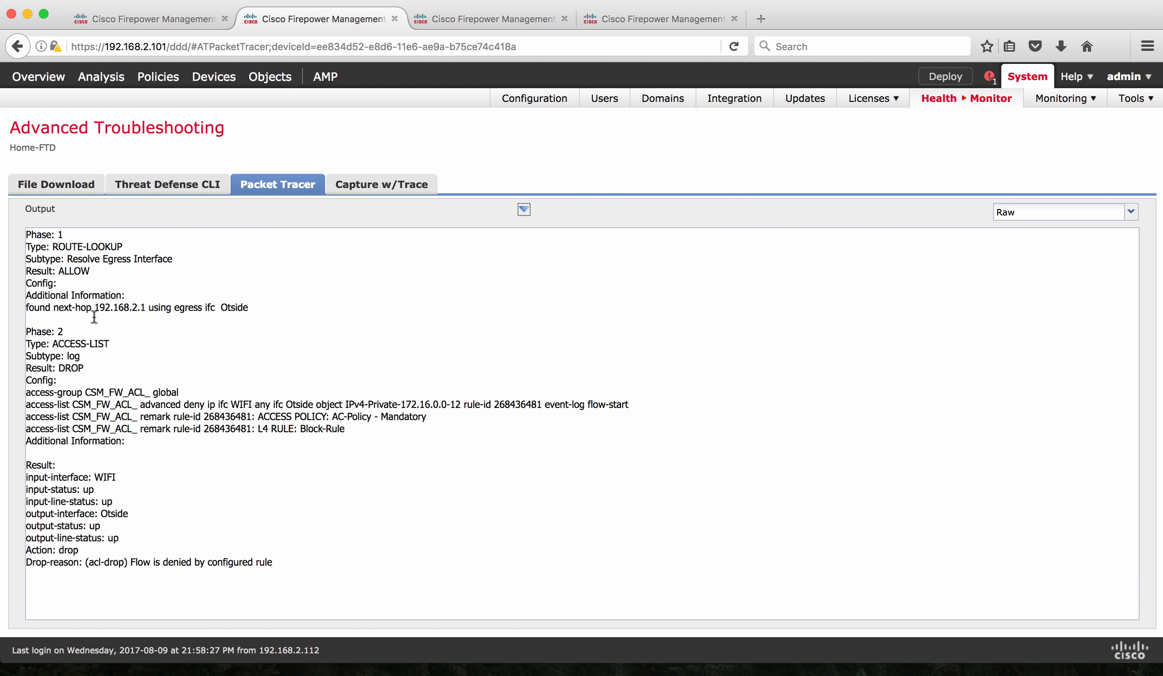
{"action": "mouse_move", "coordinate": [94, 314]}
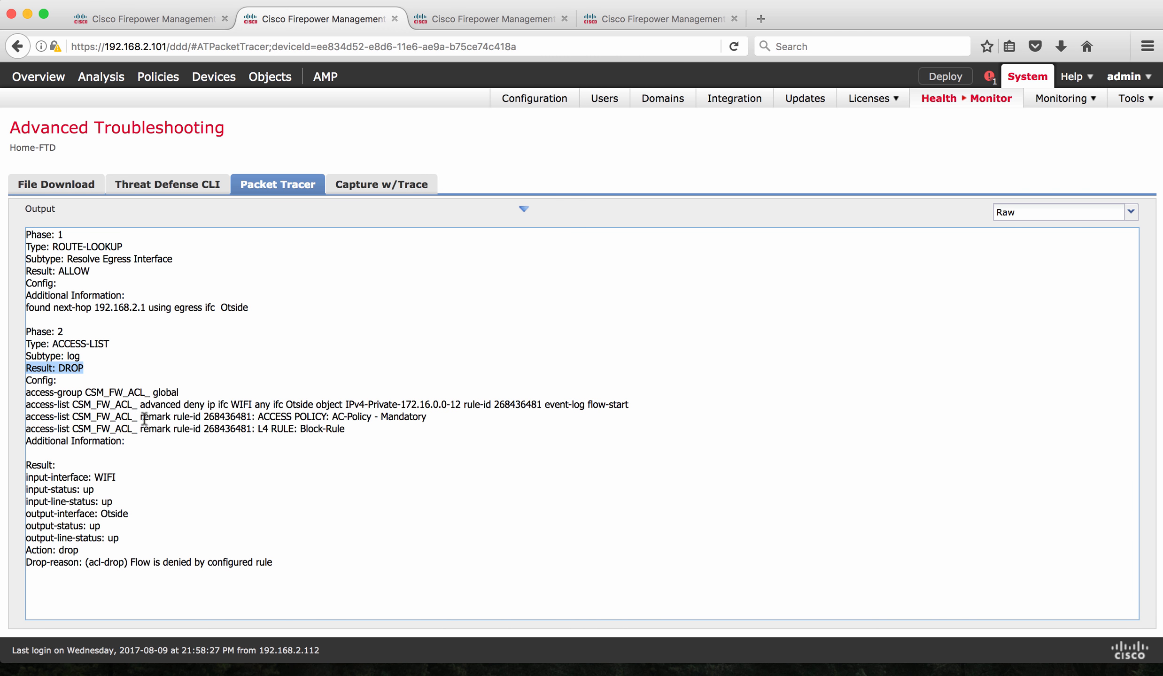
{"action": "mouse_move", "coordinate": [148, 409]}
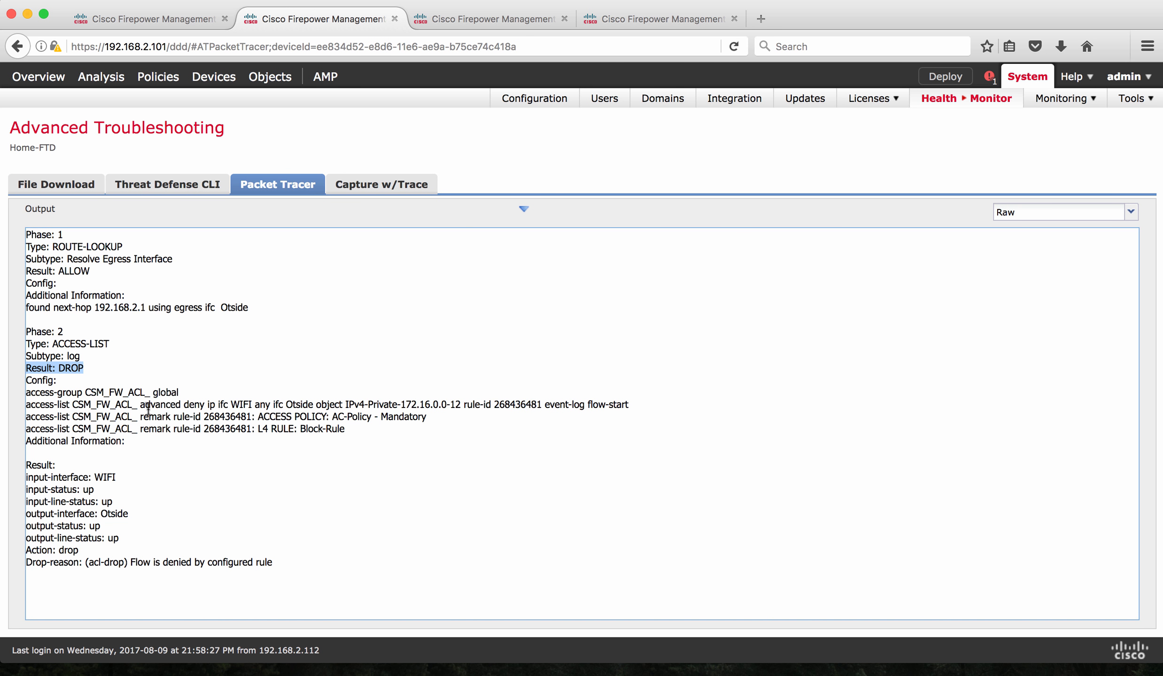
{"action": "mouse_move", "coordinate": [285, 438]}
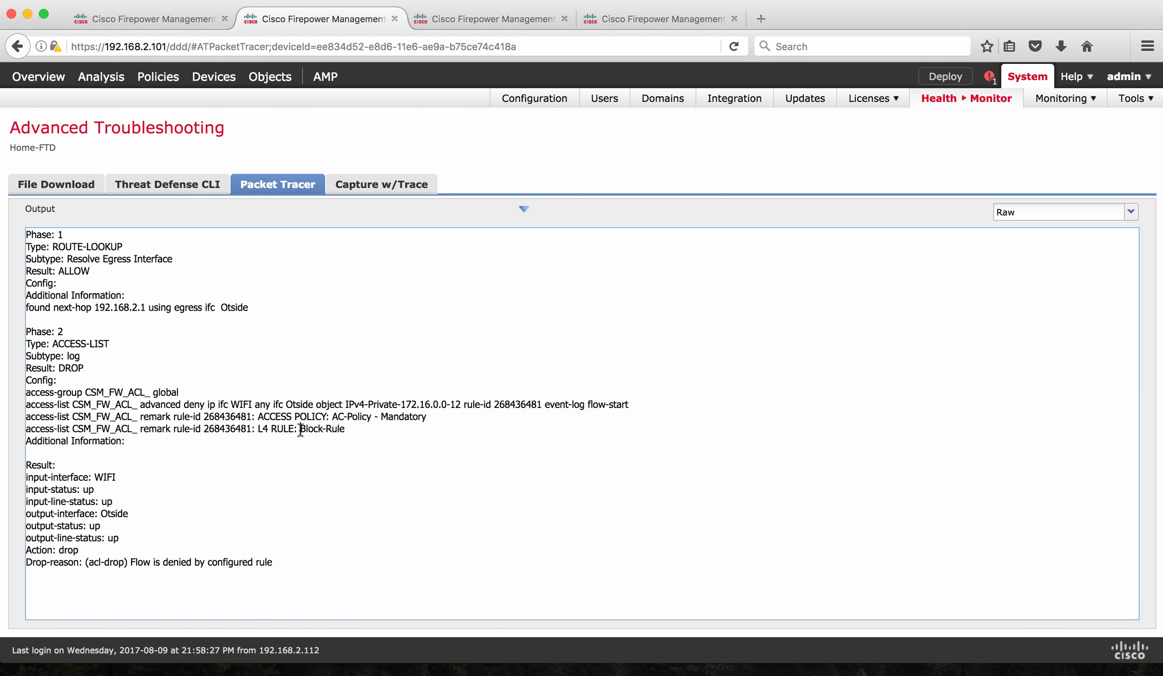
{"action": "double_click", "coordinate": [322, 429]}
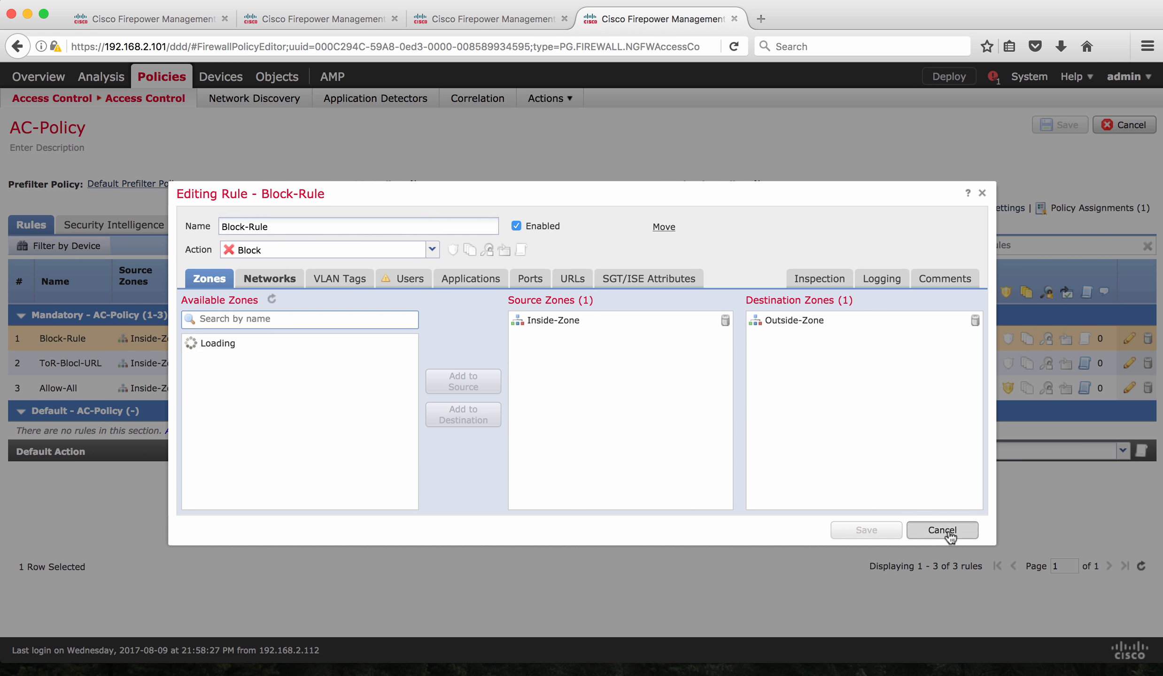
{"action": "left_click", "coordinate": [942, 530]}
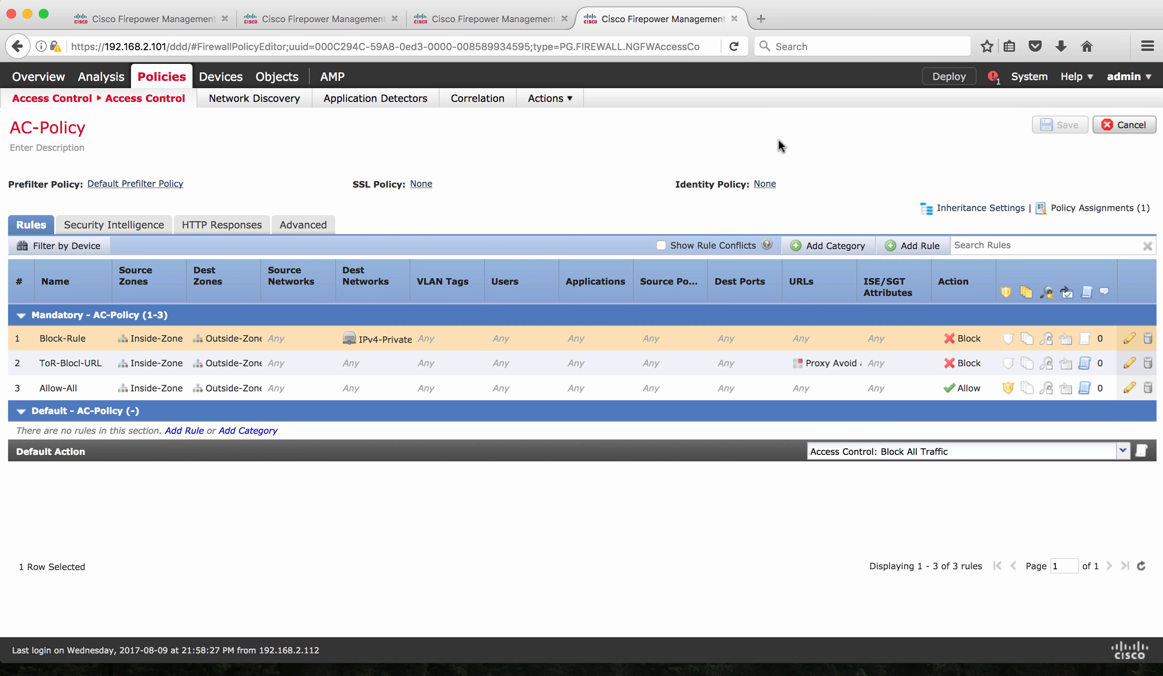
{"action": "left_click", "coordinate": [316, 18]}
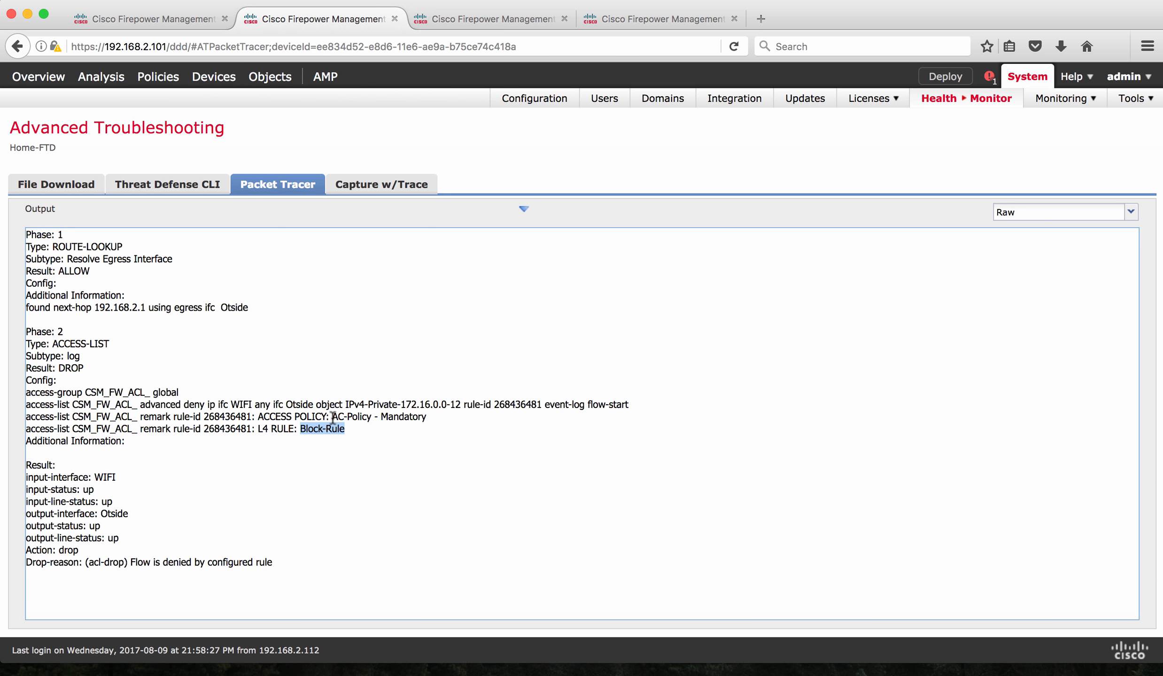
{"action": "mouse_move", "coordinate": [322, 443]}
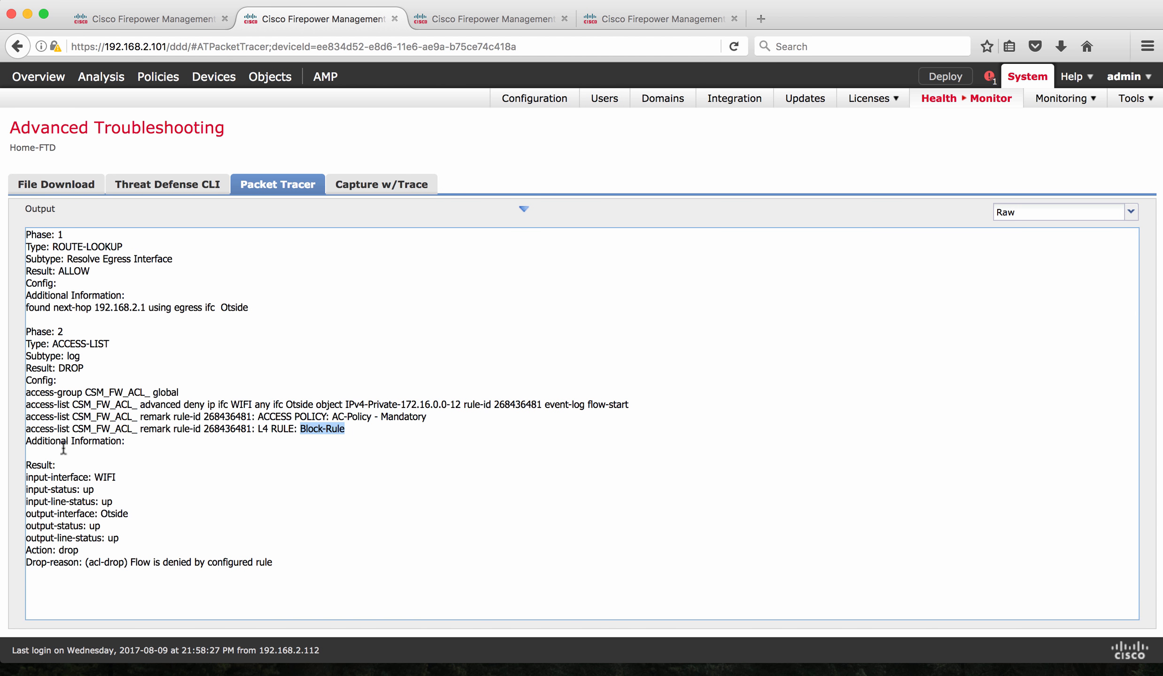
{"action": "mouse_move", "coordinate": [69, 454]}
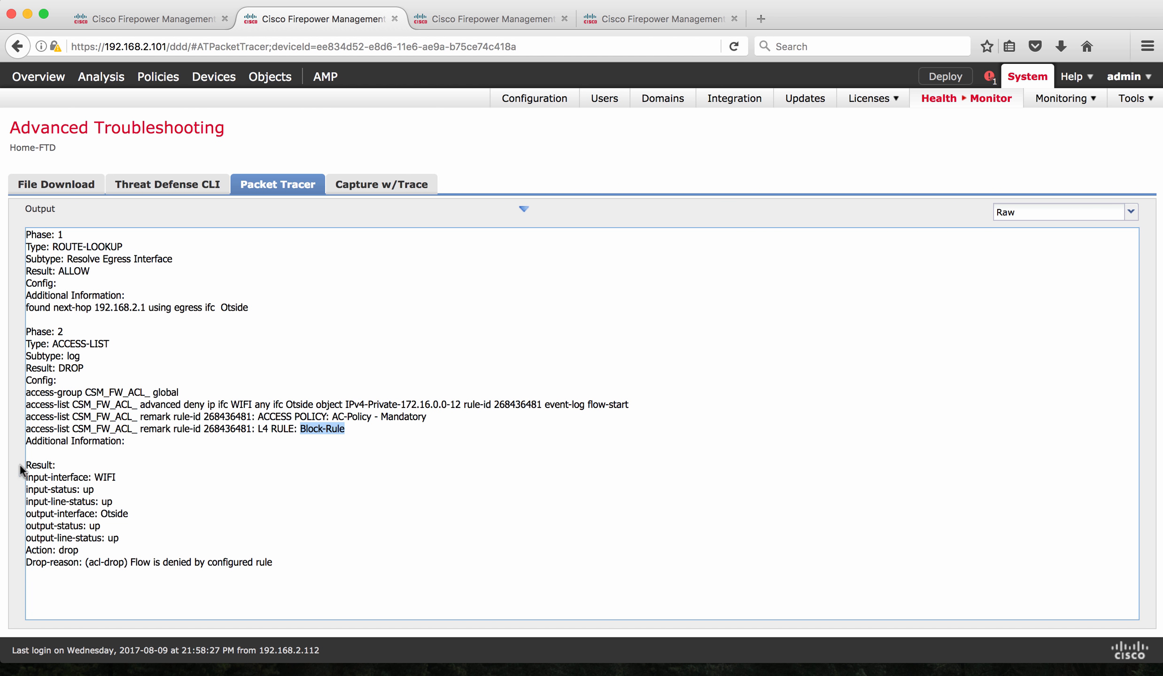
Highlight the 'Action: drop' verdict, then restore the 172.16.1.10 trace parameter form above the results
{"action": "left_click_drag", "start_coordinate": [26, 465], "coordinate": [165, 562]}
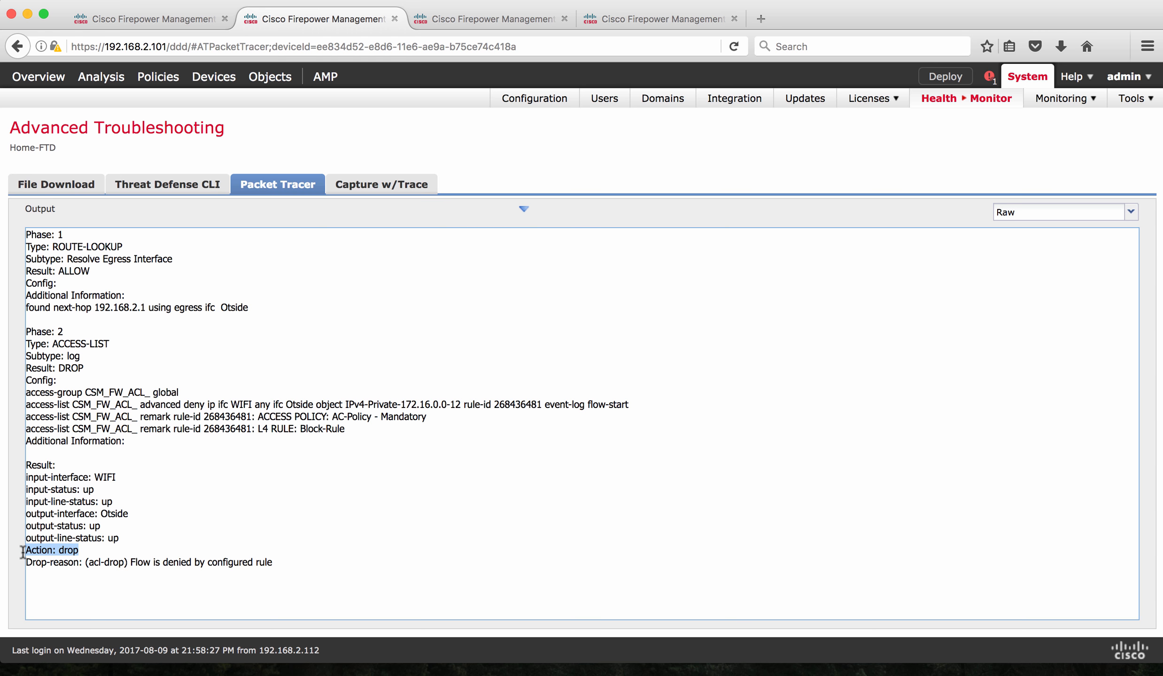
{"action": "left_click", "coordinate": [522, 209]}
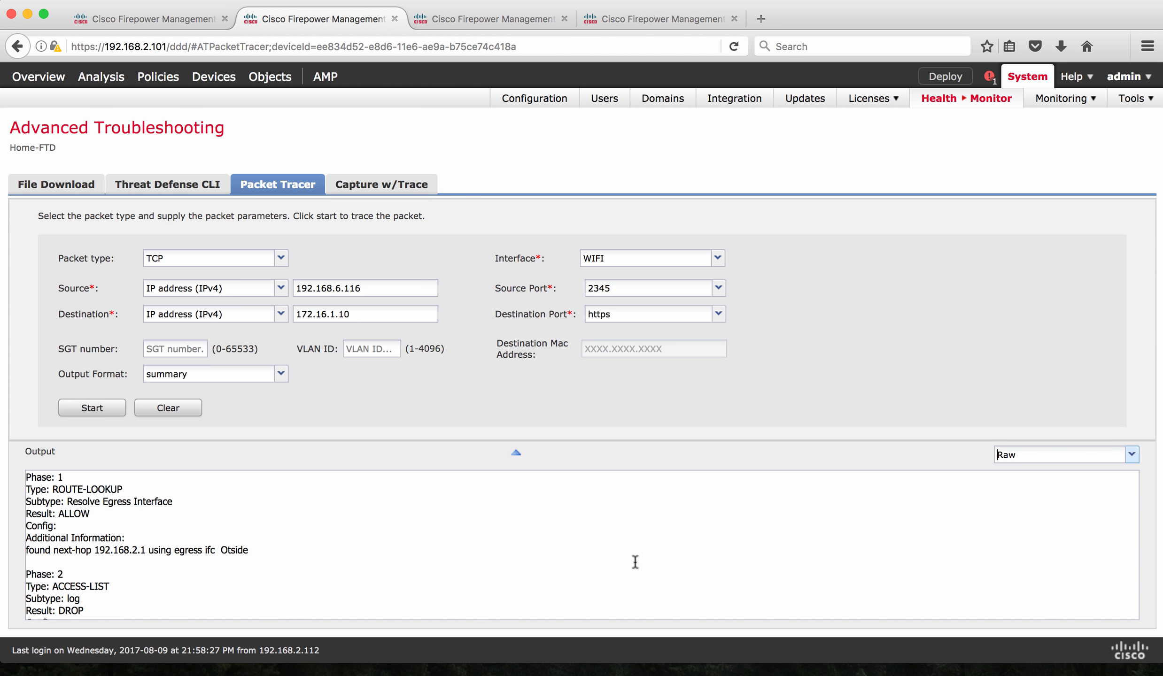